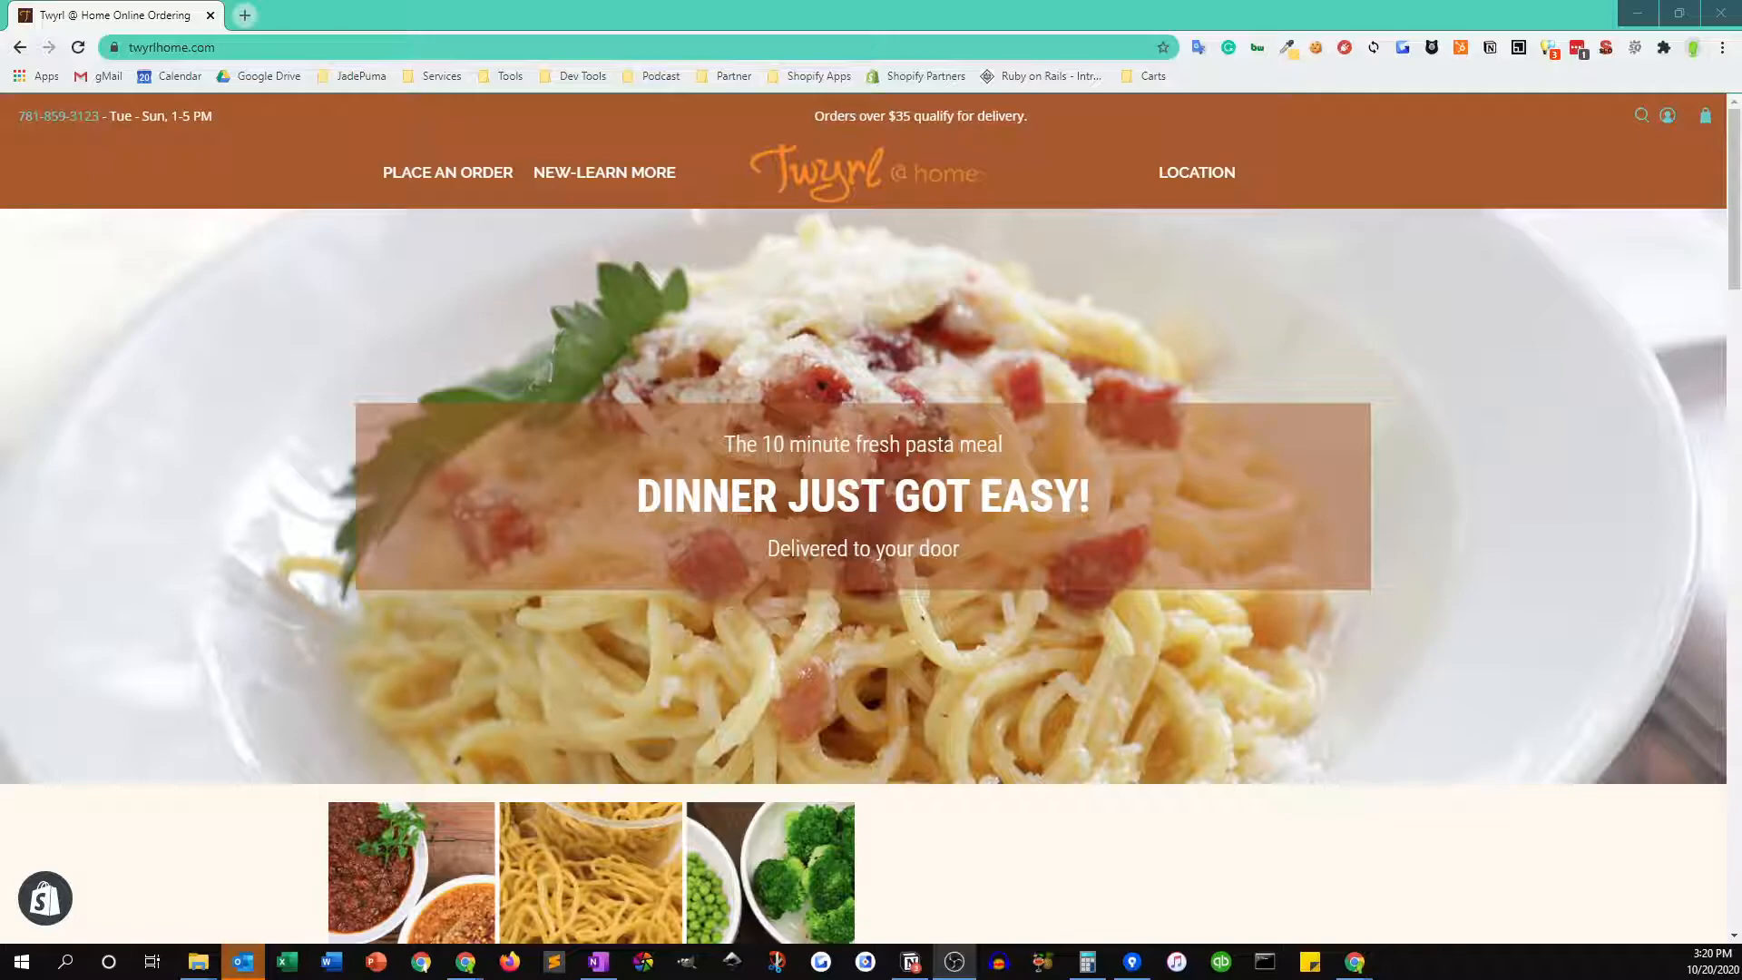
pyautogui.moveTo(436, 163)
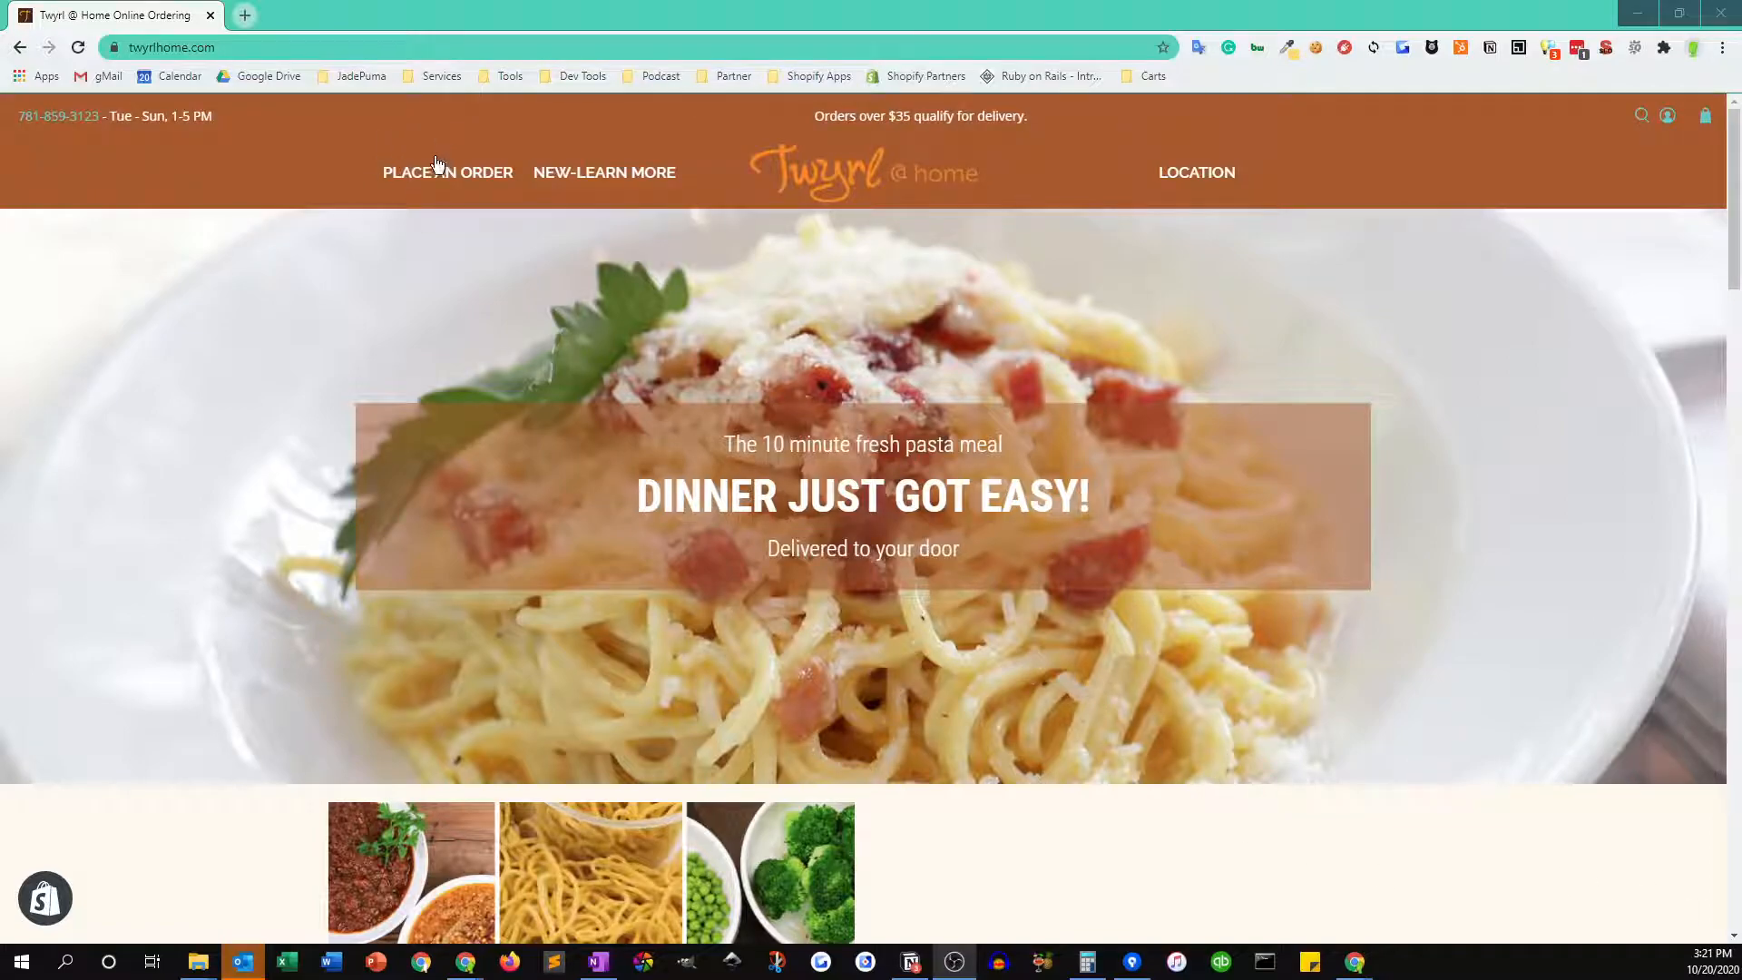
# - Start placing an order from the PLACE AN ORDER link in the top navigation
pyautogui.click(446, 173)
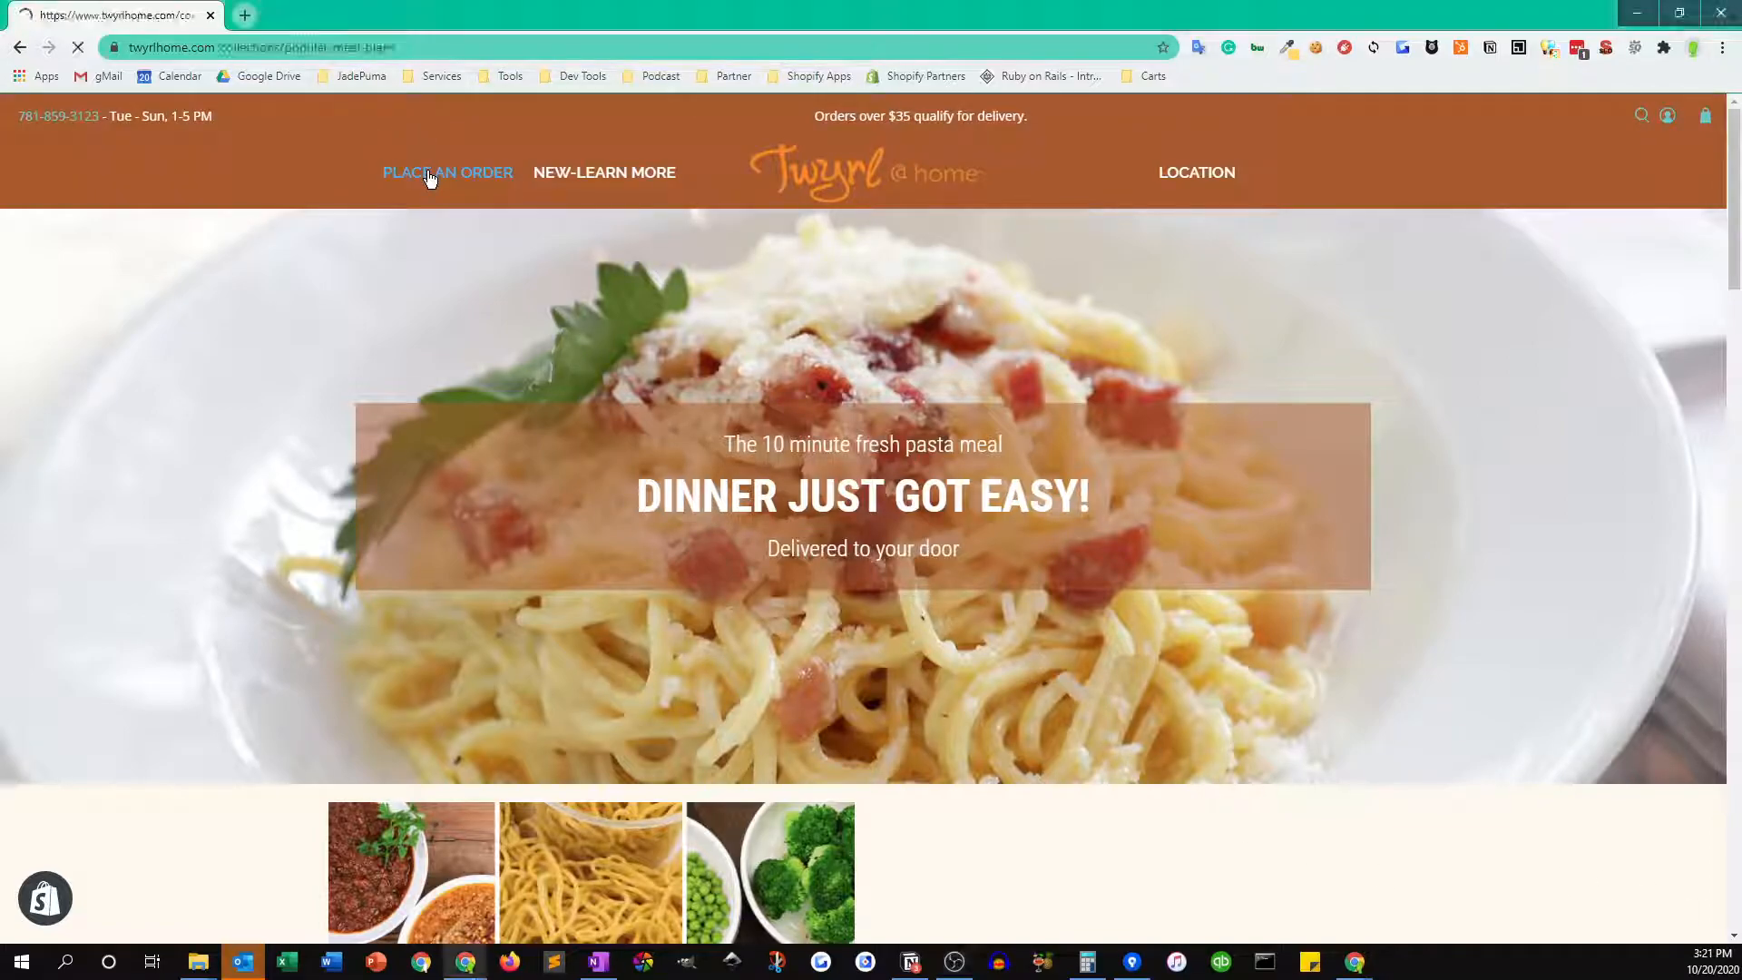
# - Browse the five Popular Meal Plans, then follow the 'Click here' link to all meal plans
pyautogui.click(448, 172)
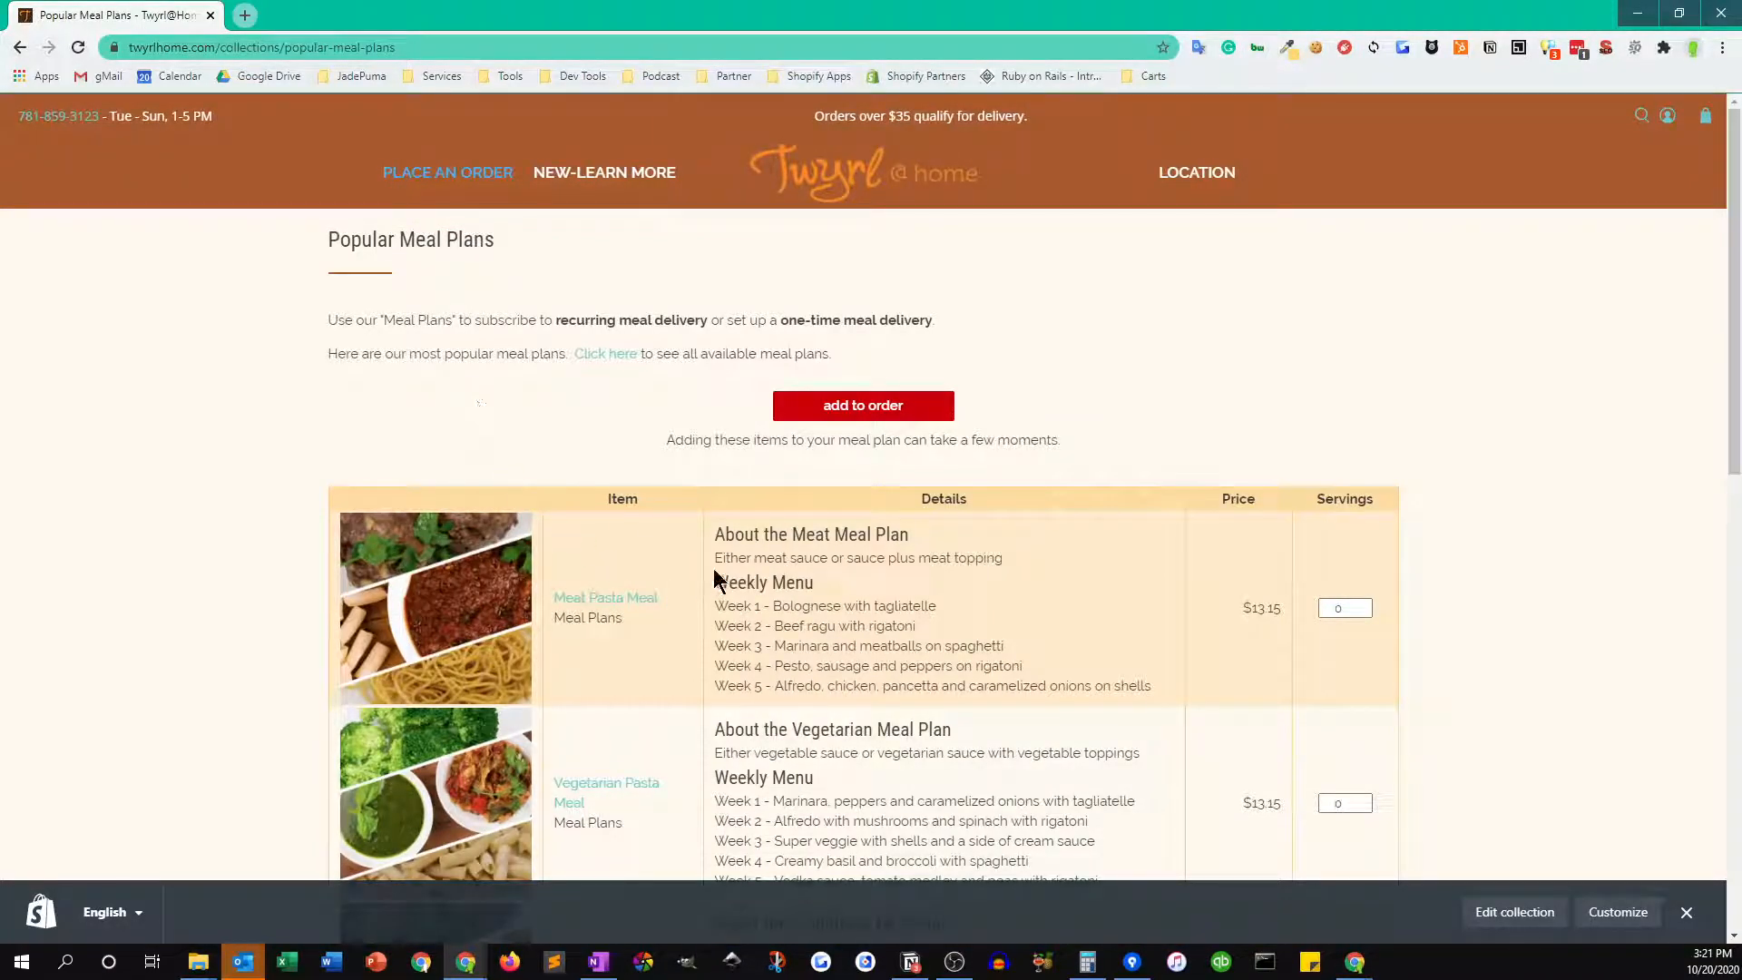
pyautogui.scroll(-3)
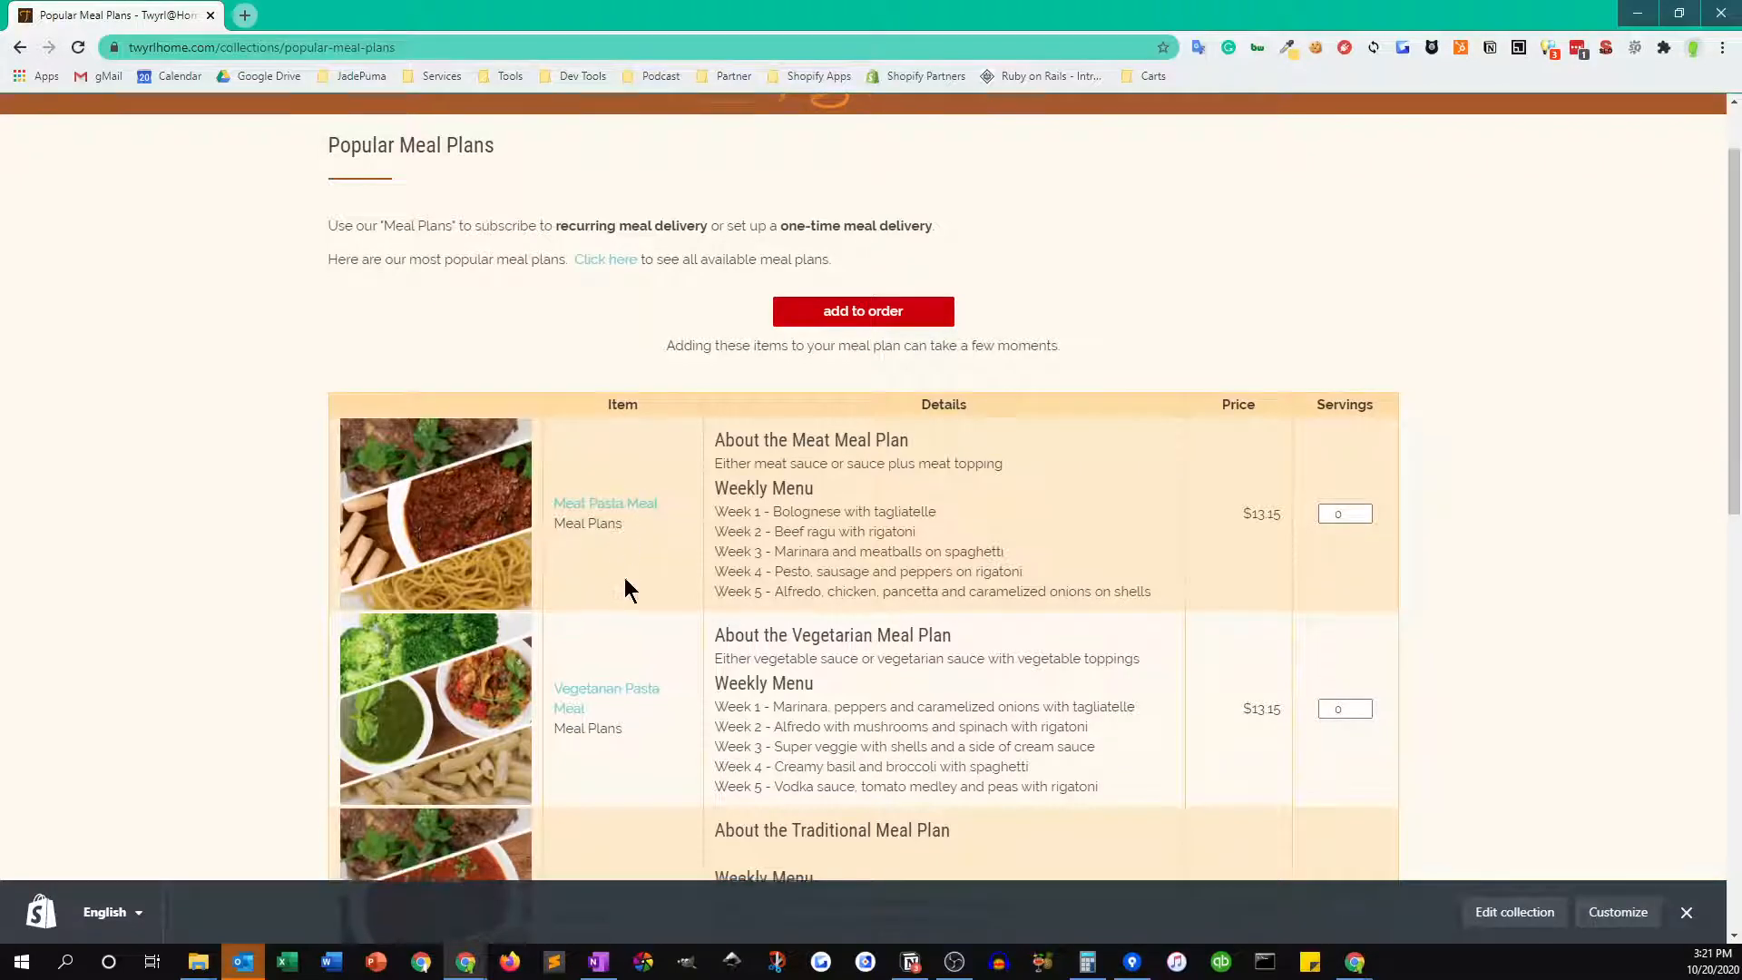
pyautogui.scroll(-3)
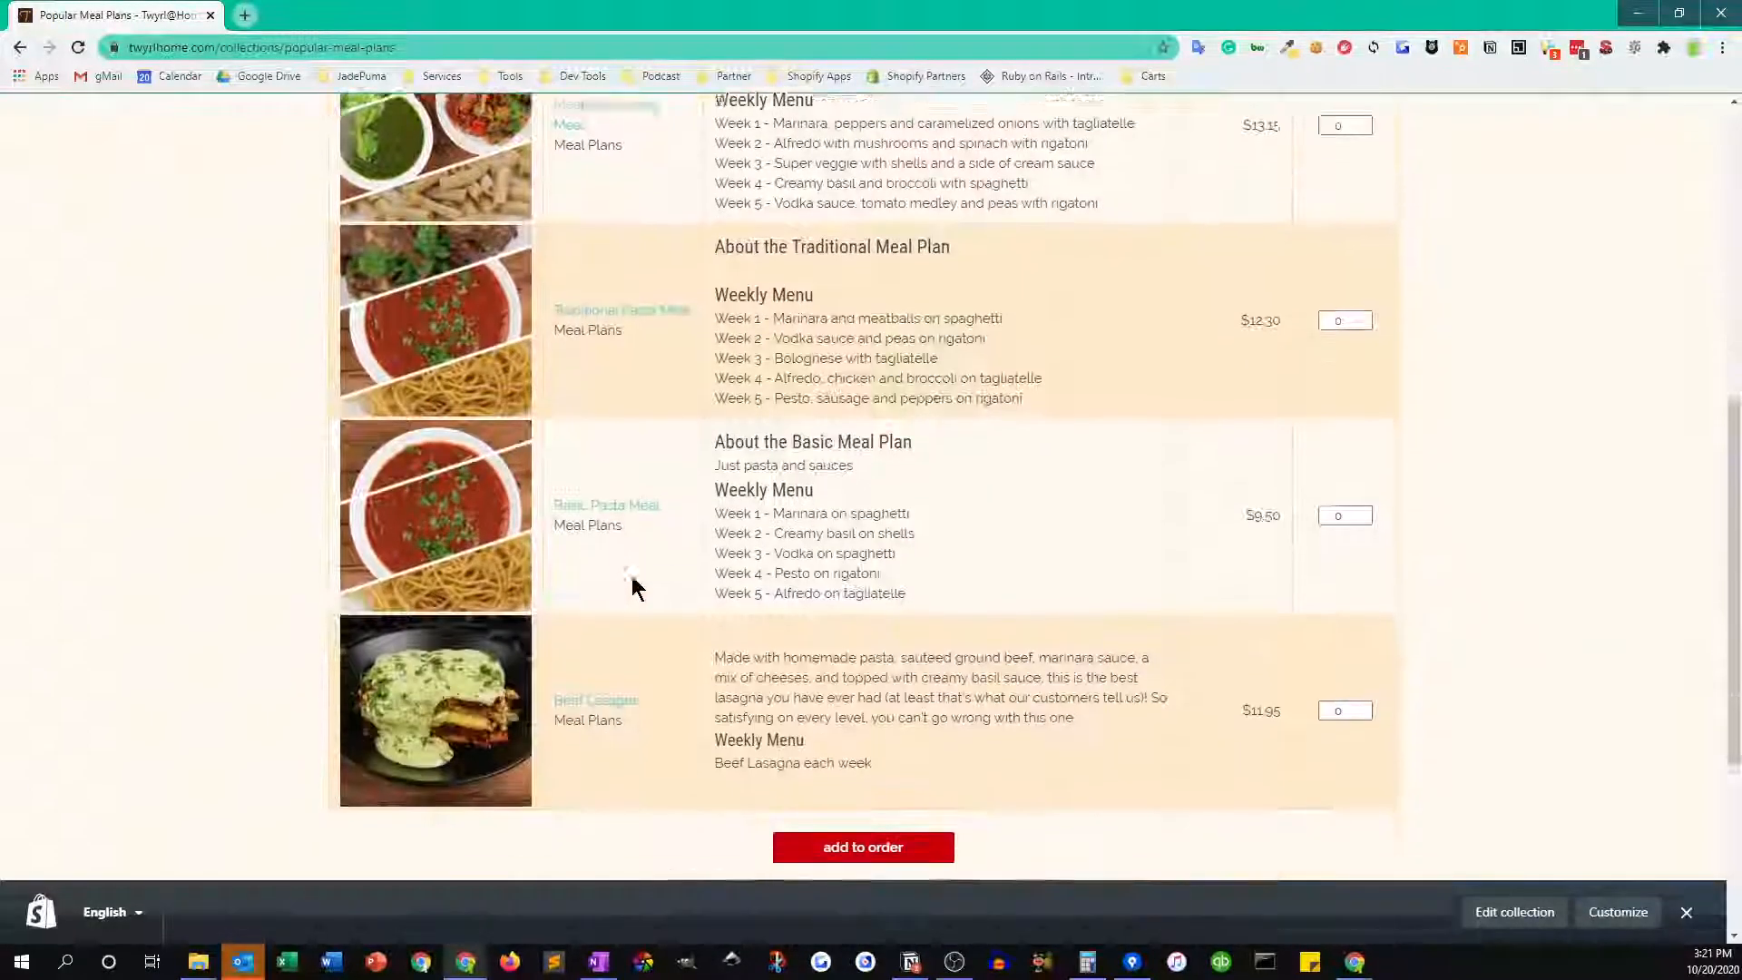
pyautogui.scroll(3)
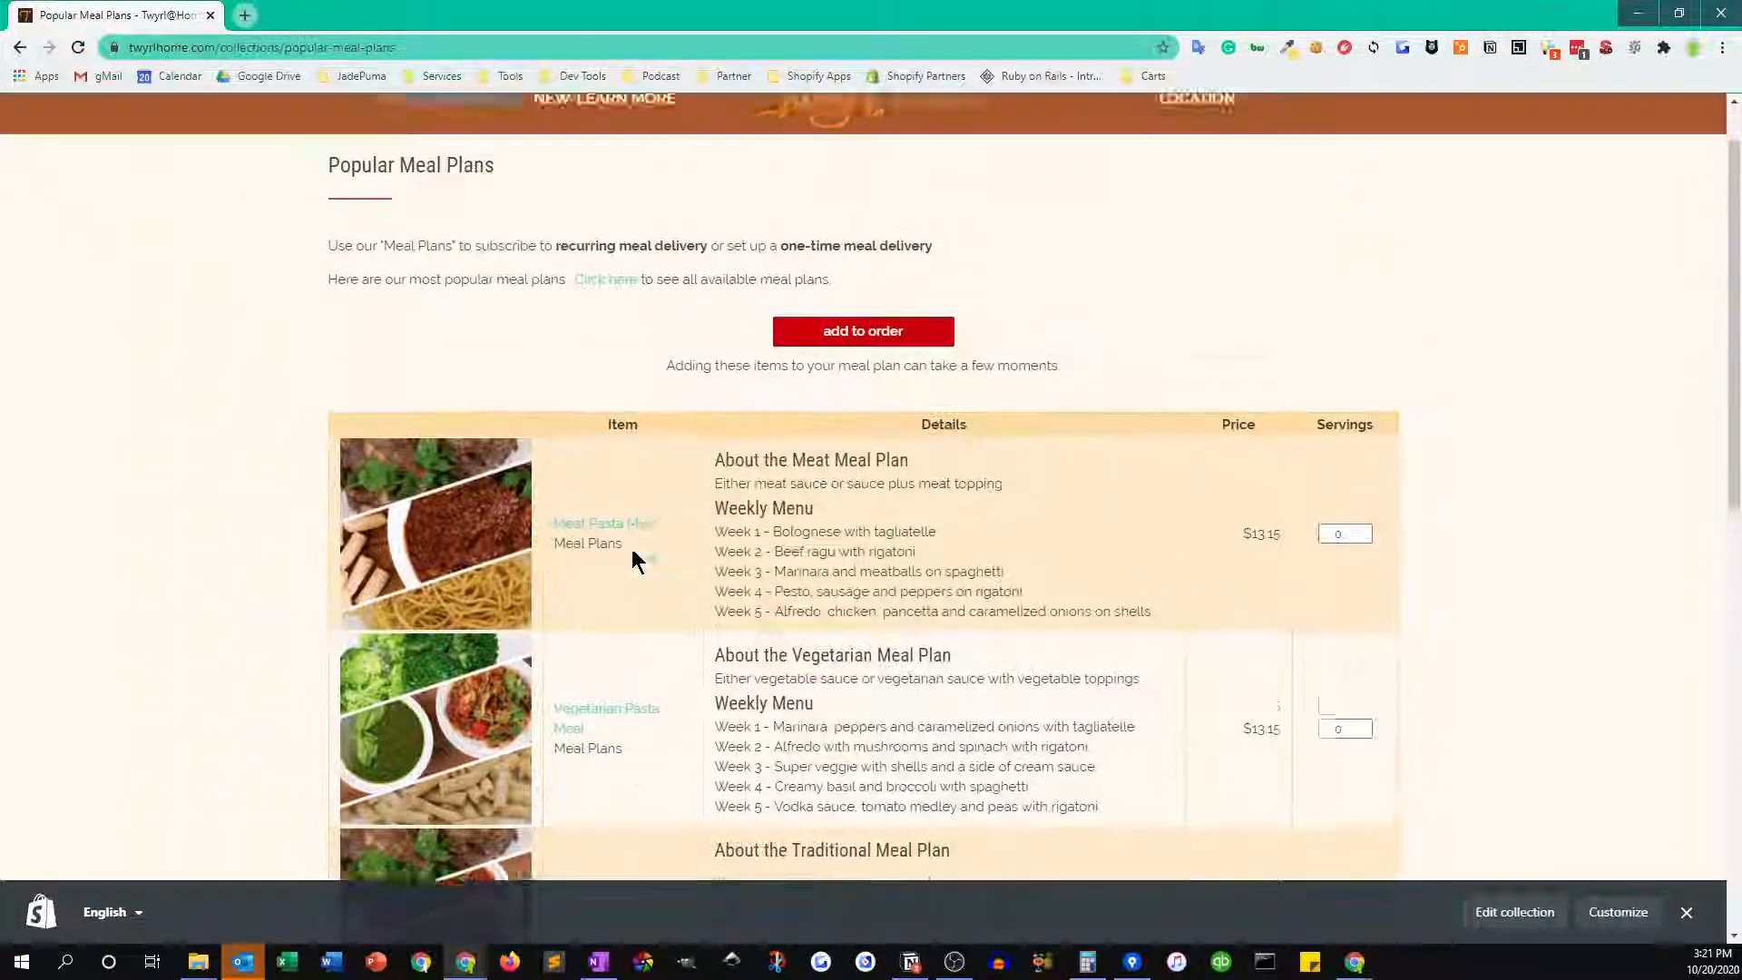
pyautogui.scroll(3)
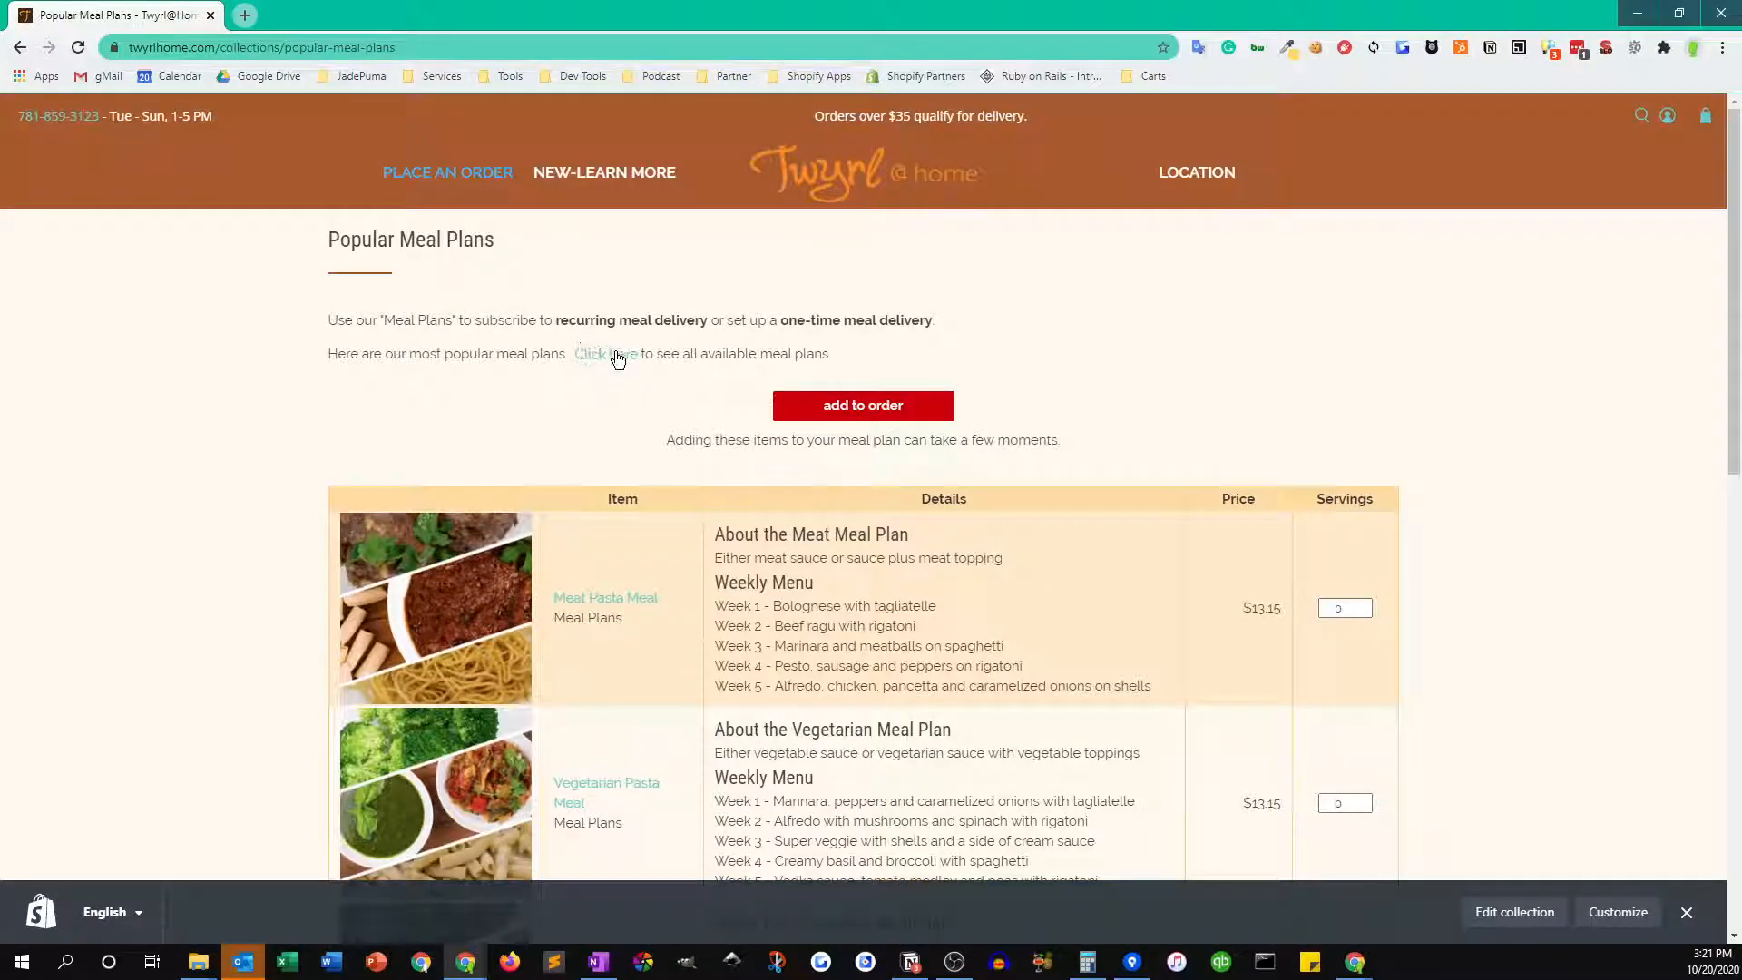
pyautogui.click(604, 354)
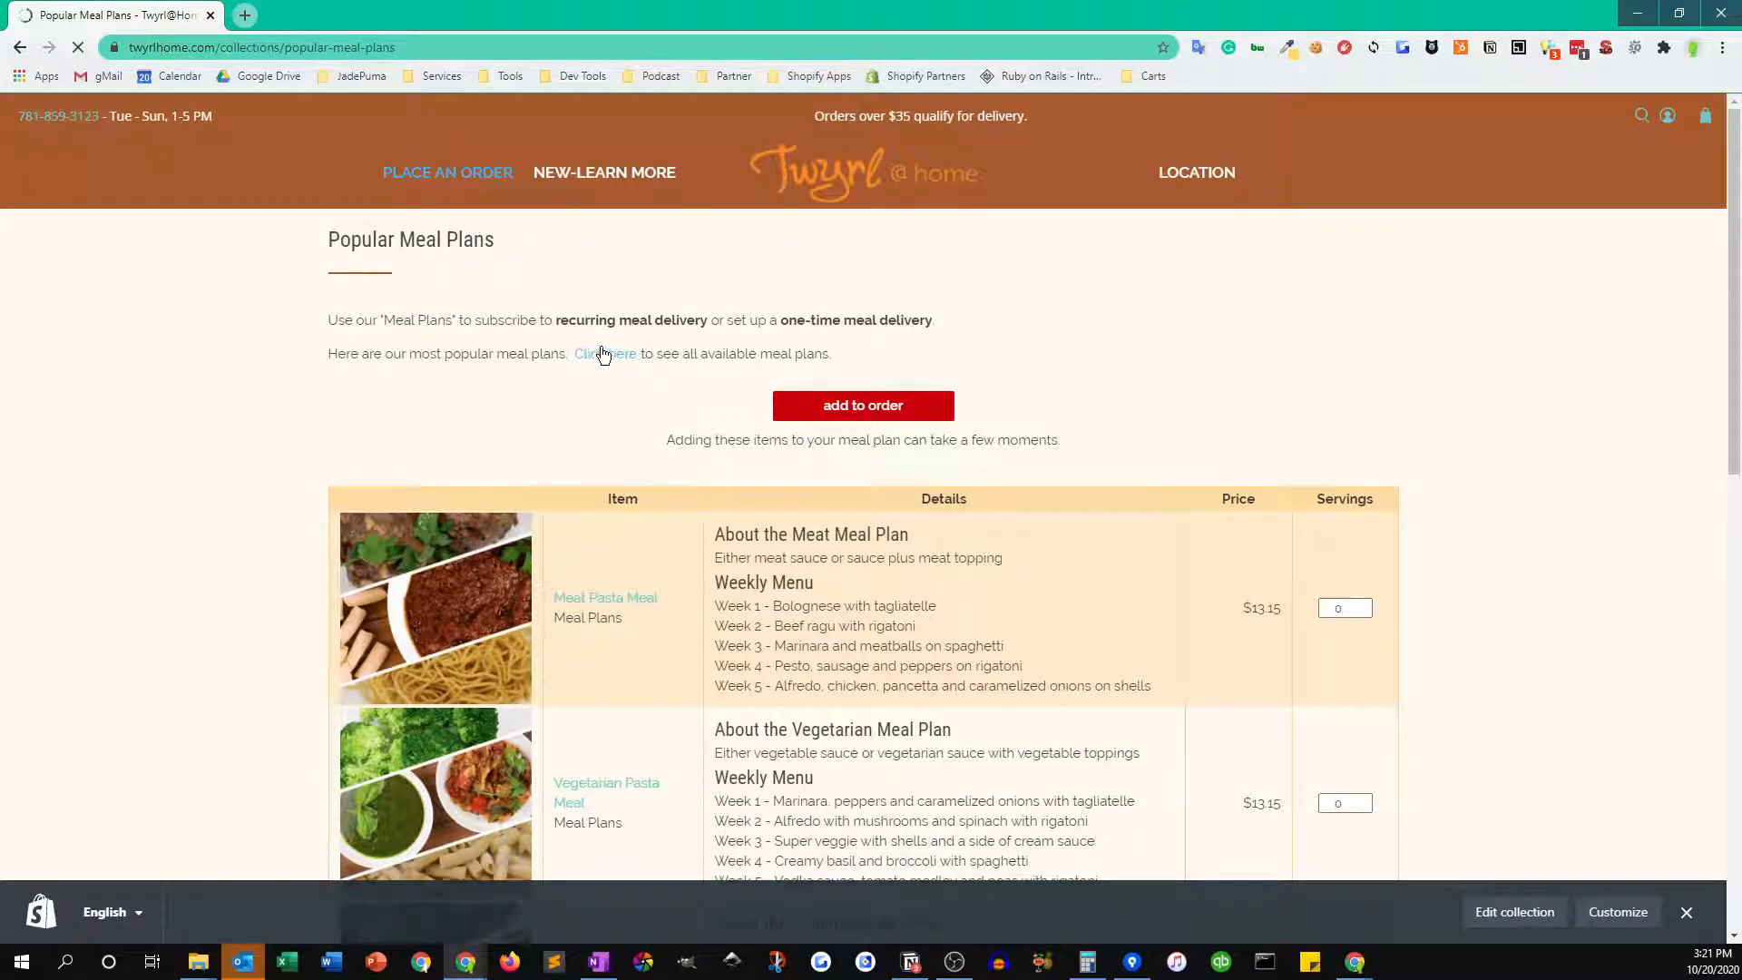
# - Order 1 Meat Pasta Meal and 2 Vegetarian Pasta Meals and add them to the order
pyautogui.click(603, 354)
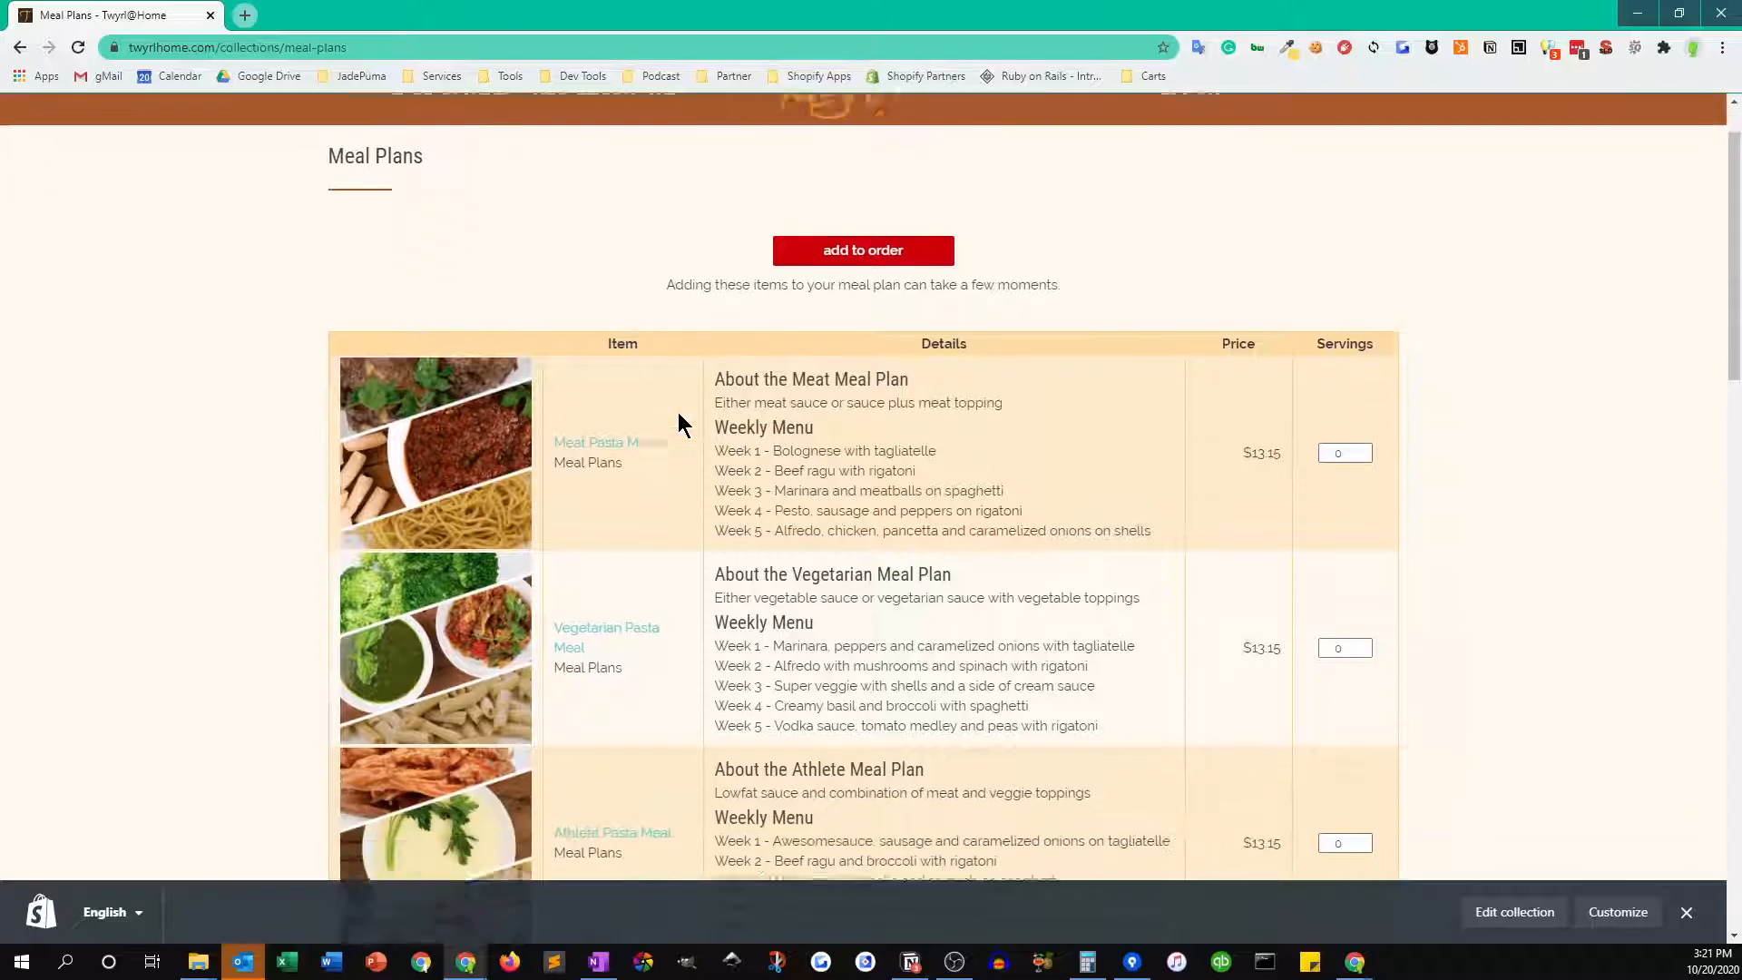
pyautogui.scroll(-3)
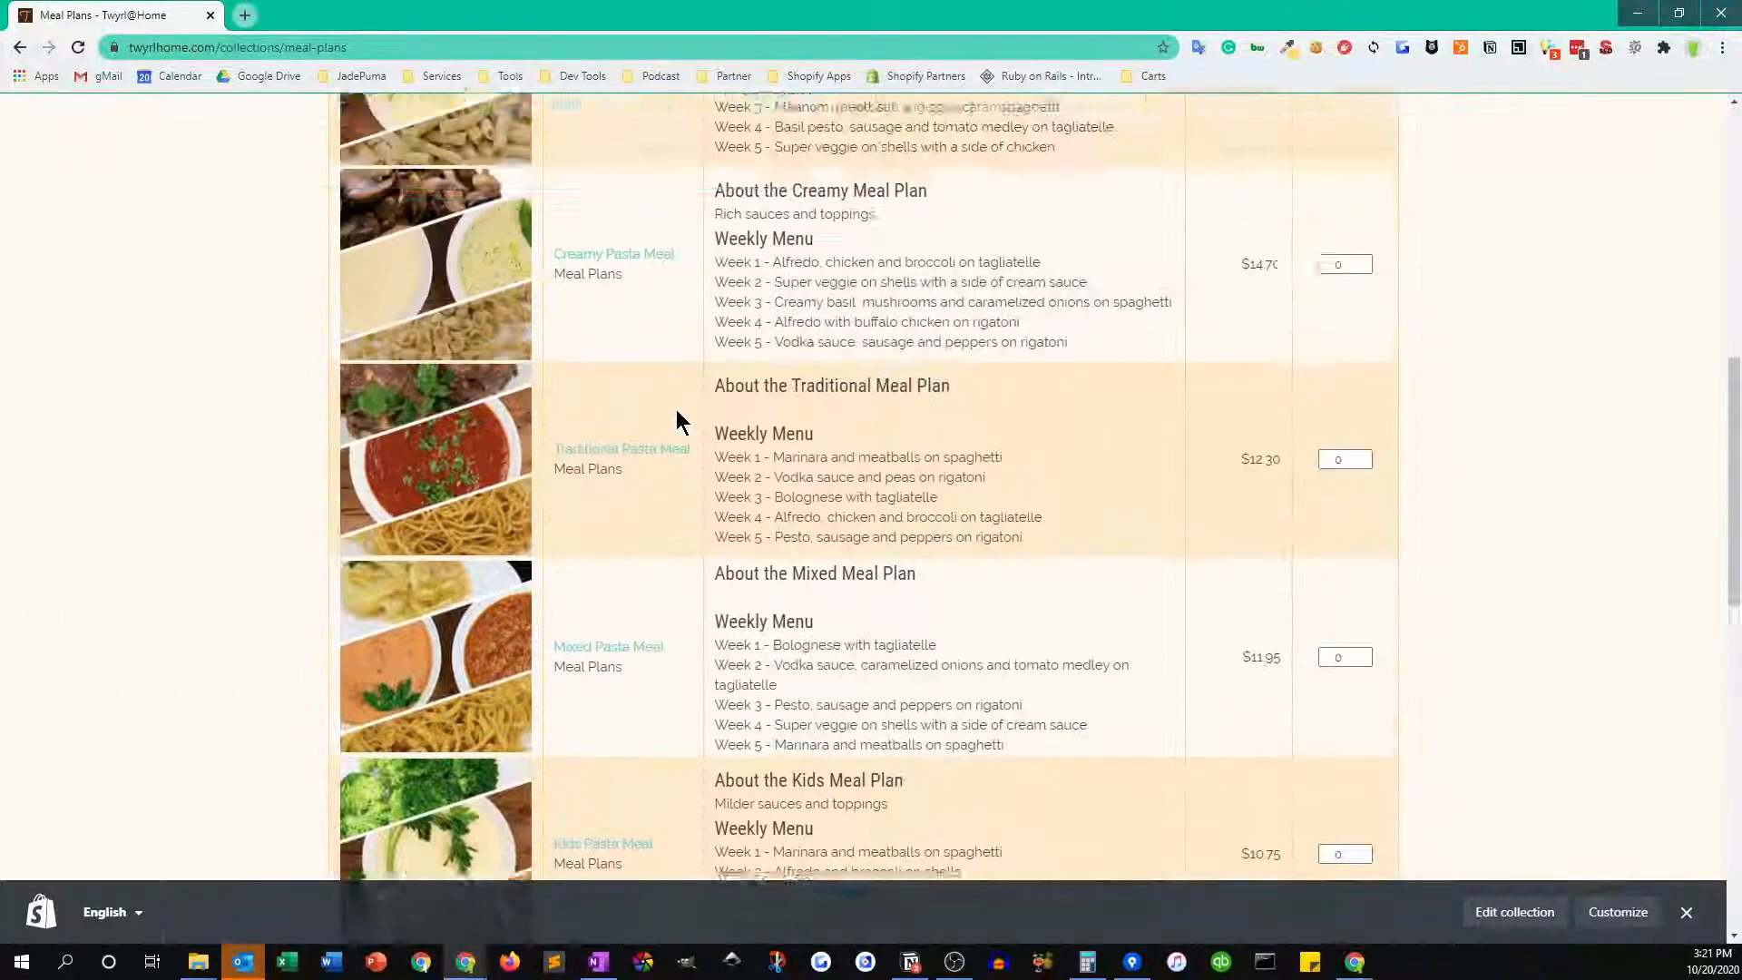
pyautogui.scroll(3)
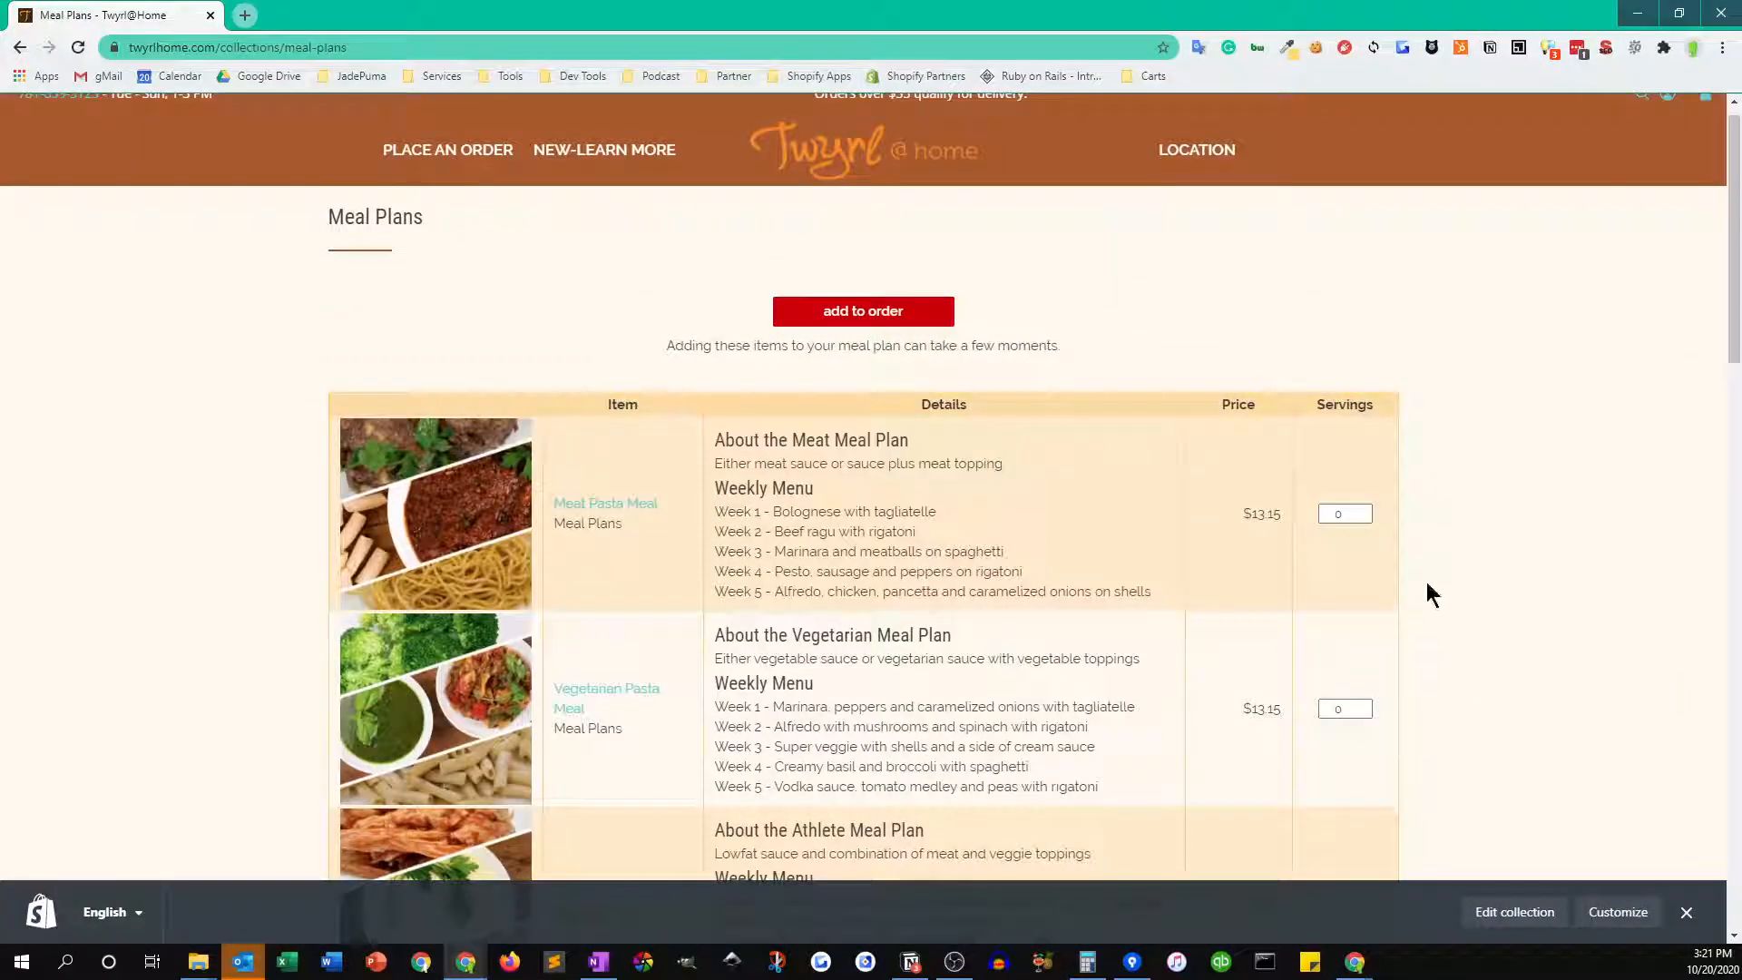
pyautogui.click(1363, 508)
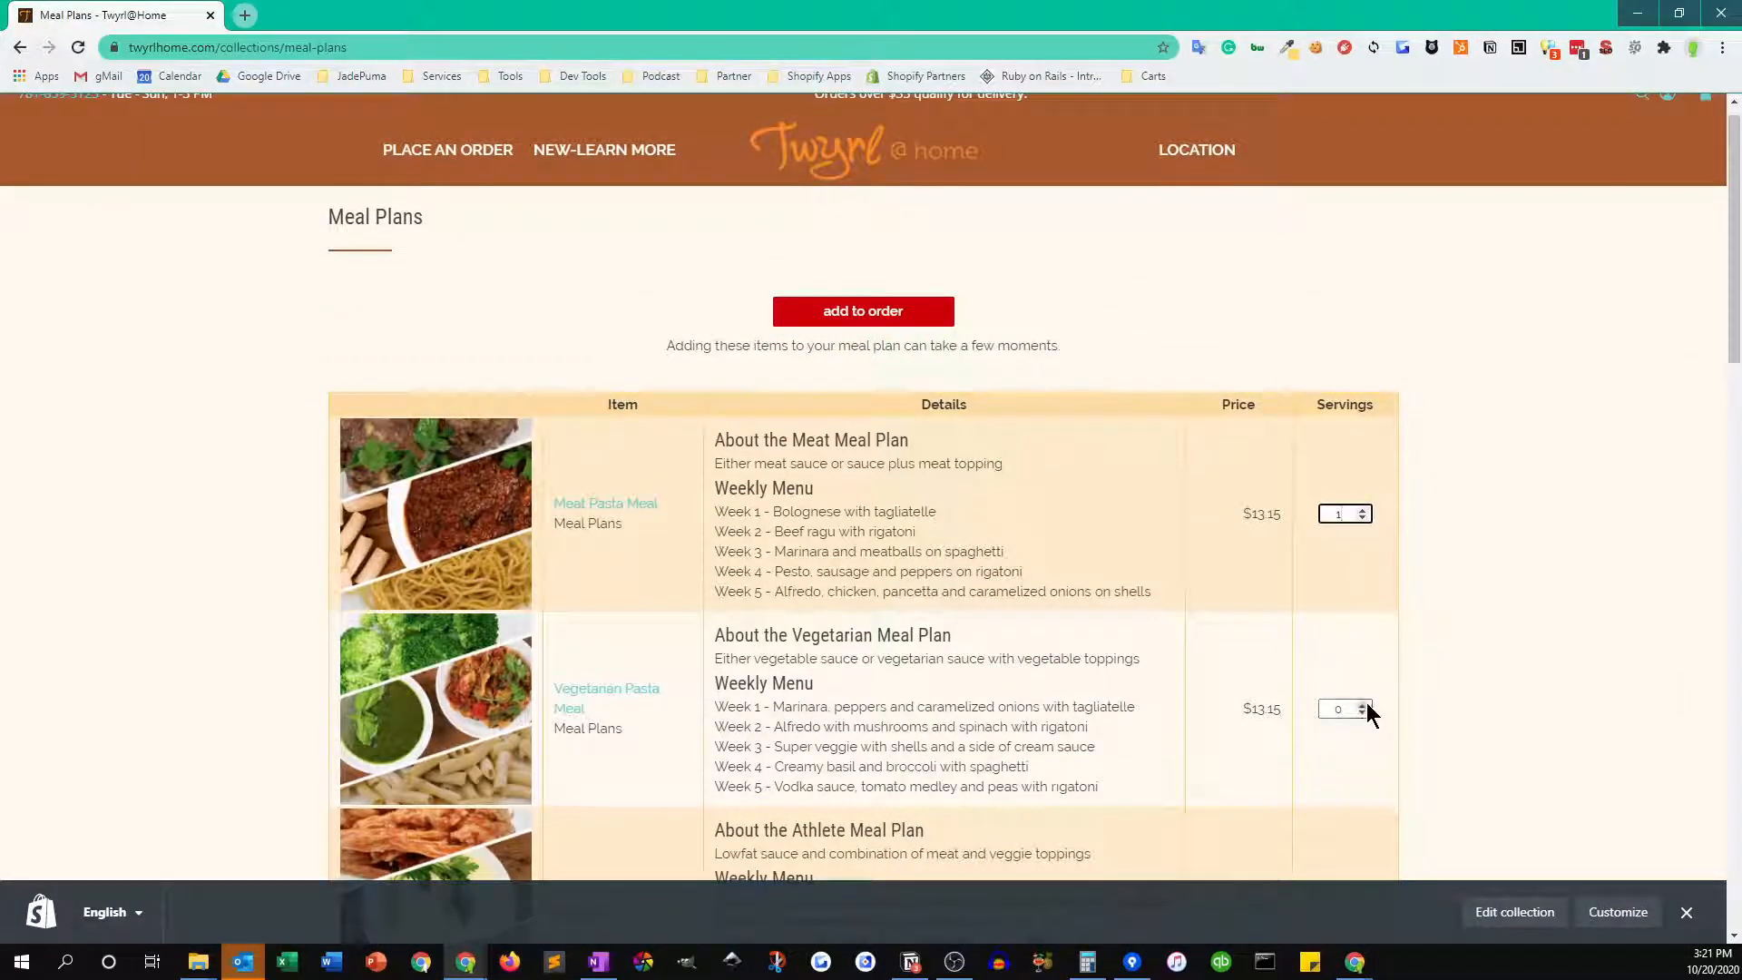
pyautogui.click(1361, 704)
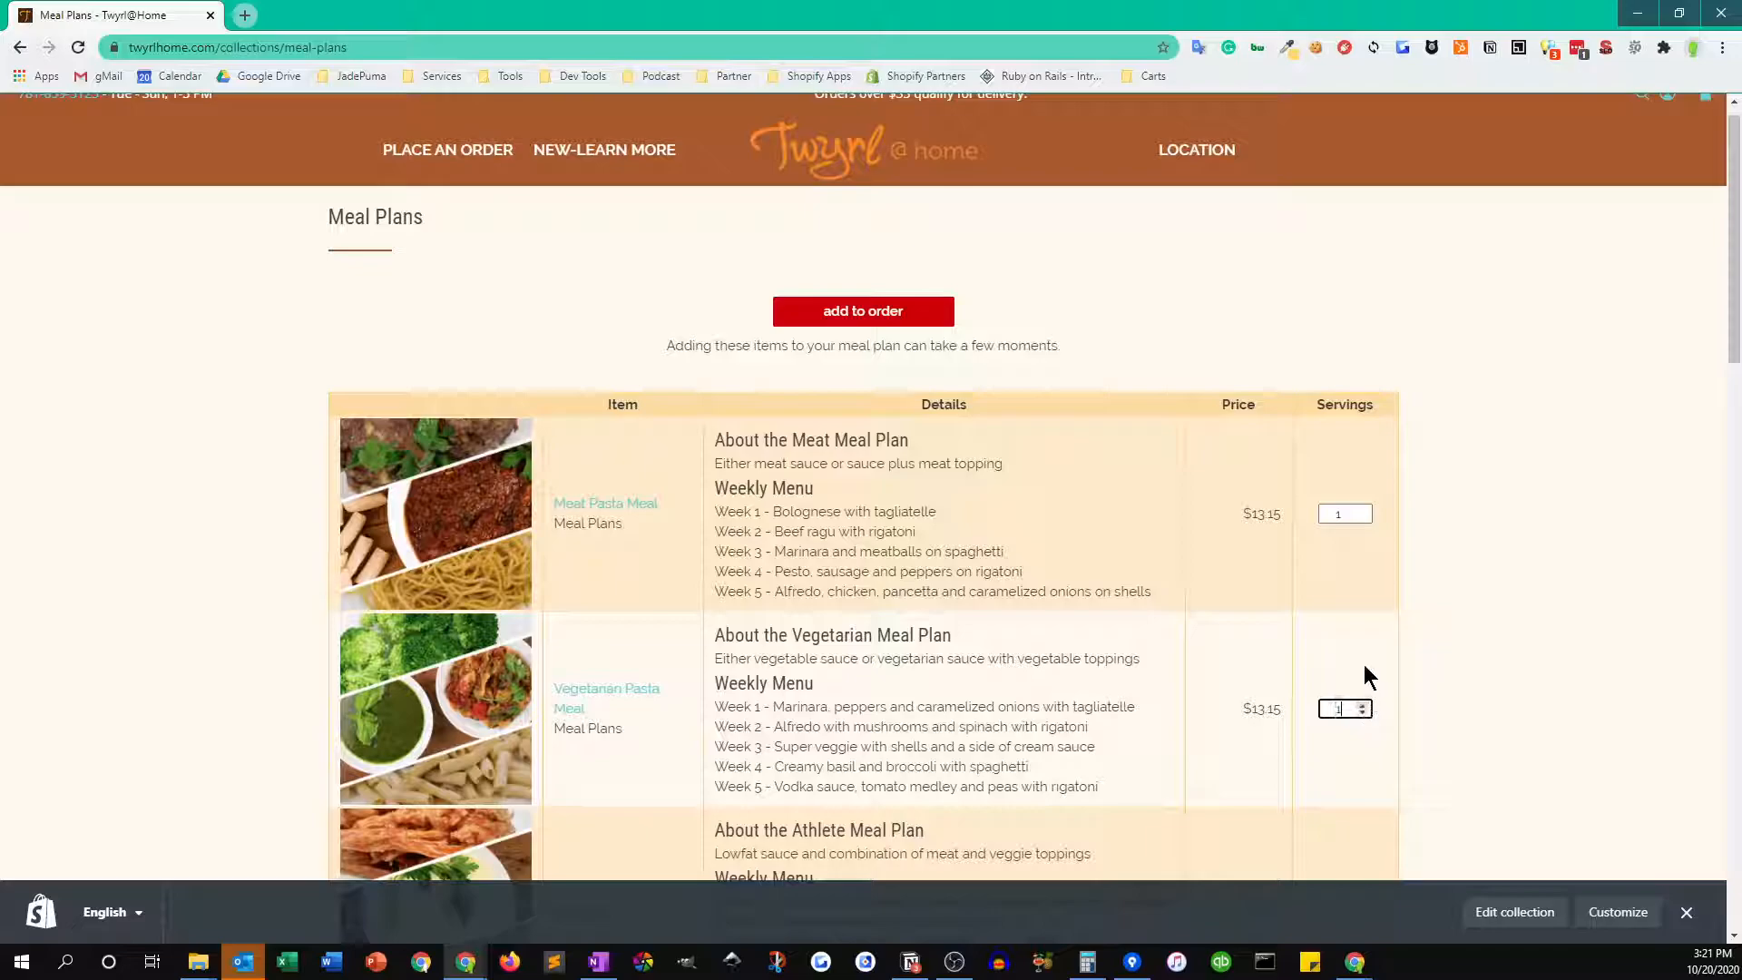
pyautogui.scroll(-3)
pyautogui.write('2')
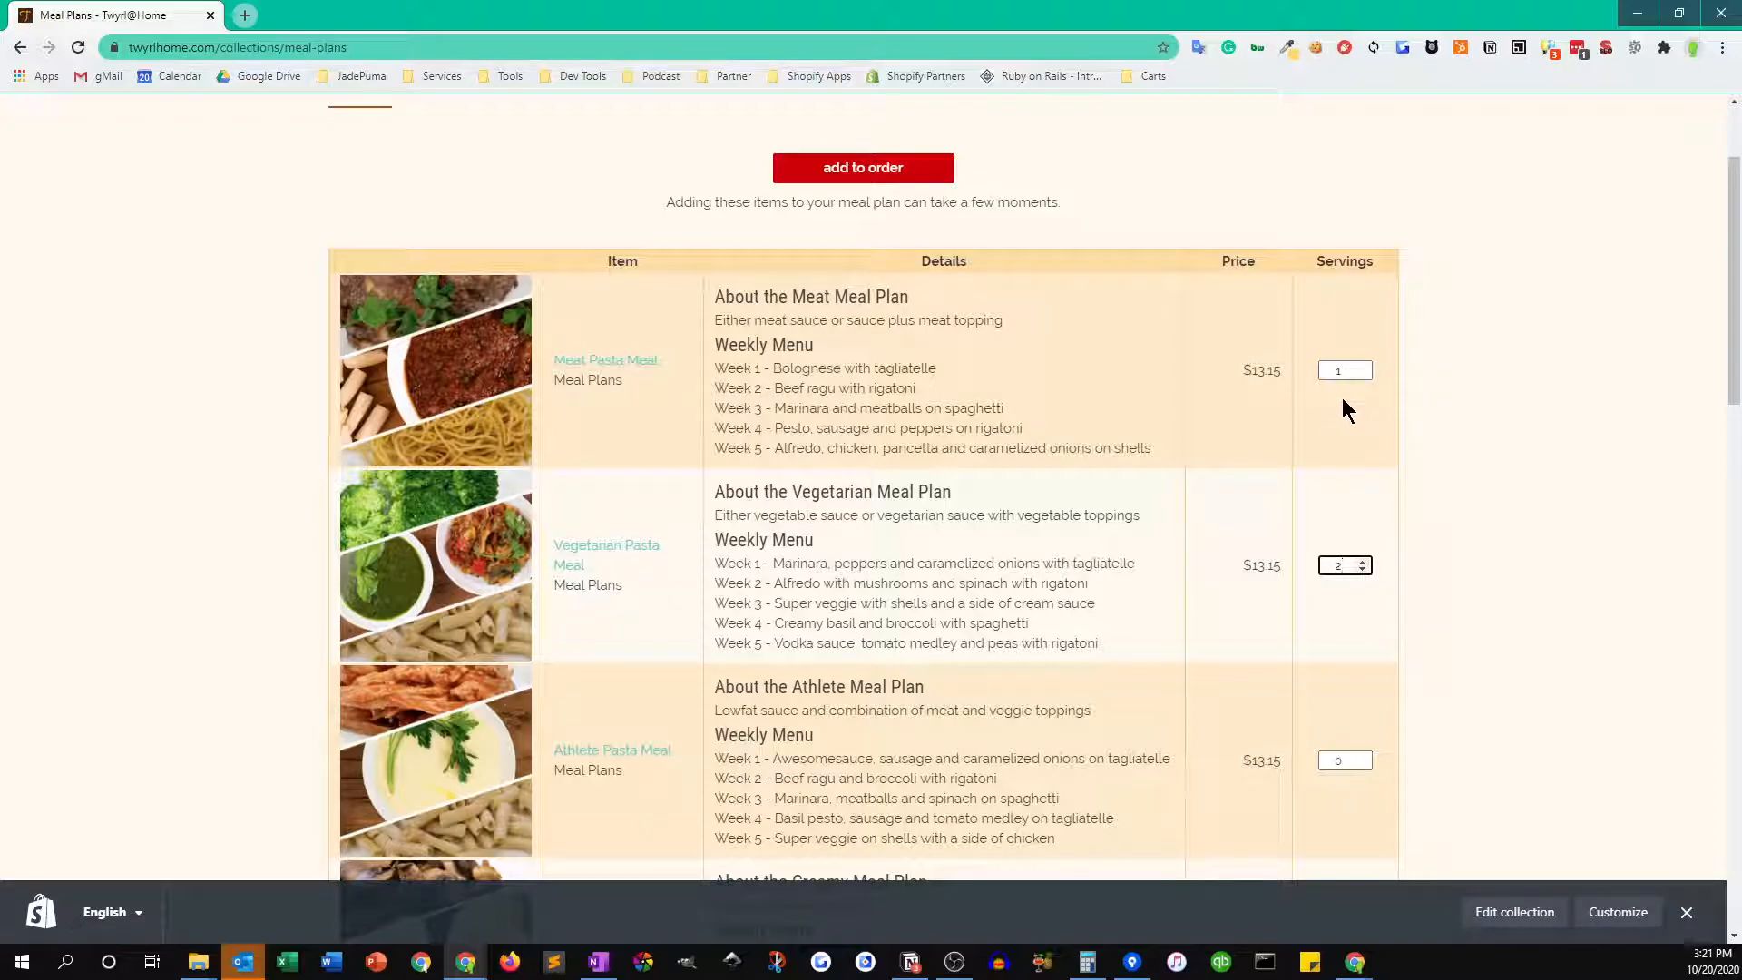
pyautogui.moveTo(666, 11)
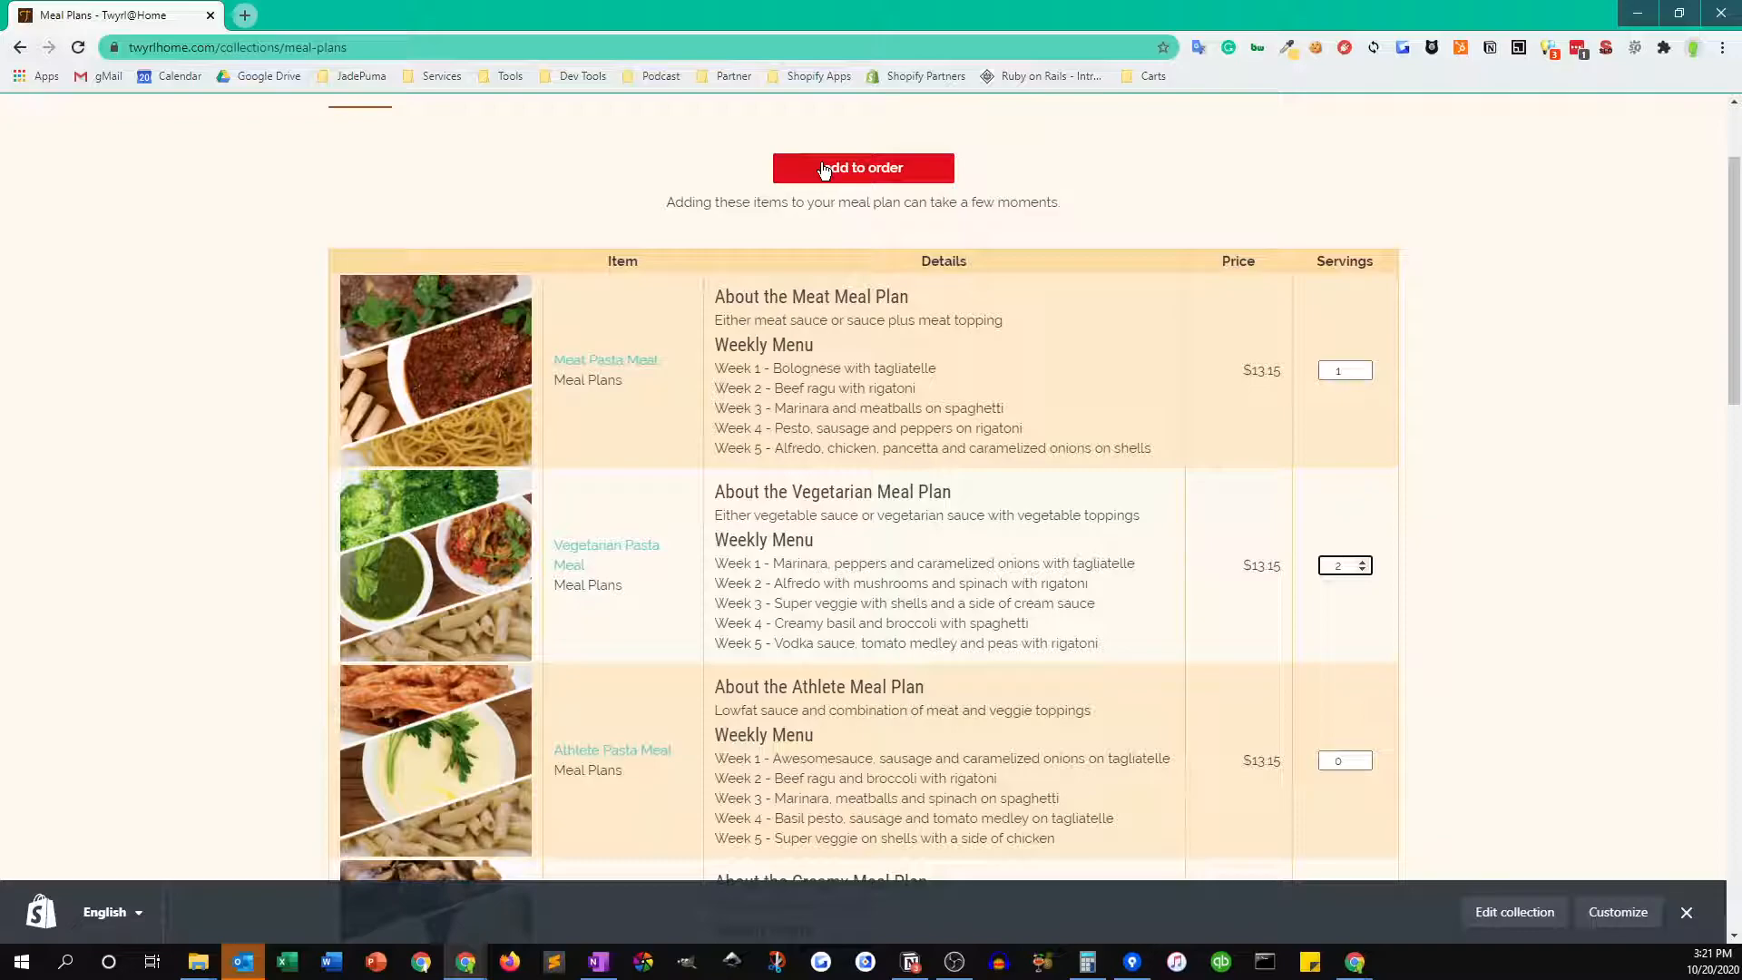
pyautogui.click(820, 167)
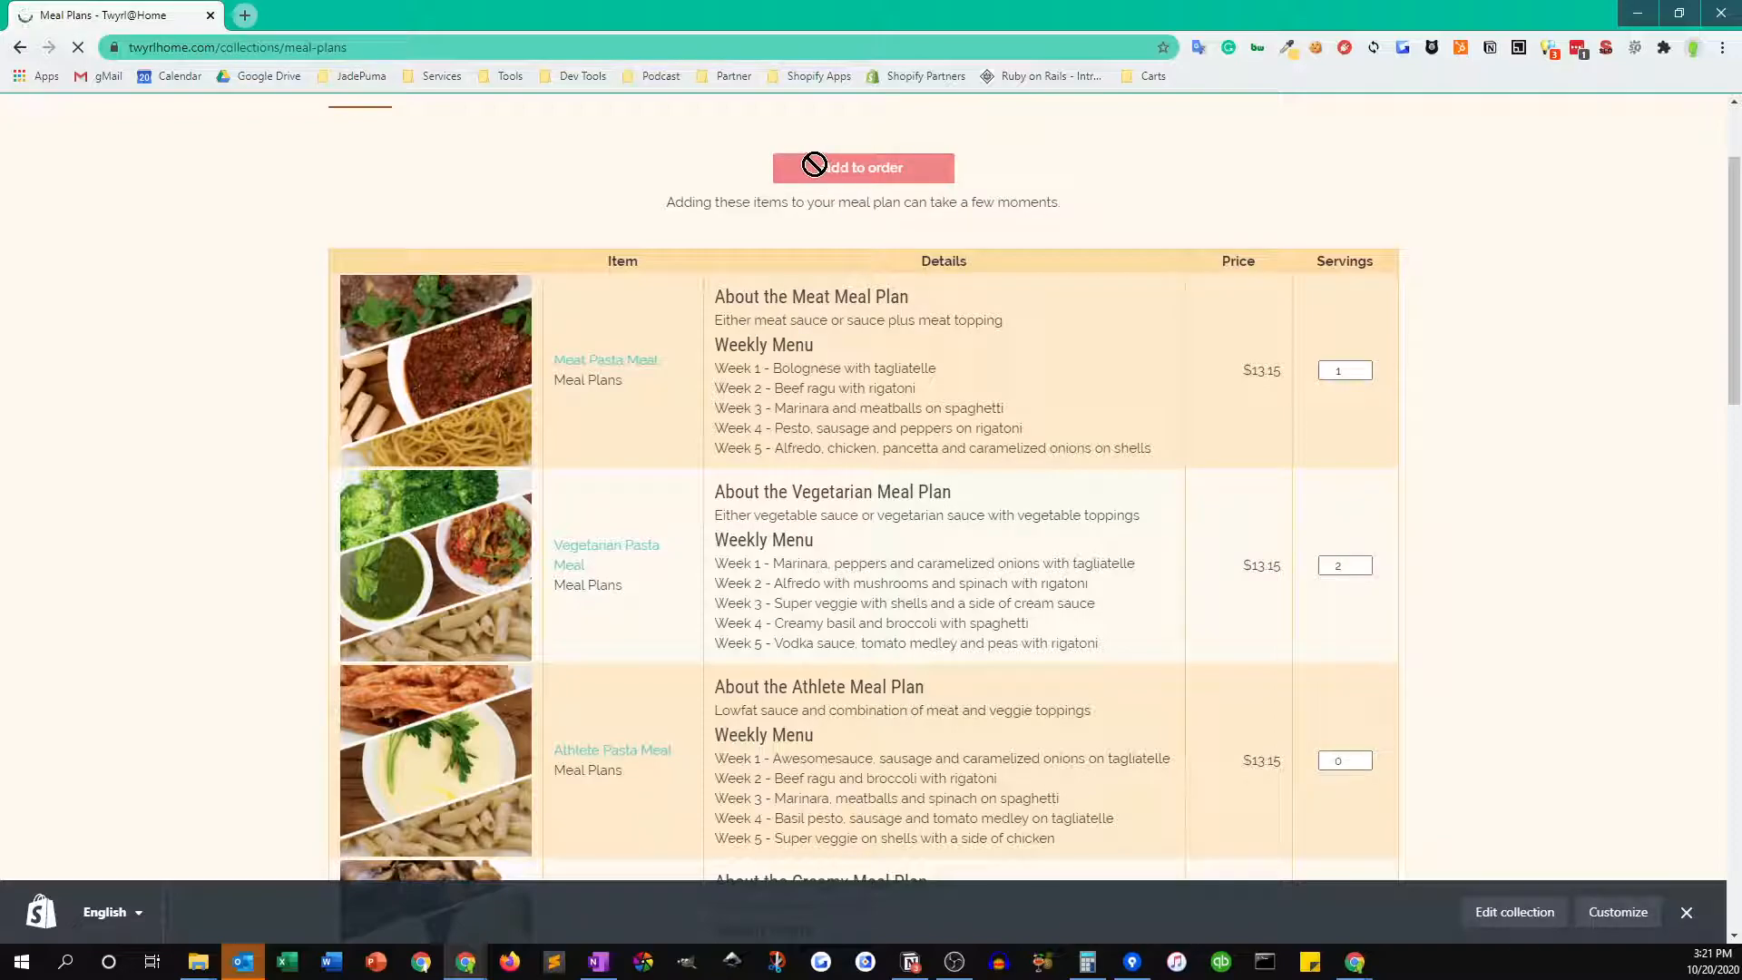
# - Browse through the Popular Add-ons list and return to the top of the page
pyautogui.click(864, 167)
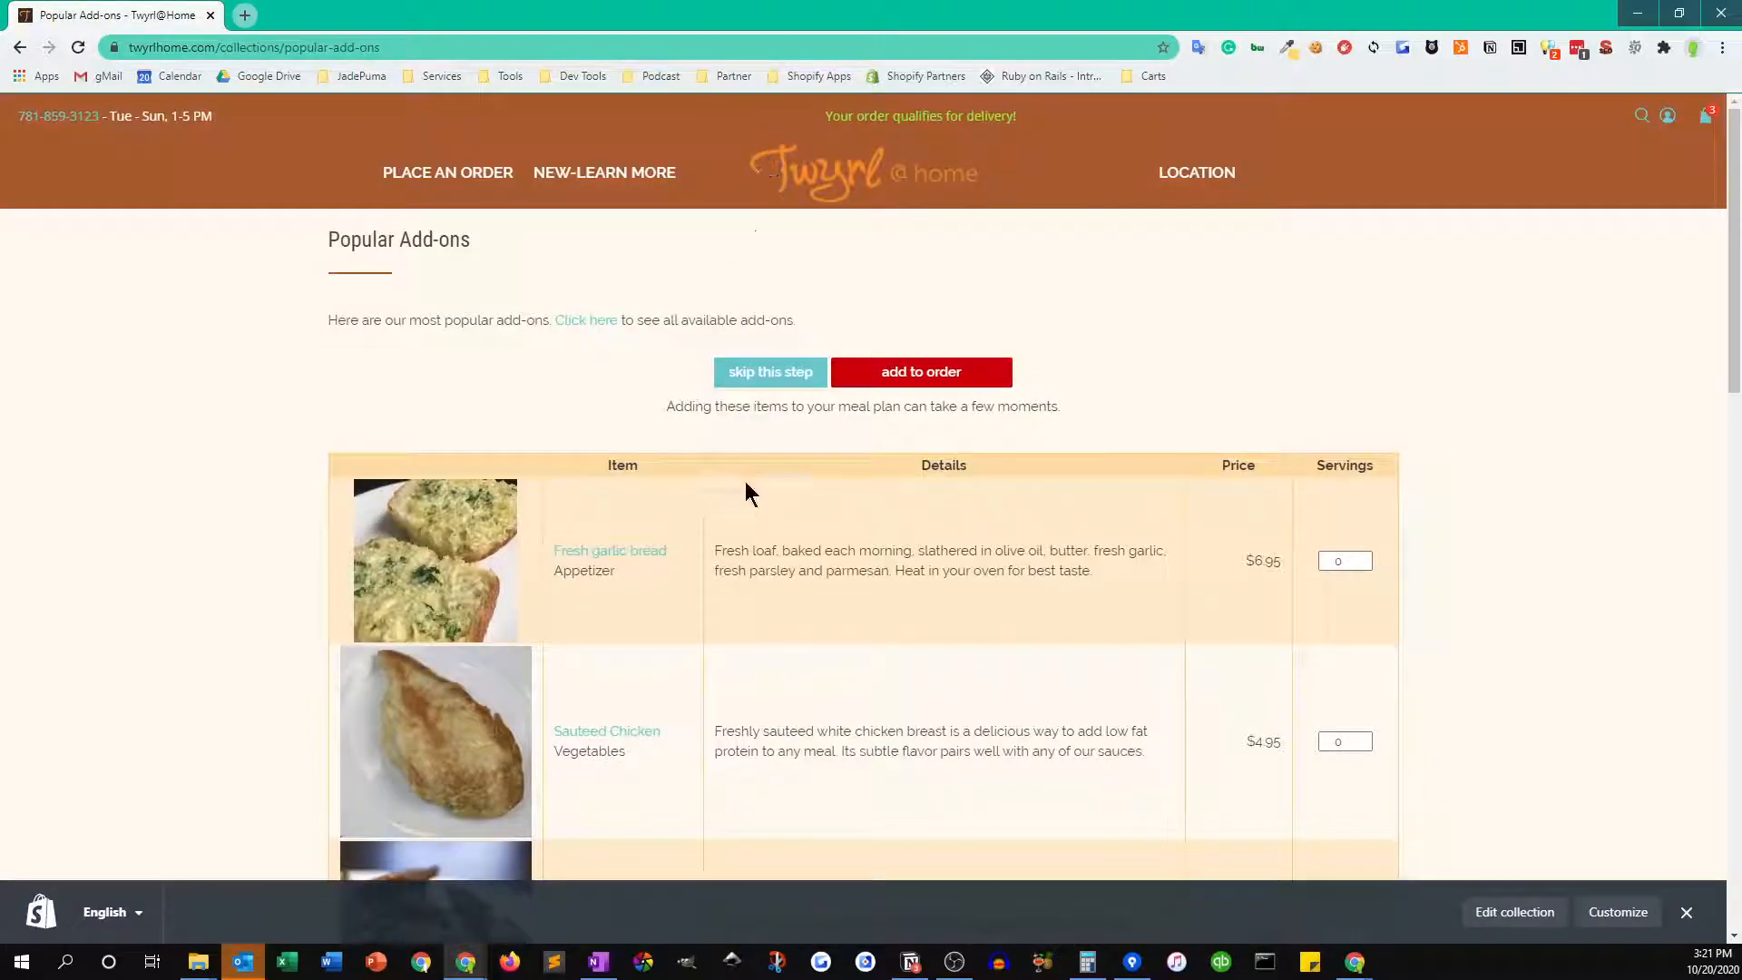
pyautogui.scroll(-3)
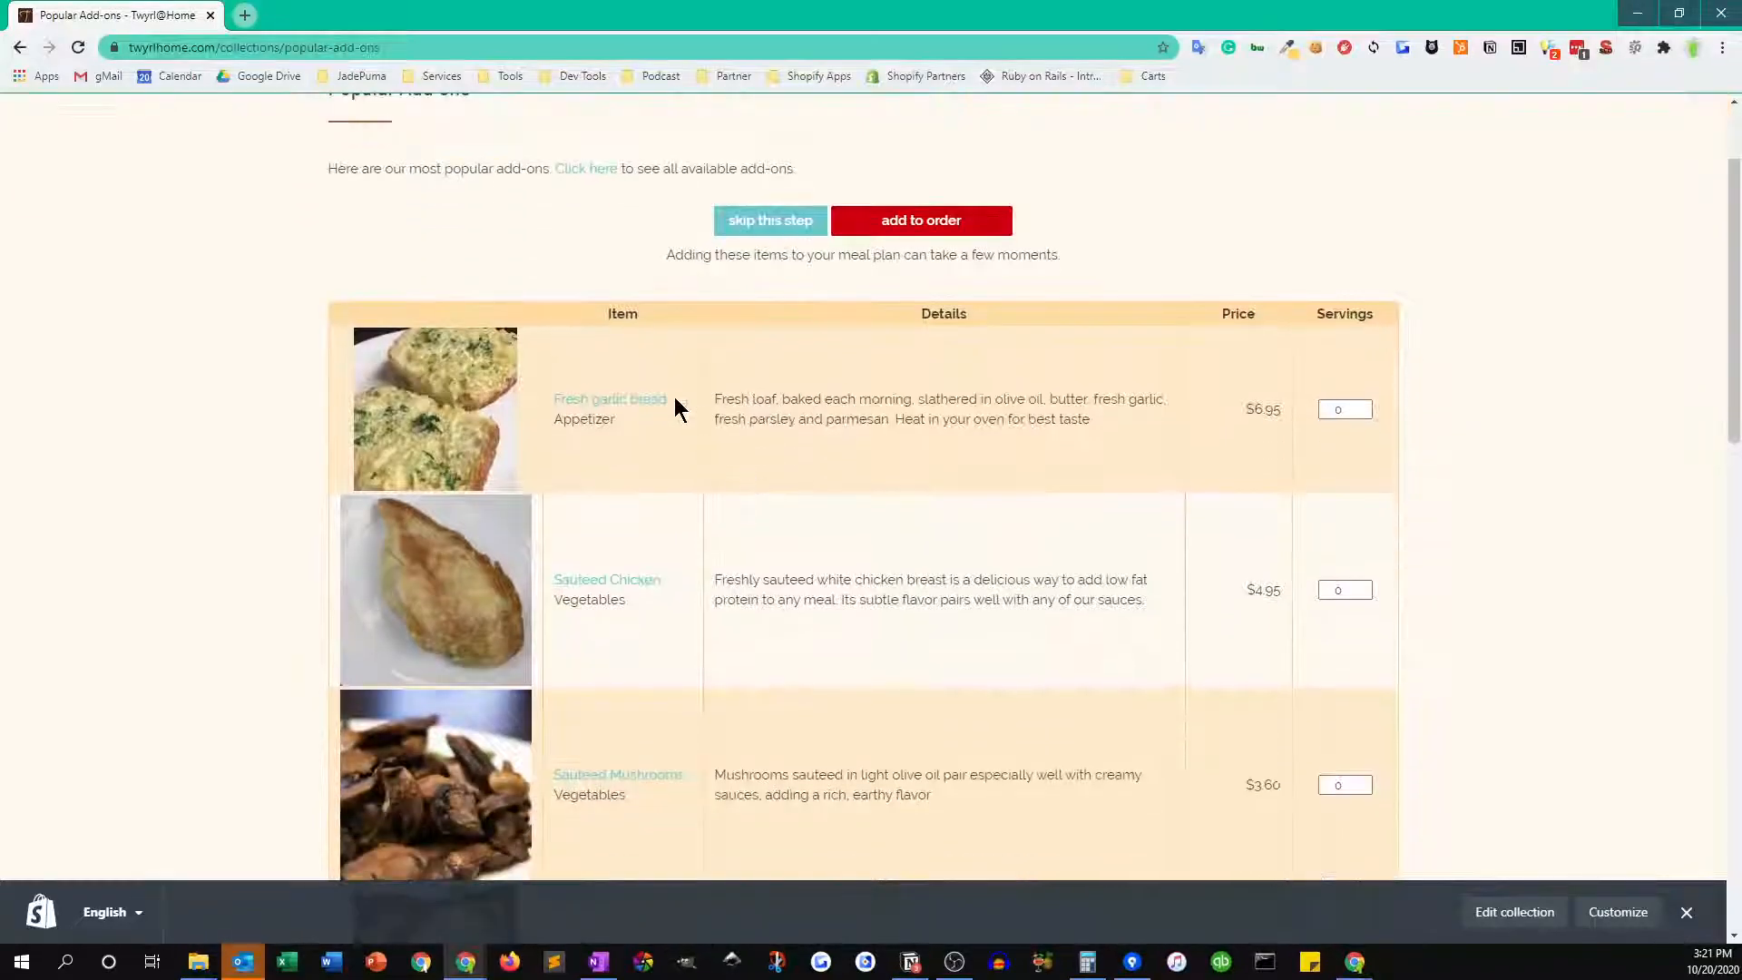
pyautogui.scroll(-3)
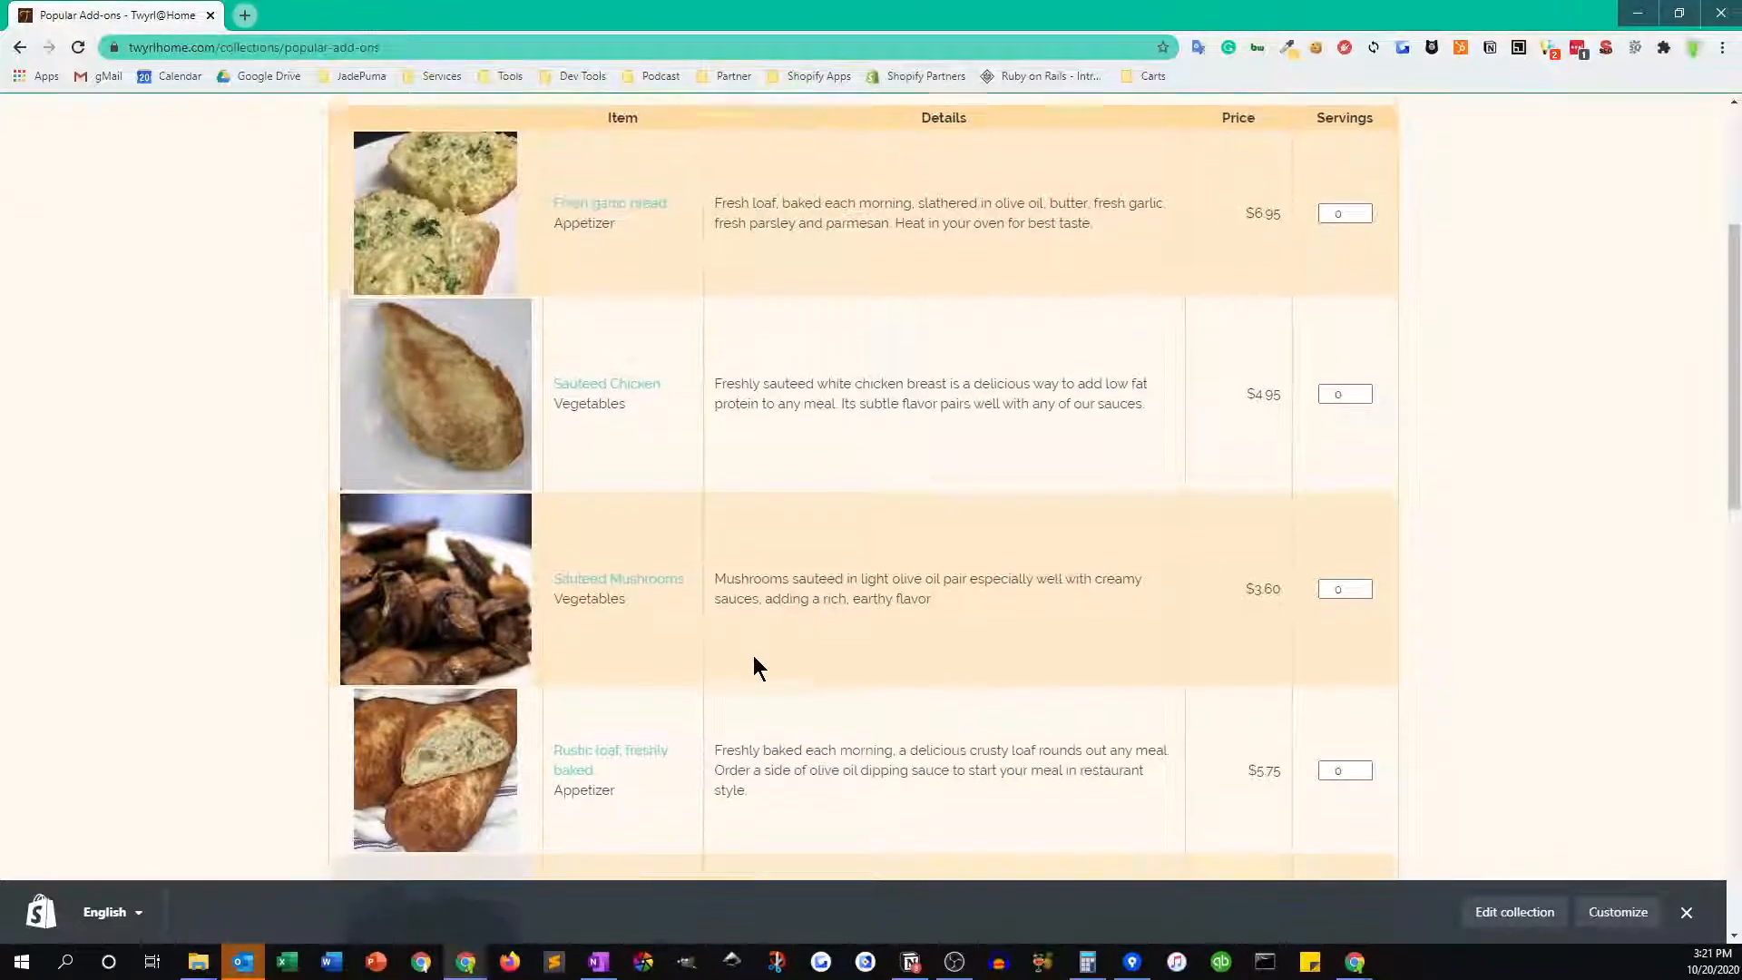
pyautogui.scroll(-3)
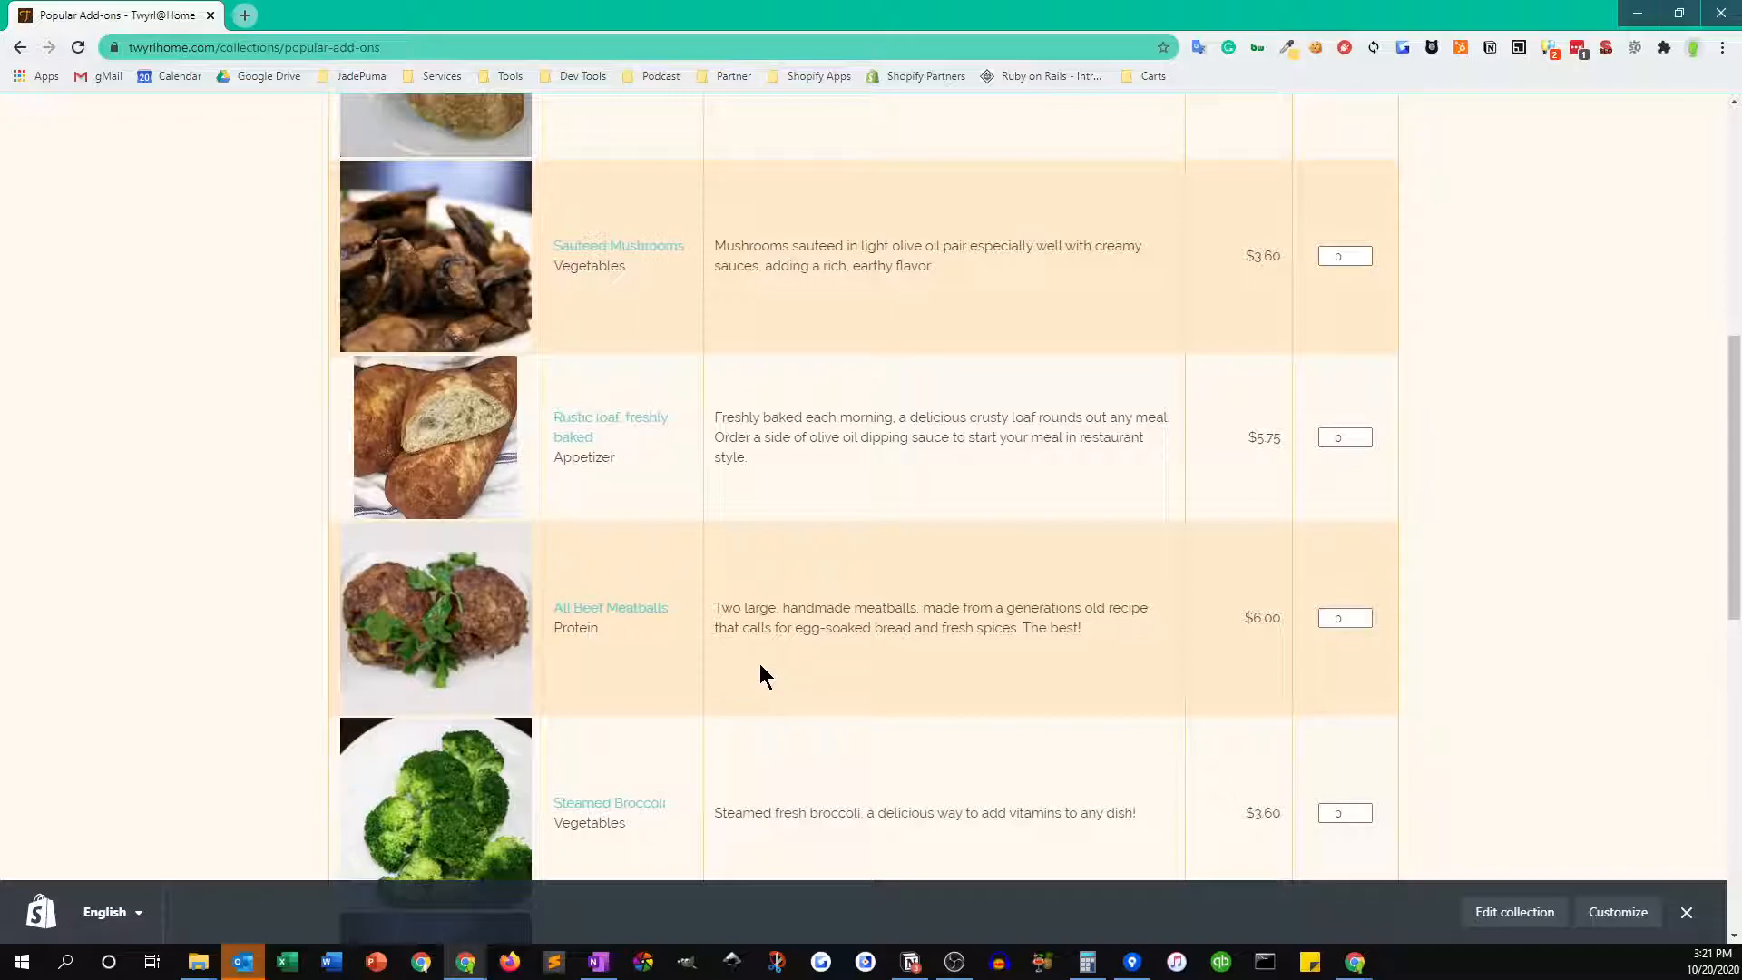
pyautogui.scroll(-3)
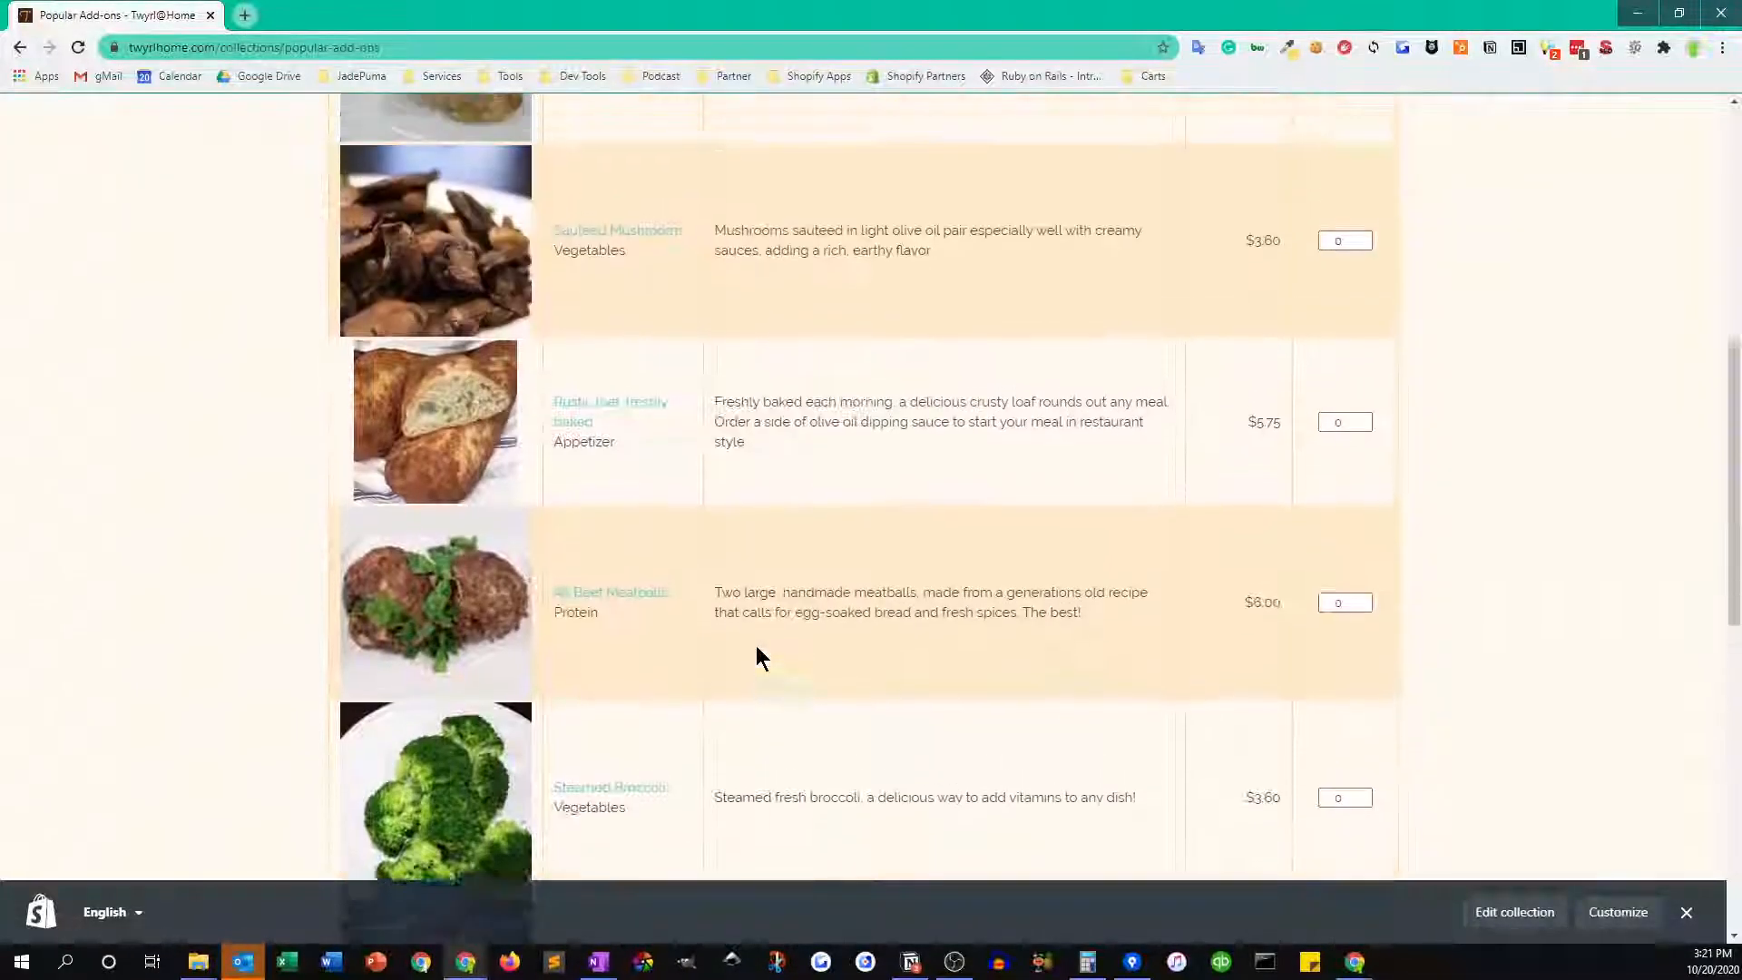
pyautogui.scroll(3)
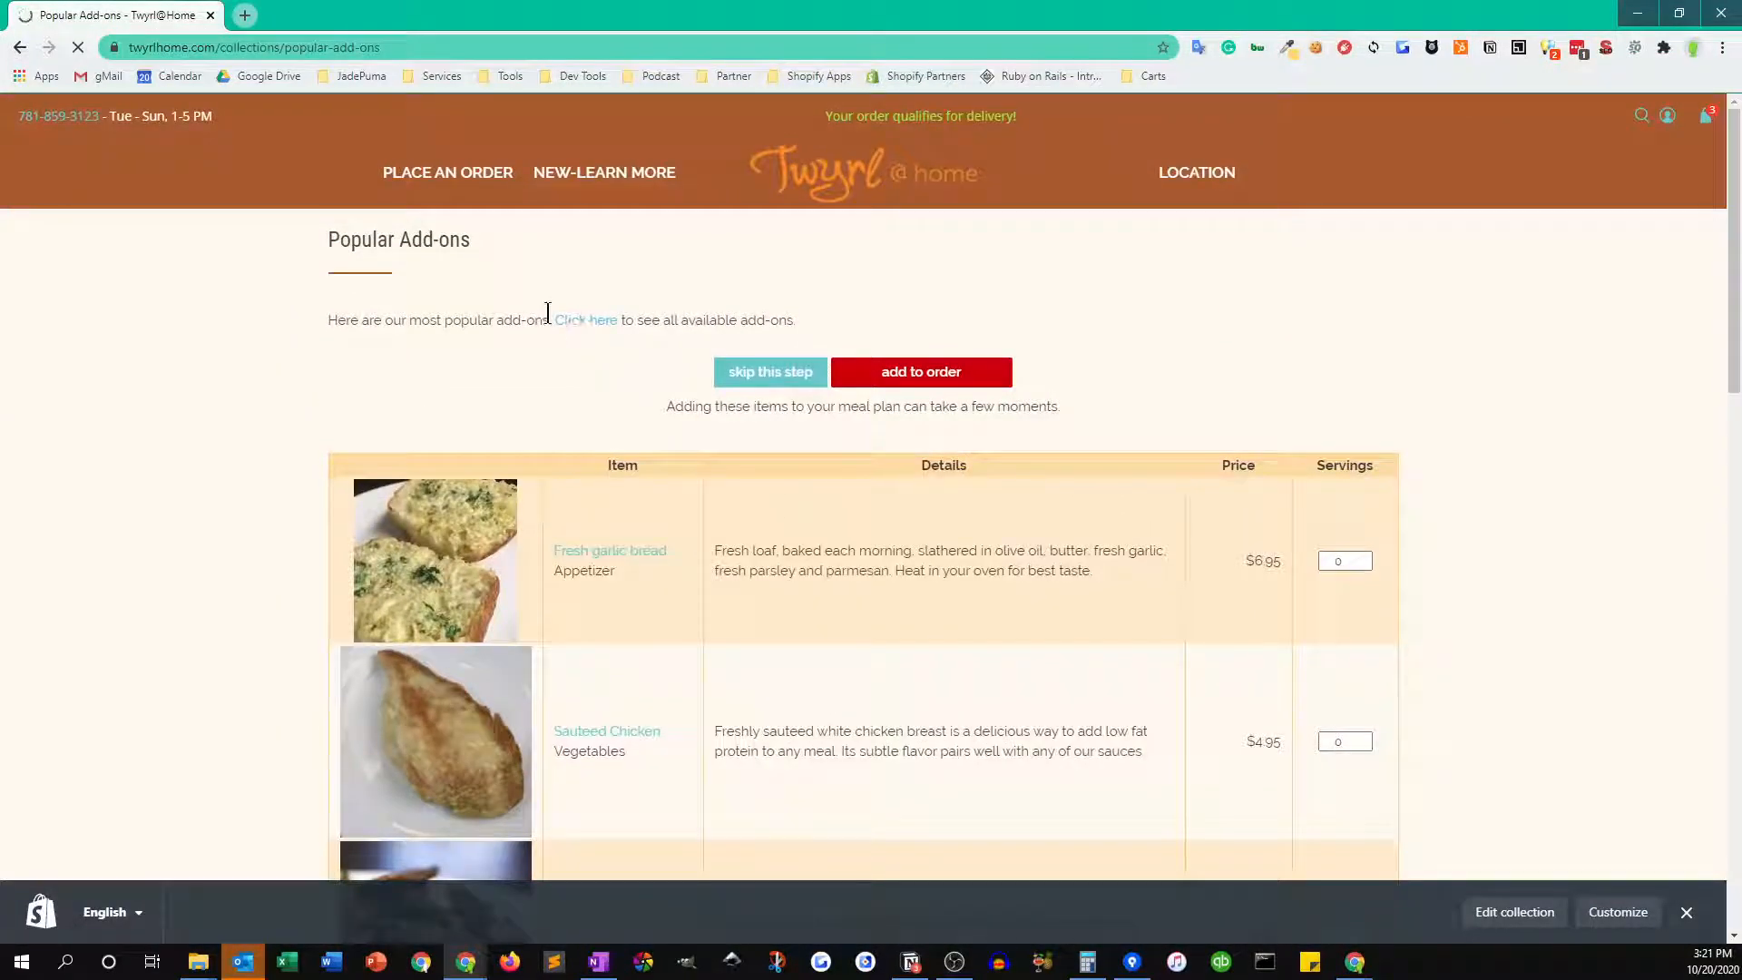
# - From the full add-ons list, add 1 Italian Fennel Sausage and 1 Fresh Basil Hummus with Pita to the order
pyautogui.click(584, 319)
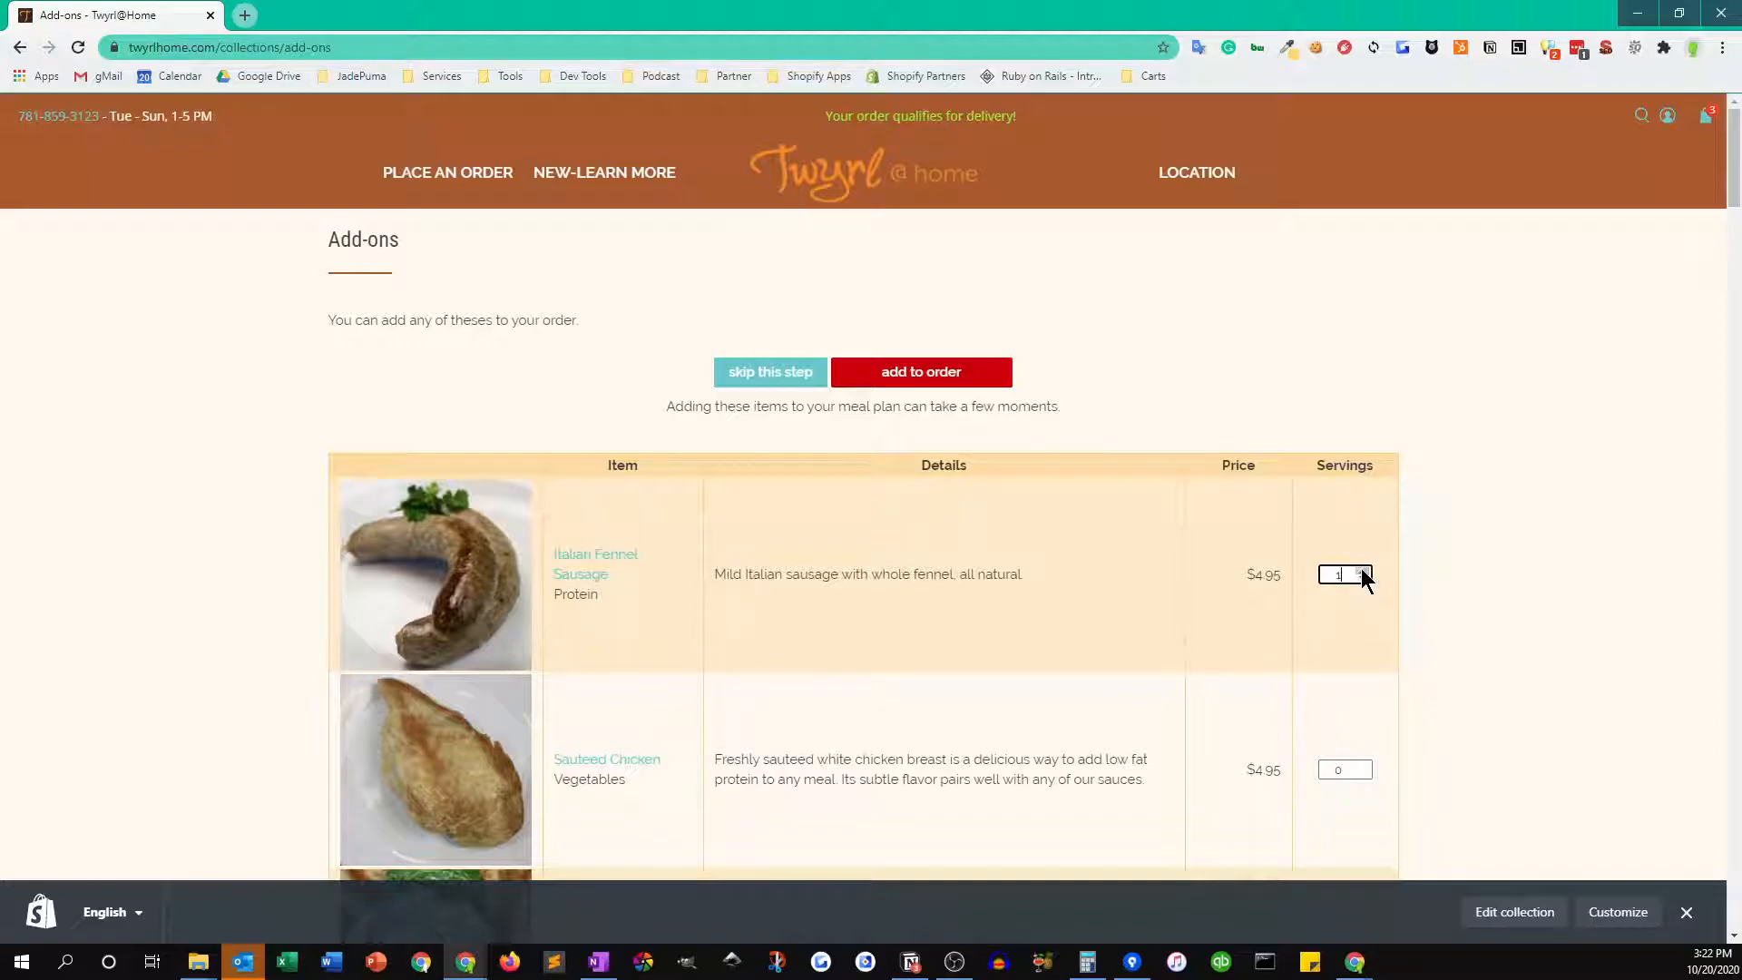
pyautogui.scroll(-3)
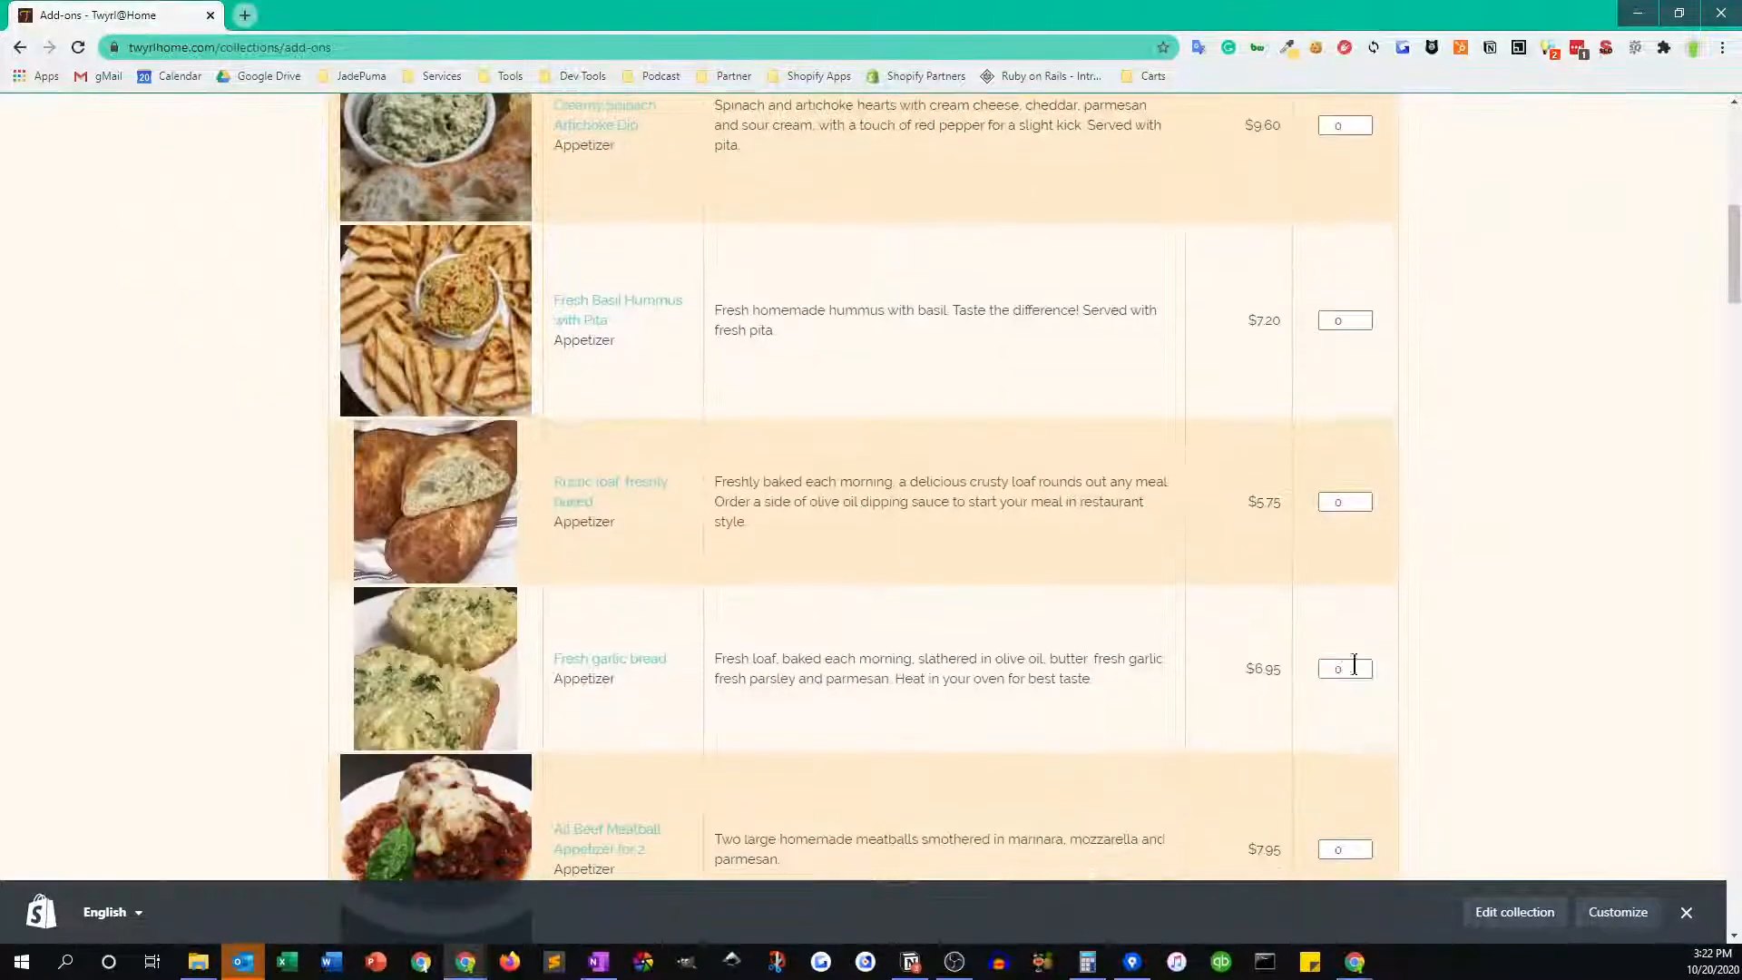
pyautogui.moveTo(1406, 326)
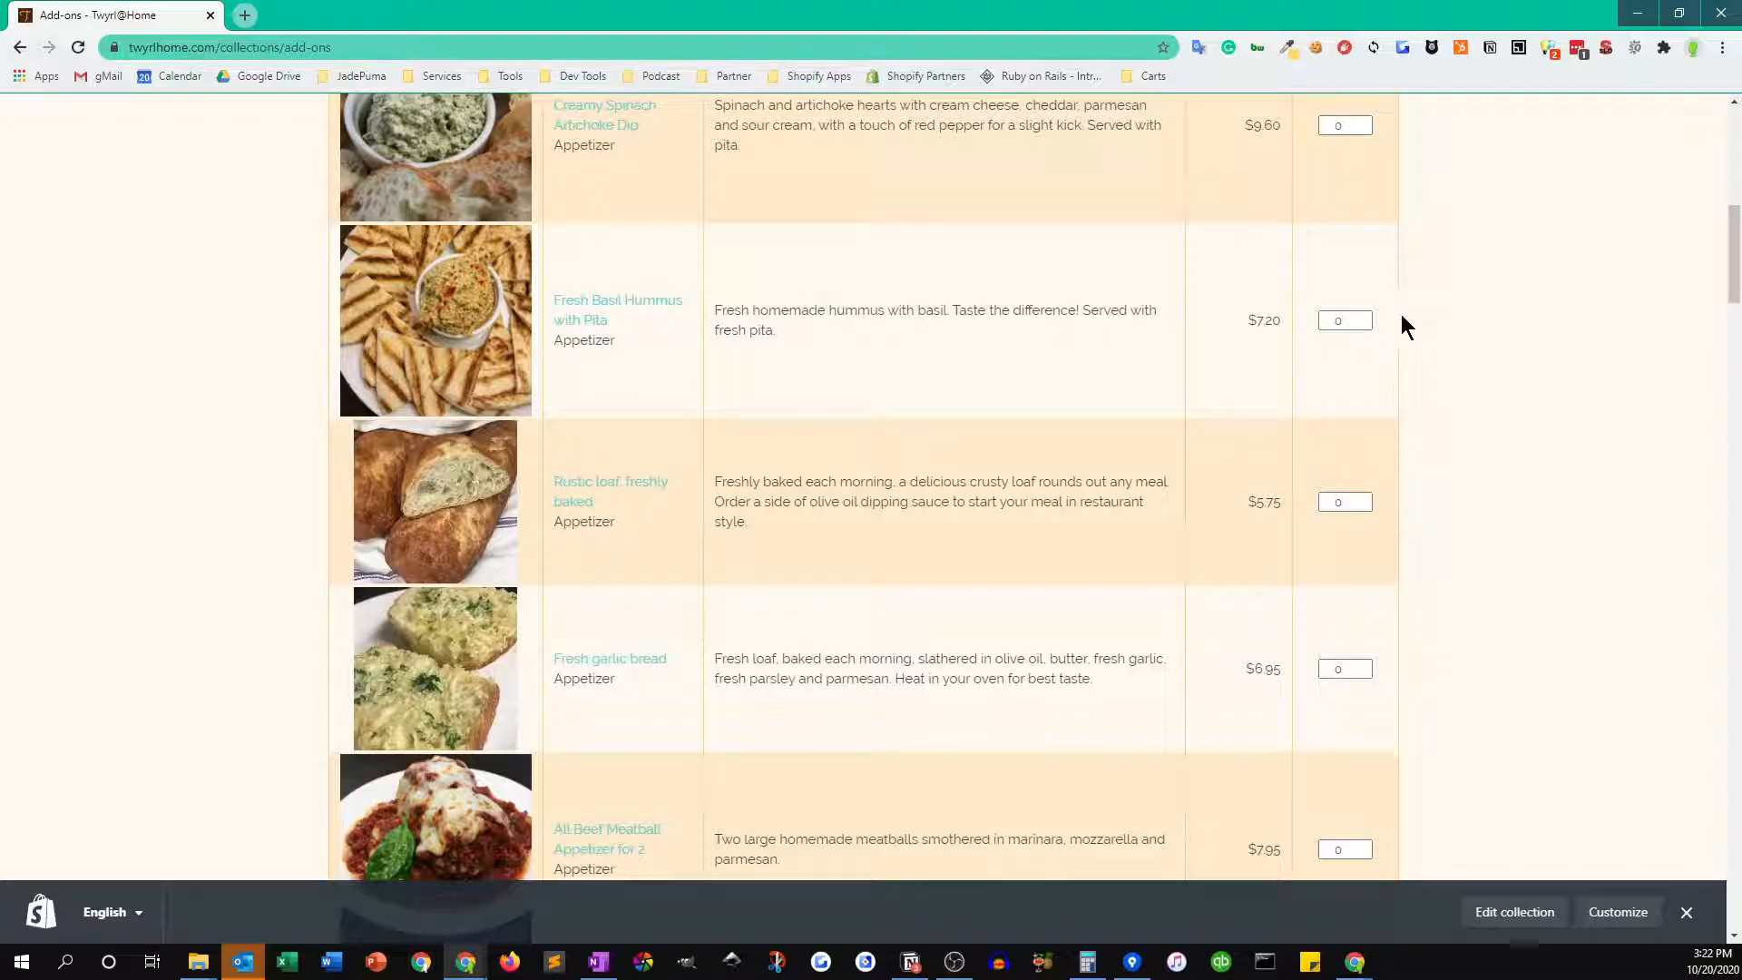
pyautogui.click(1345, 319)
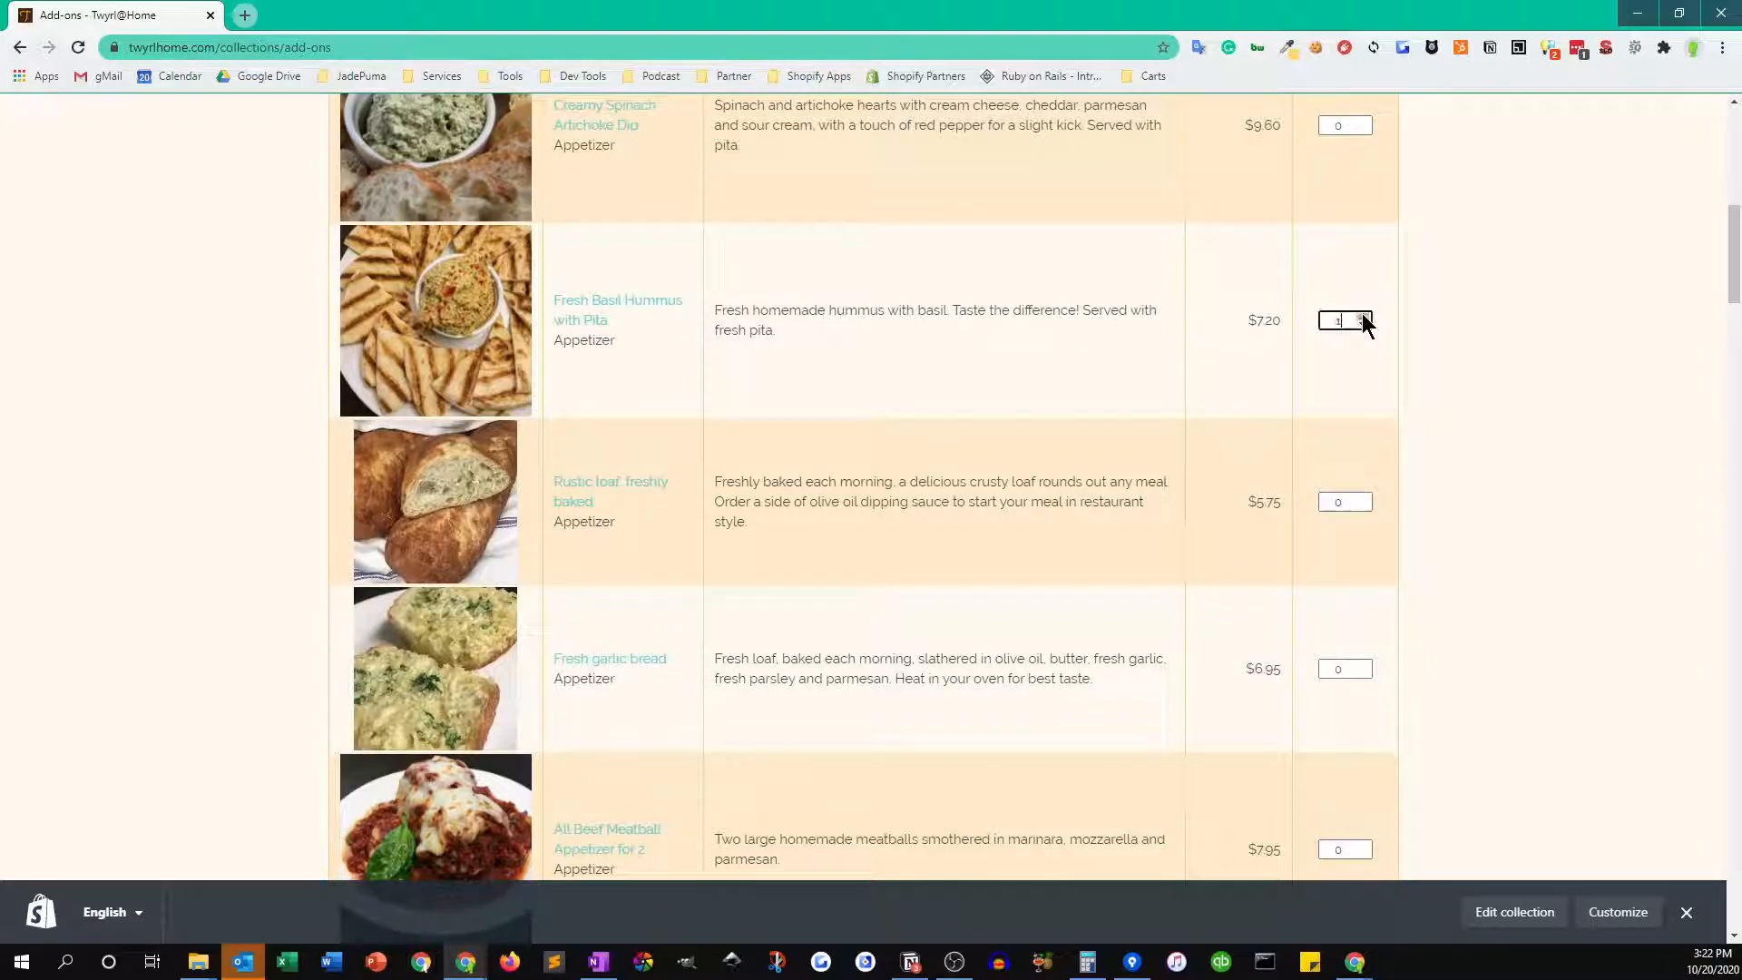
pyautogui.scroll(3)
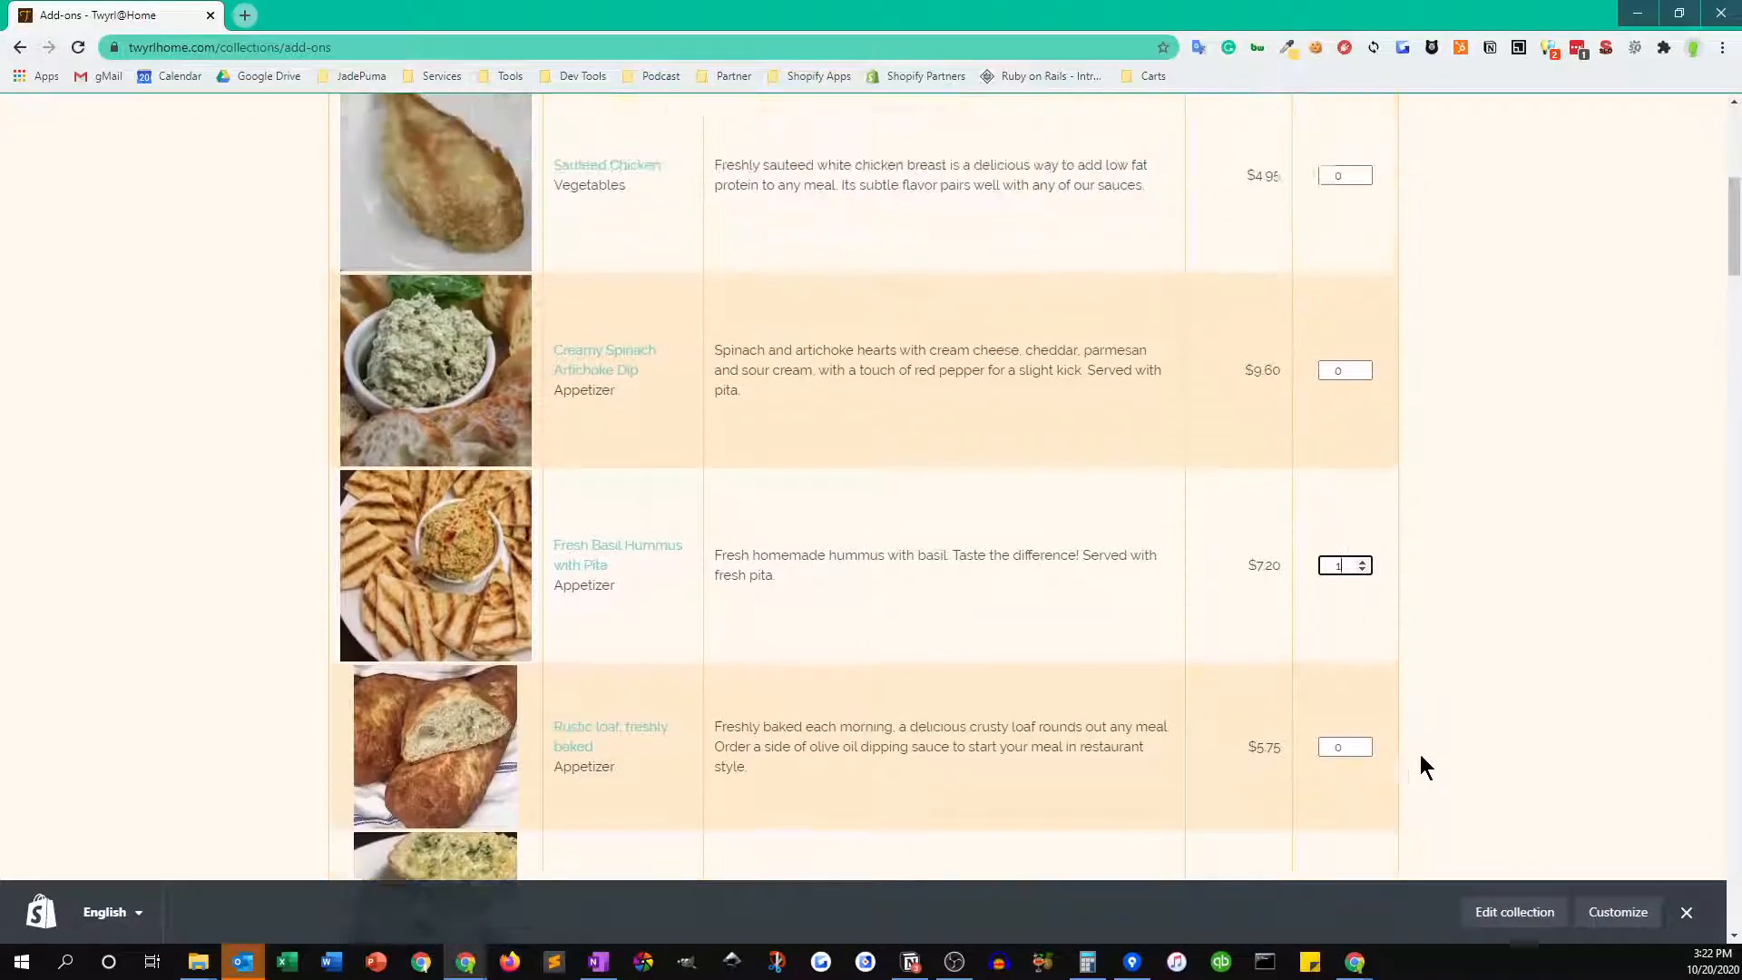
pyautogui.scroll(3)
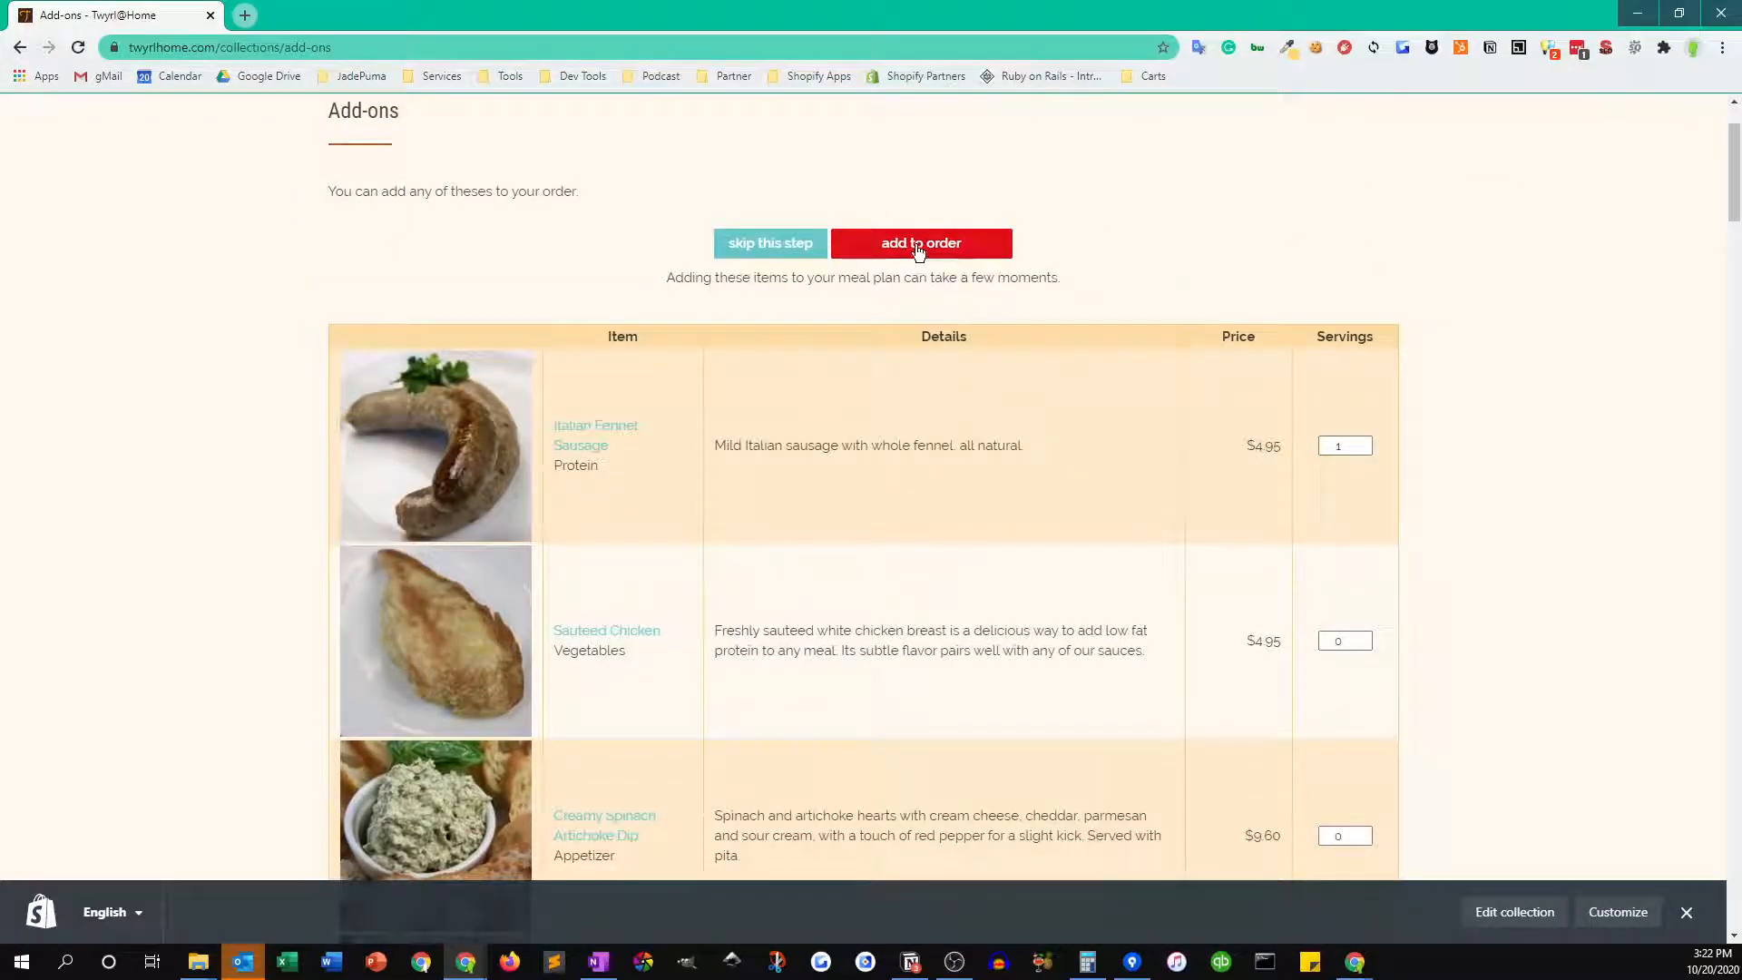
pyautogui.click(920, 243)
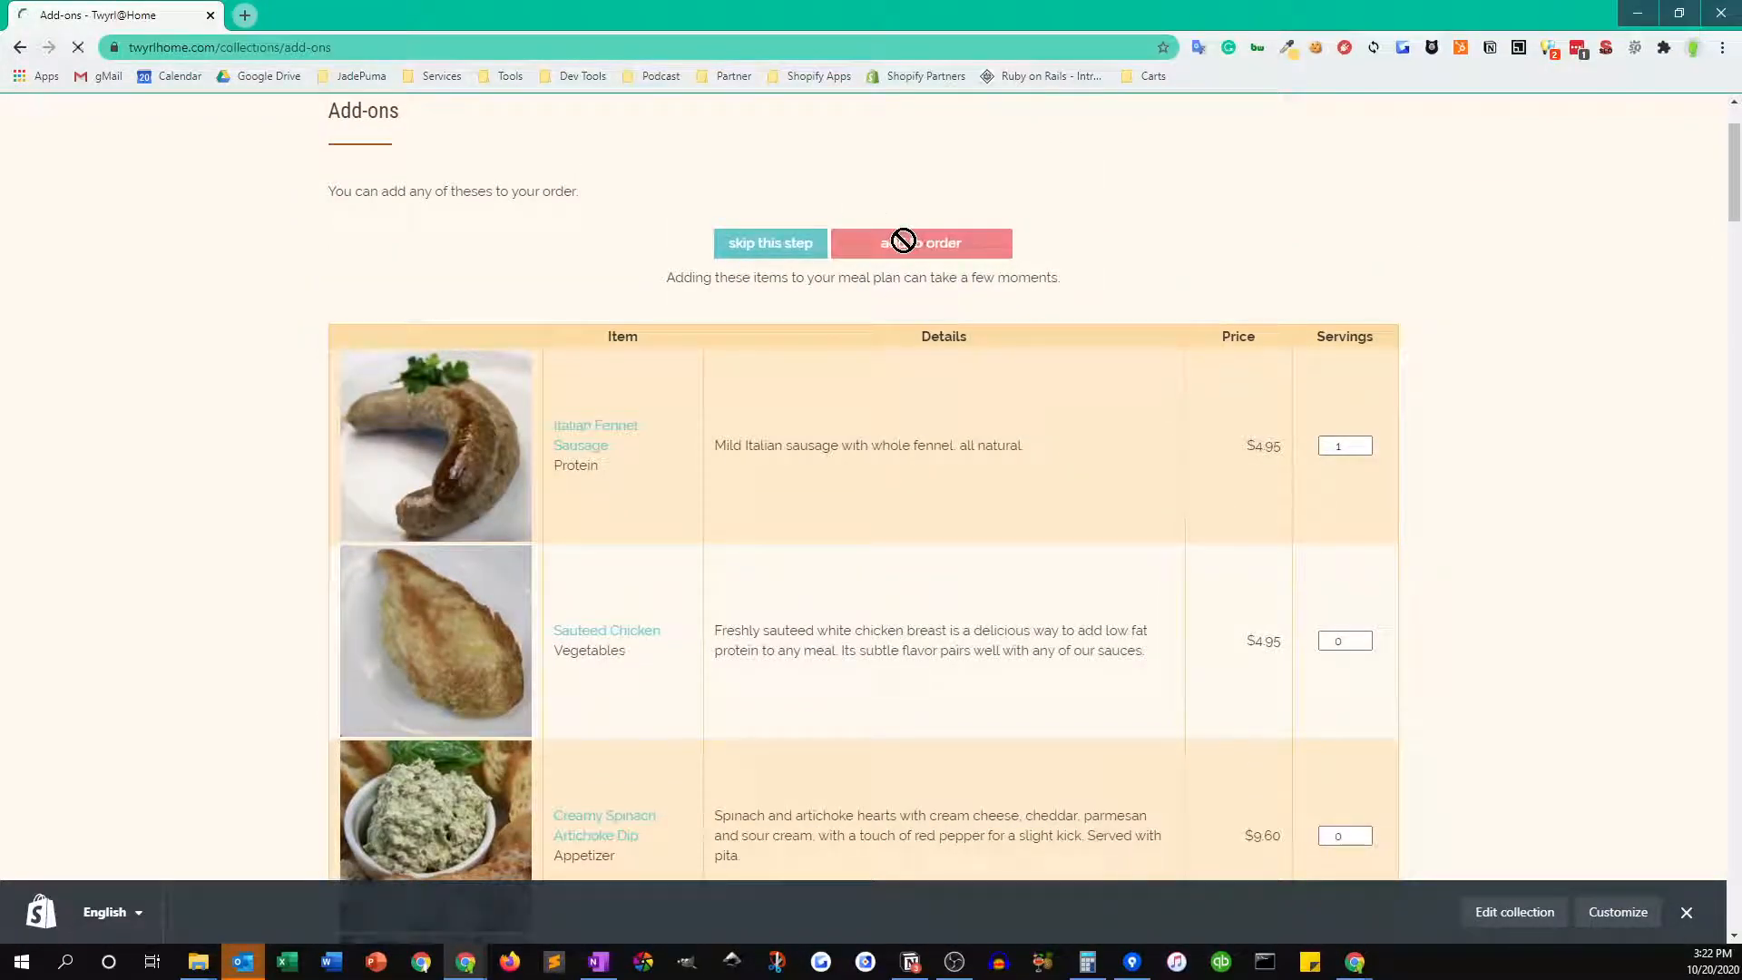
pyautogui.click(920, 243)
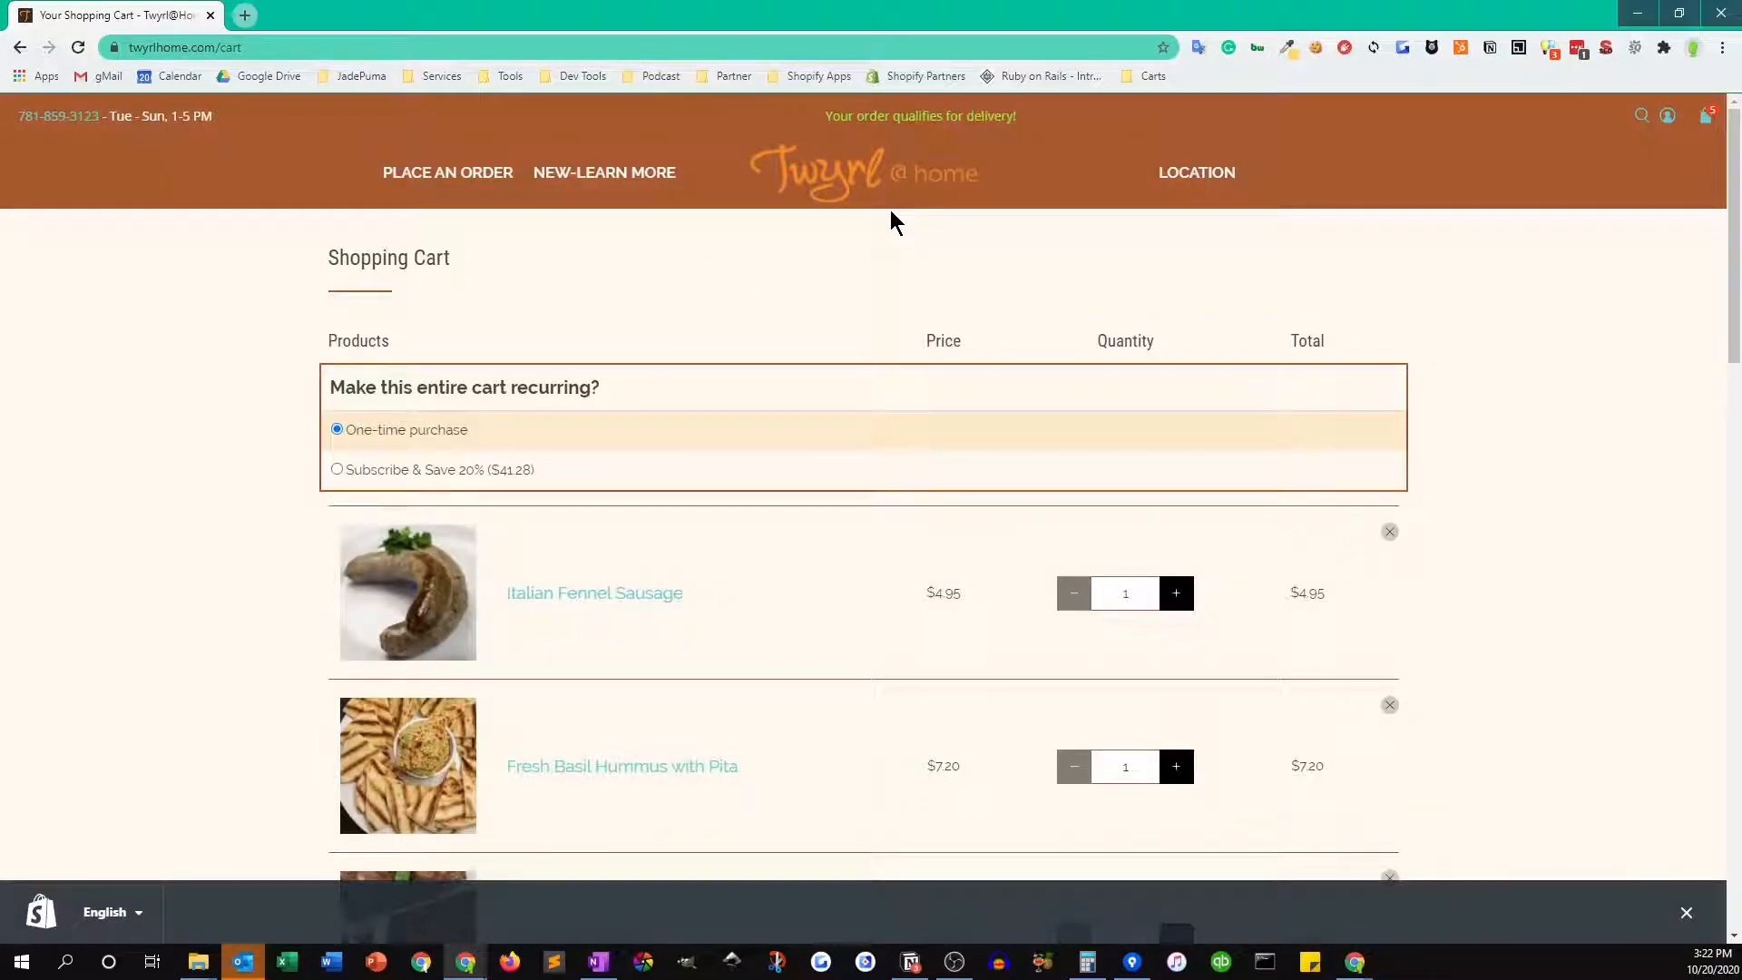
# - Switch the whole cart to Subscribe & Save 20% with deliveries every 2 Week(s), subtotal $51.60
pyautogui.scroll(-3)
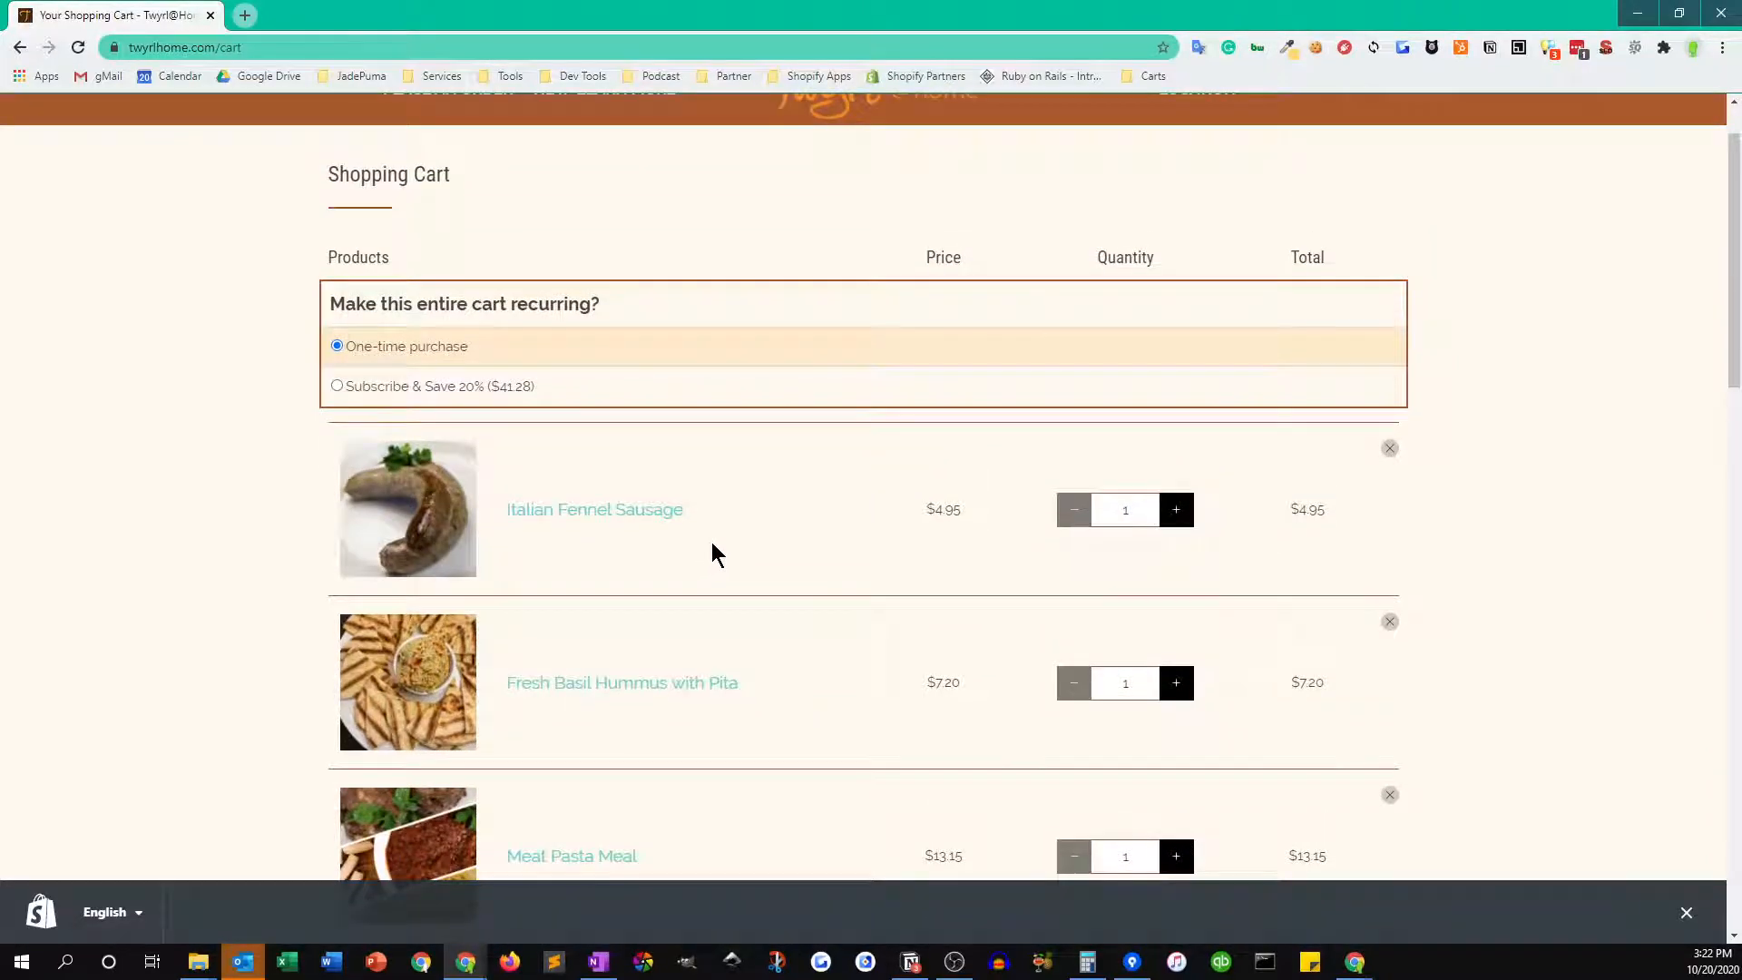
pyautogui.moveTo(722, 549)
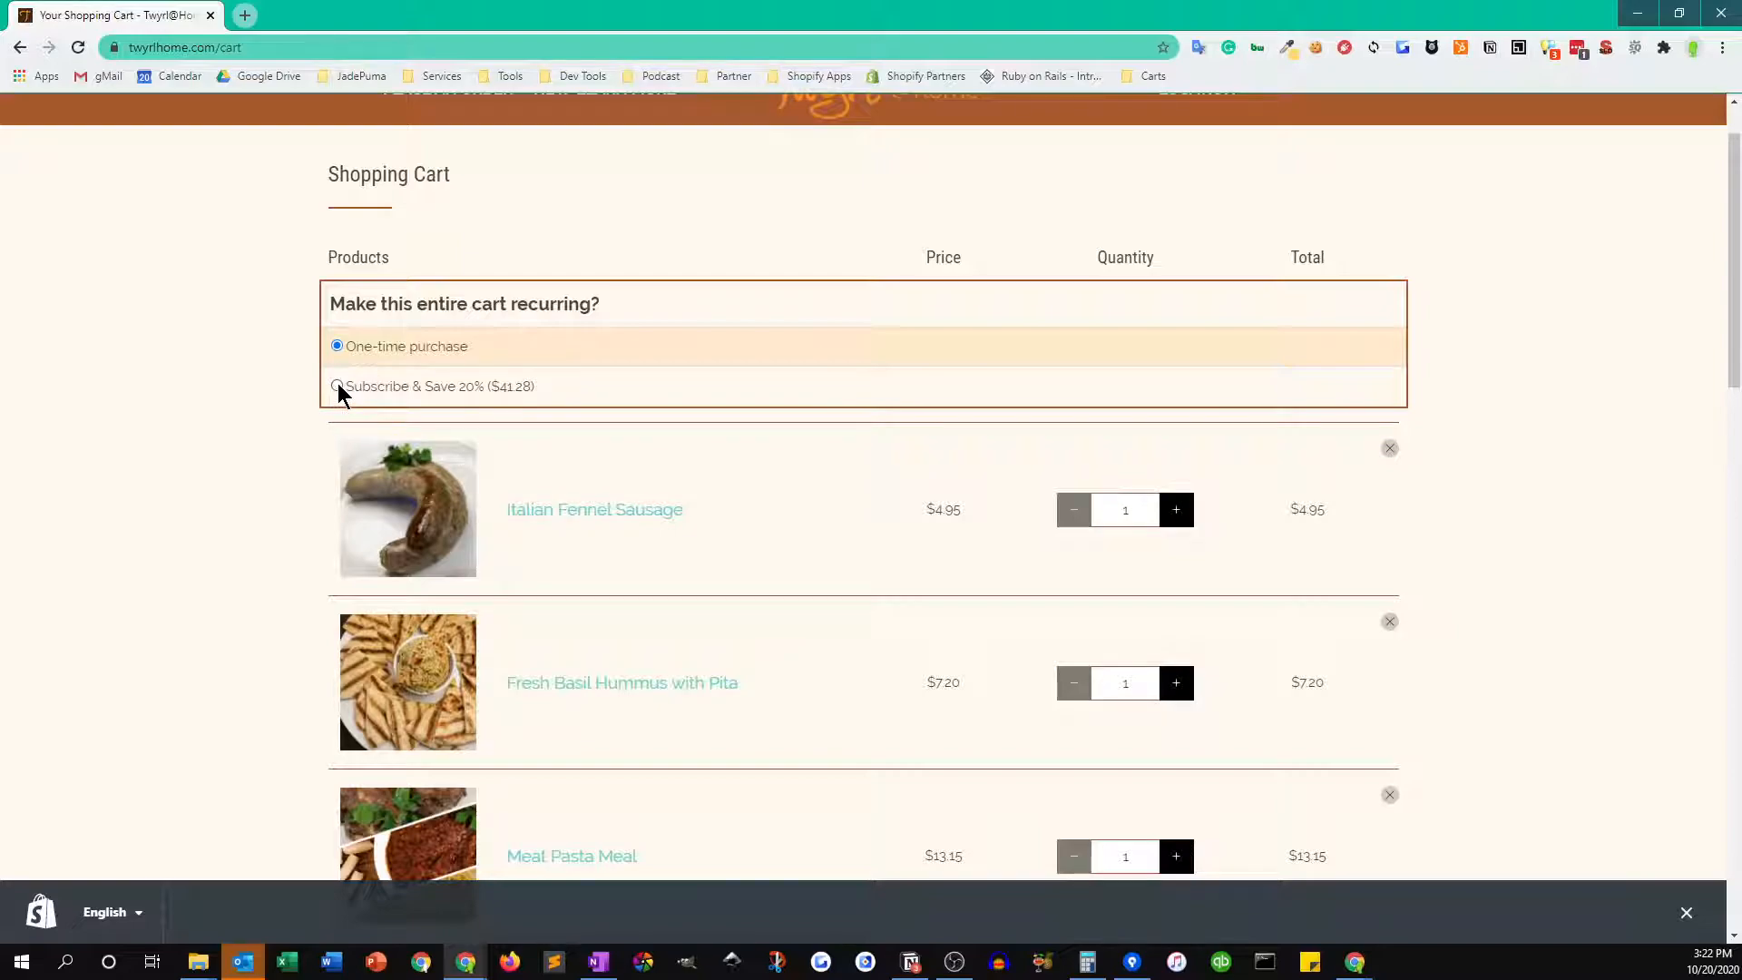
pyautogui.moveTo(444, 397)
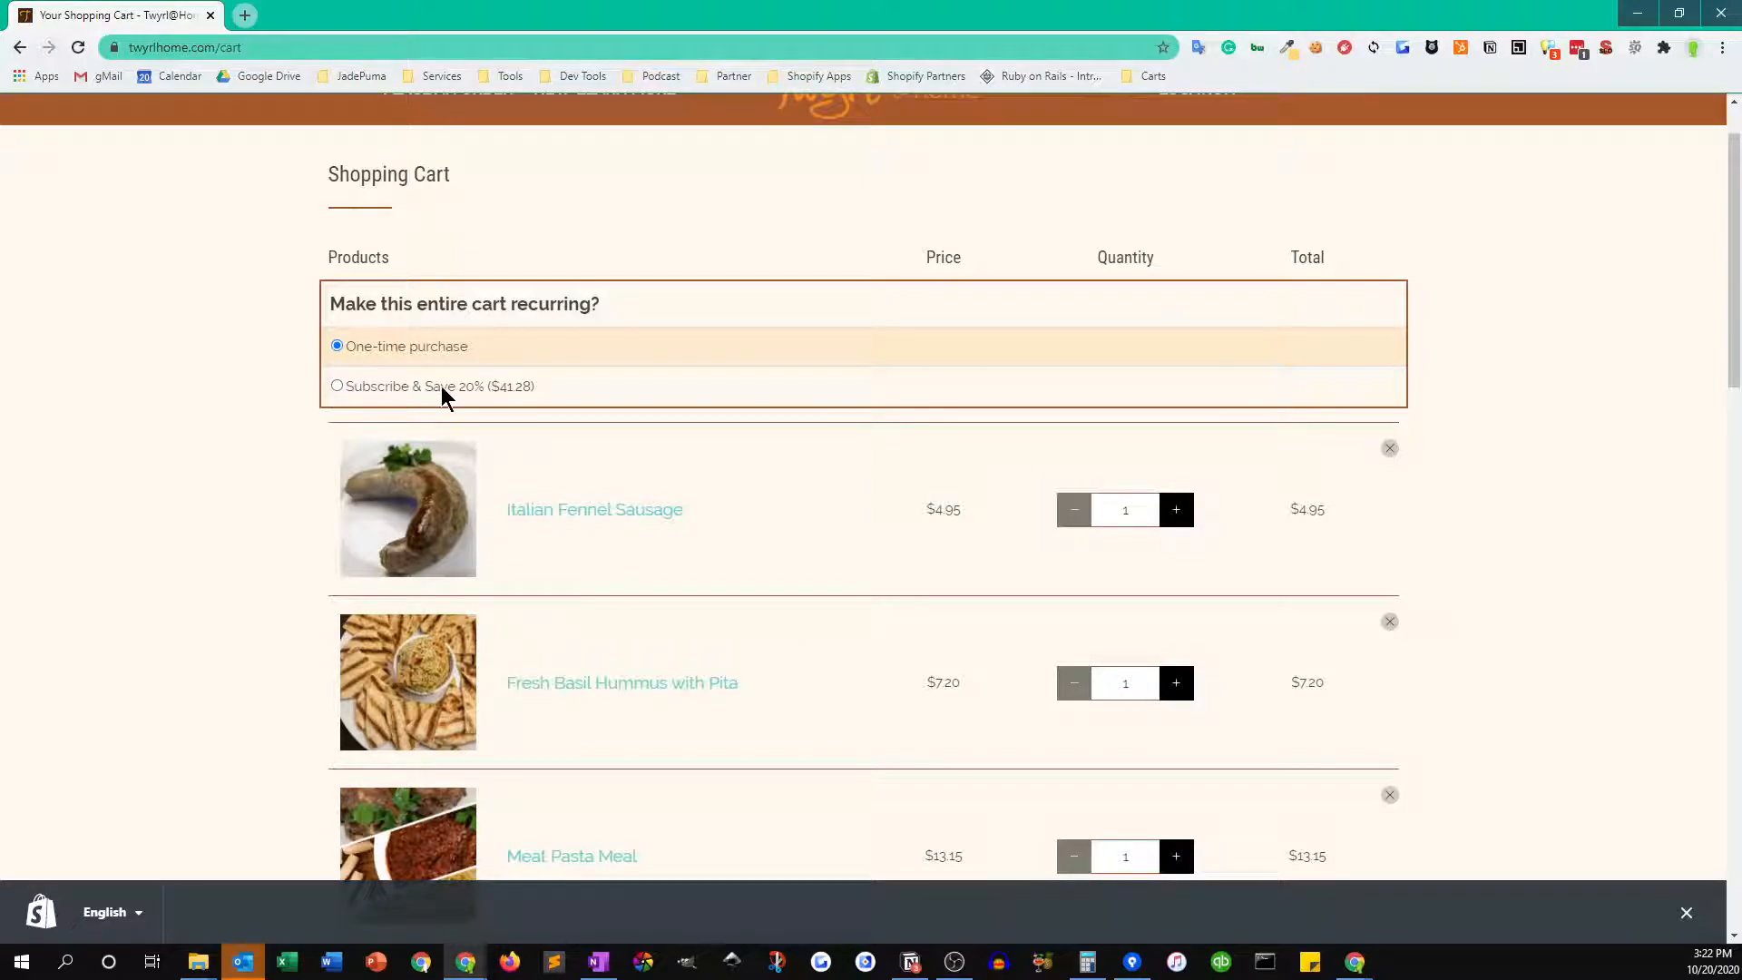
pyautogui.click(337, 385)
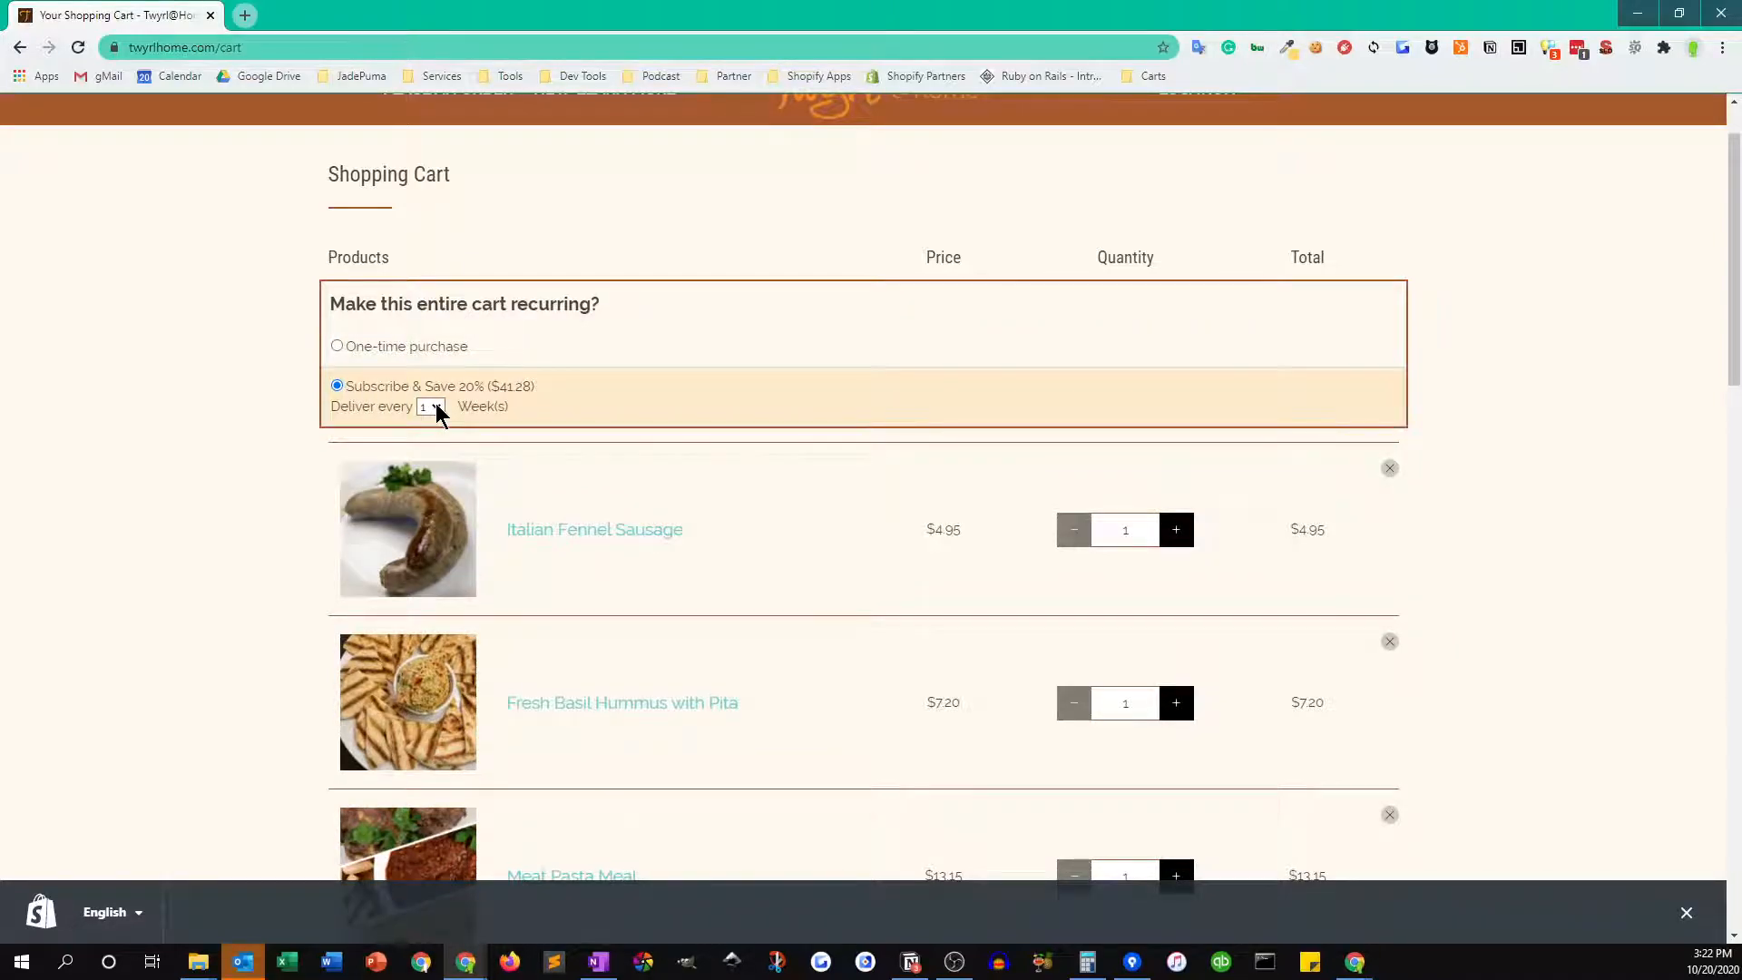
pyautogui.click(430, 406)
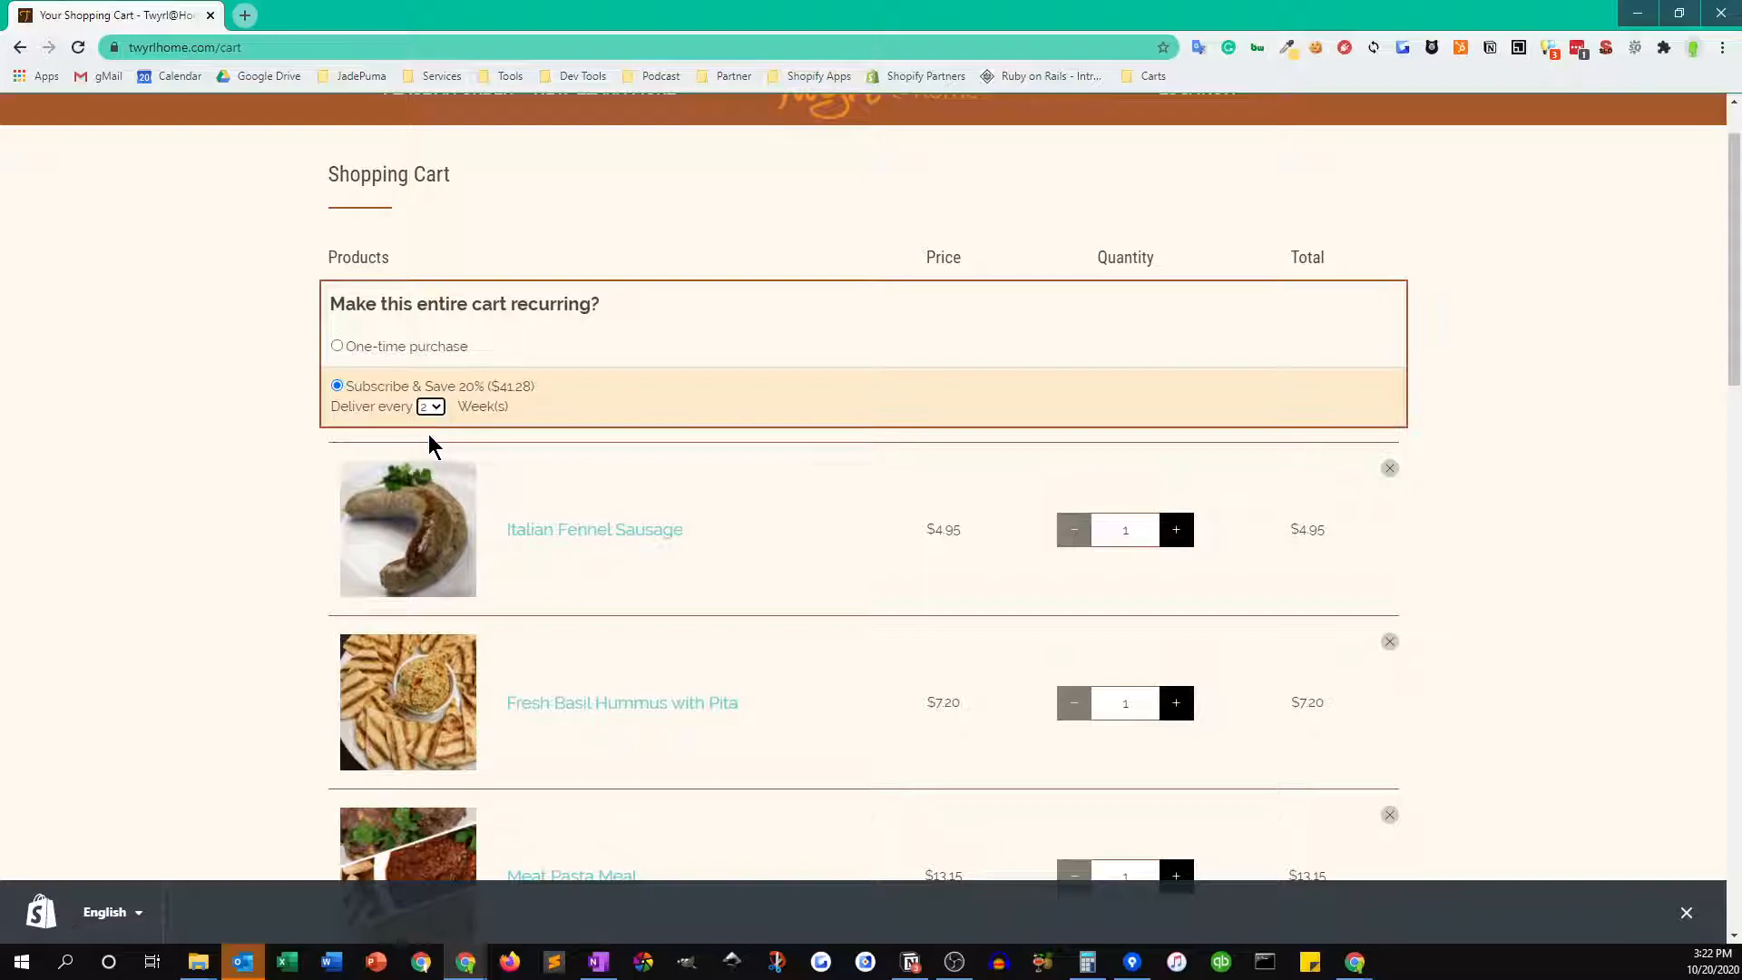
pyautogui.click(430, 406)
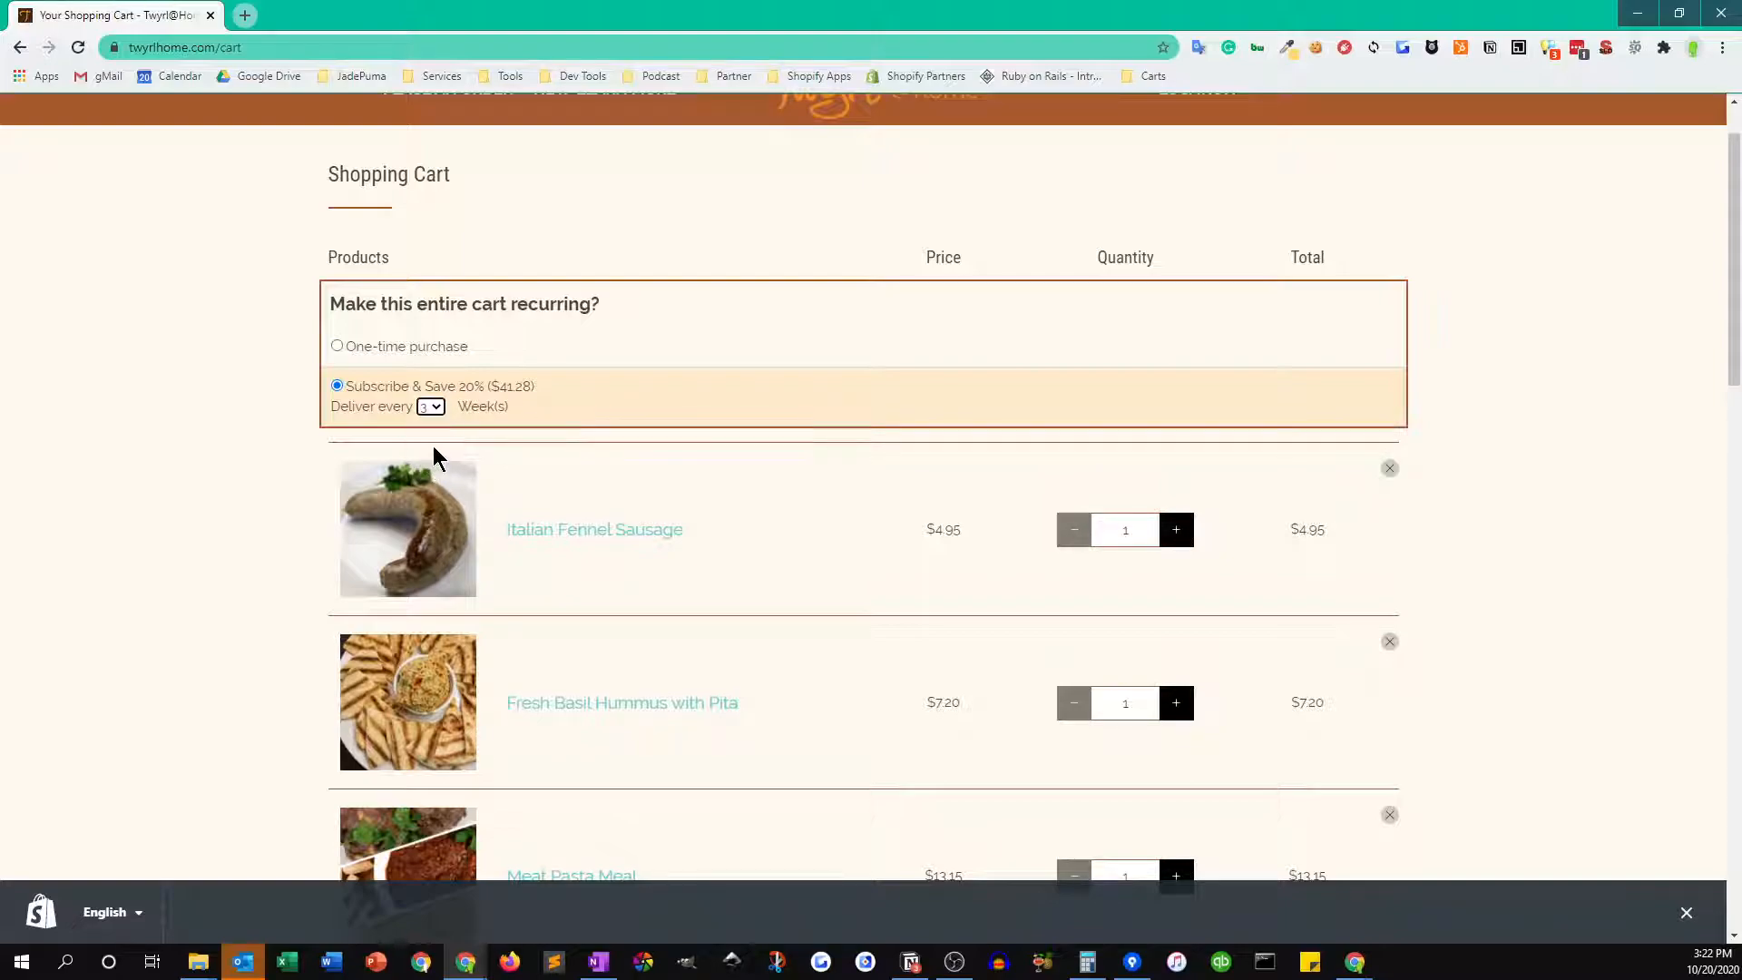
pyautogui.moveTo(414, 441)
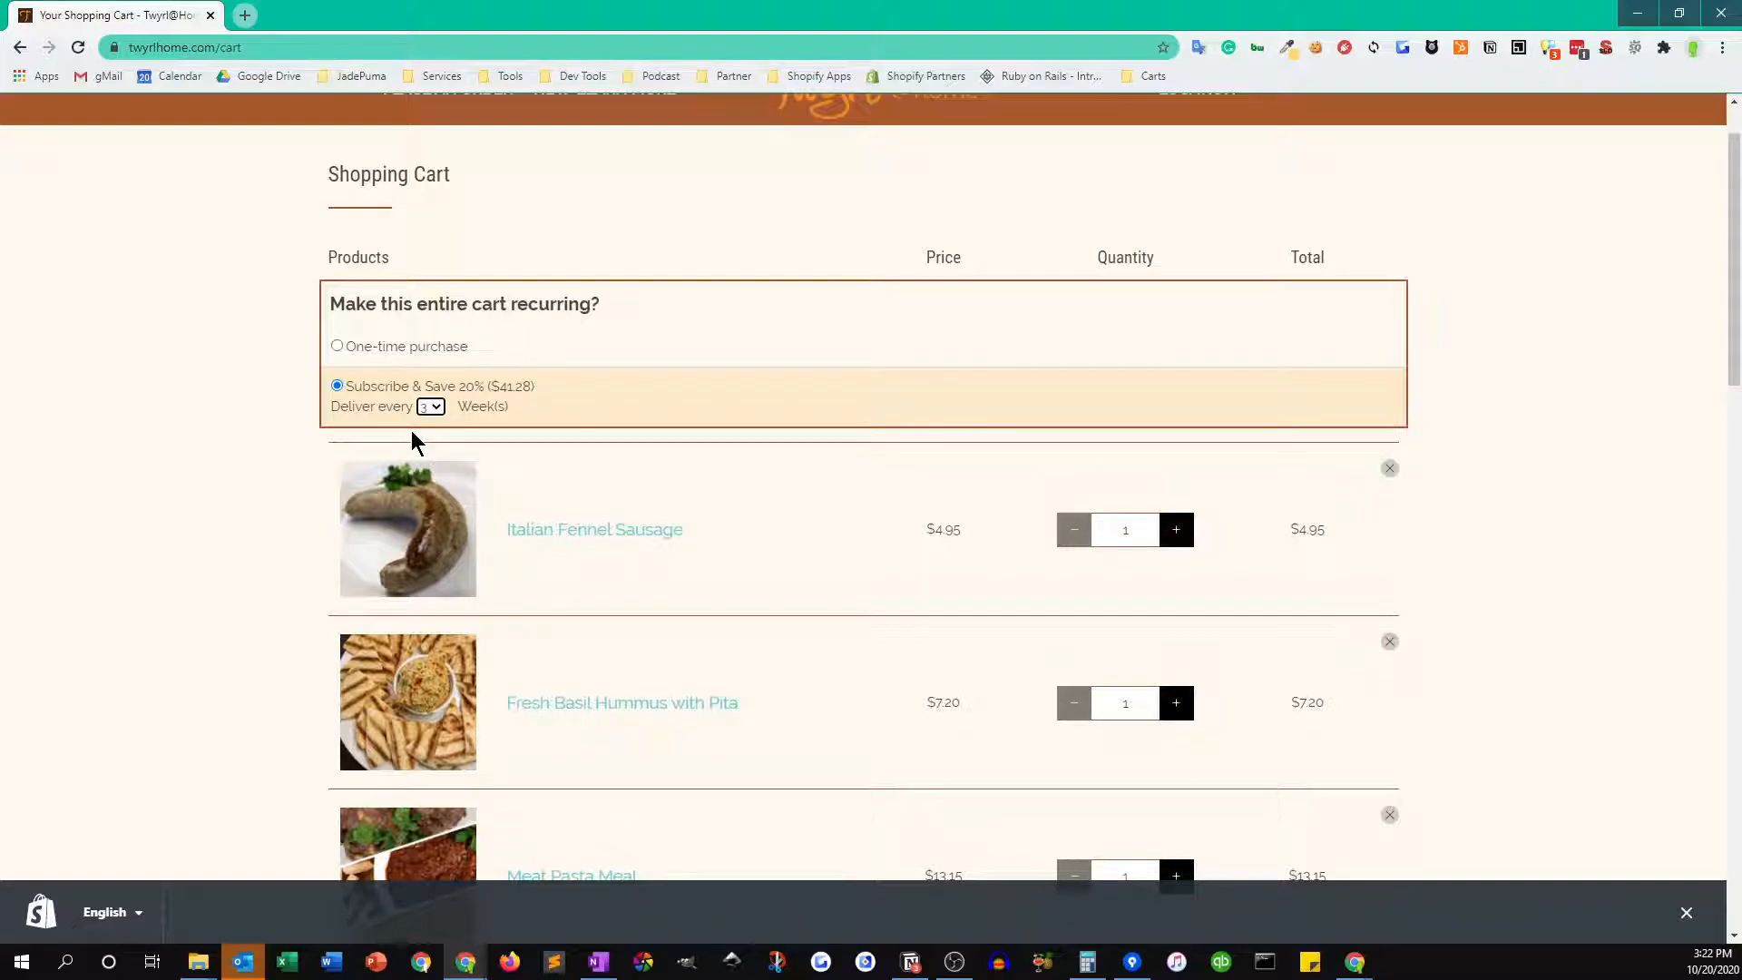
pyautogui.click(430, 407)
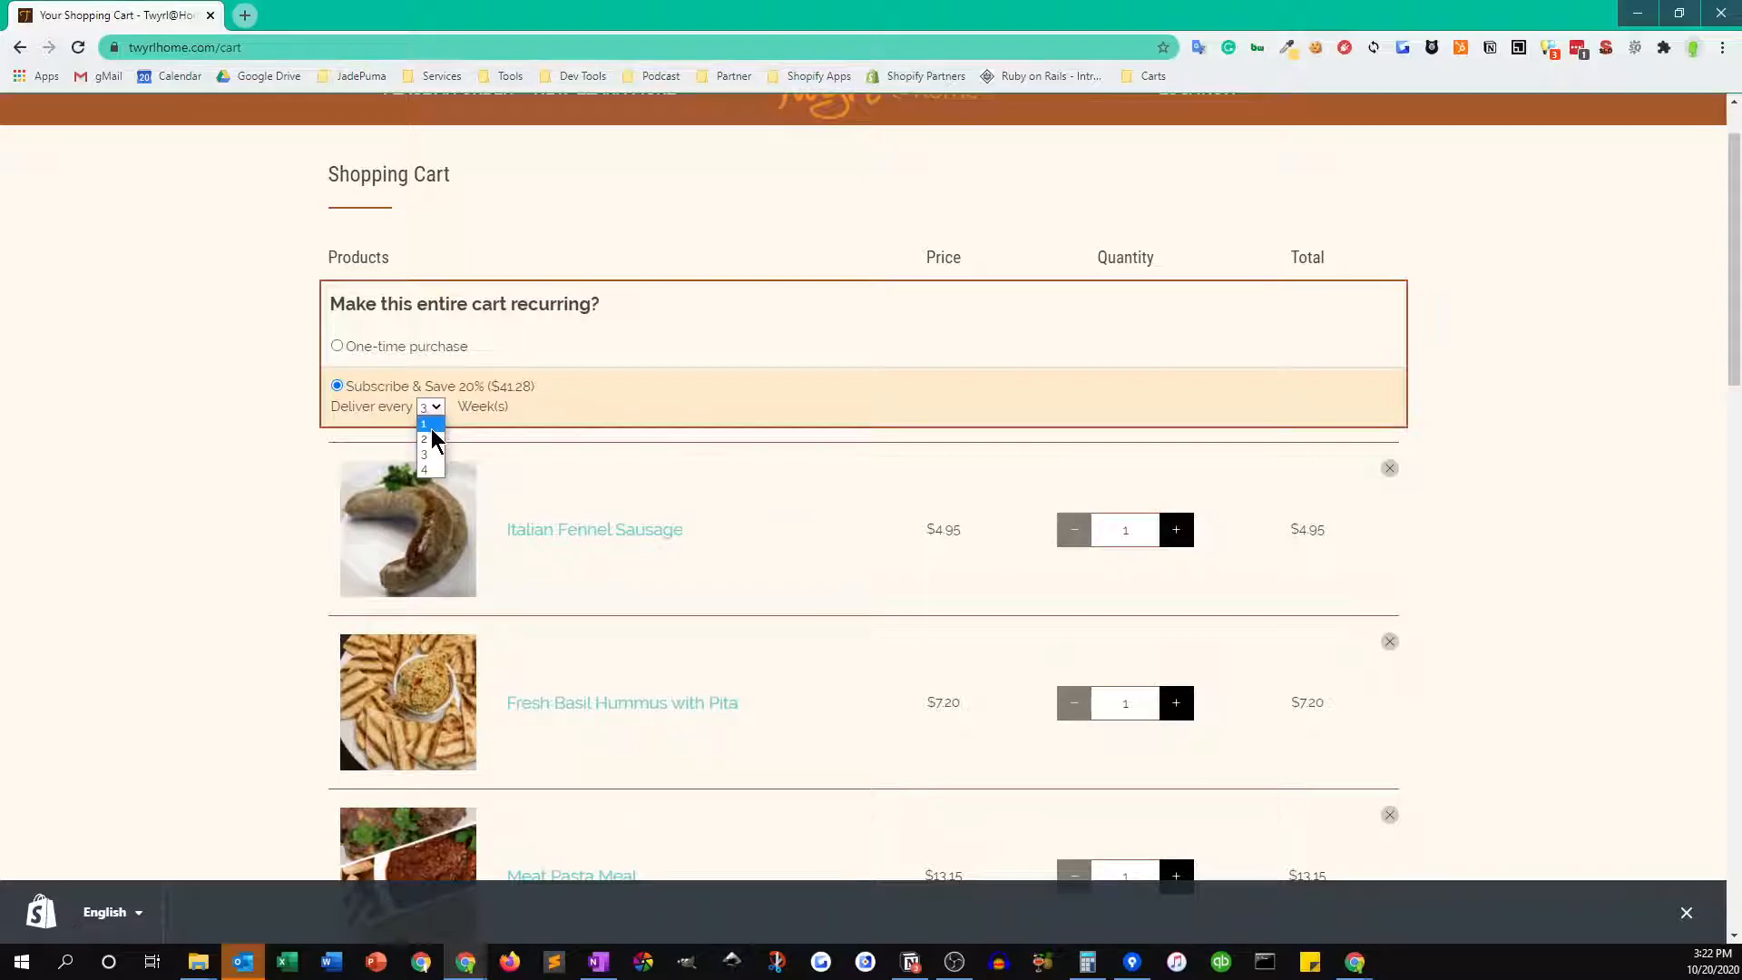
pyautogui.click(425, 440)
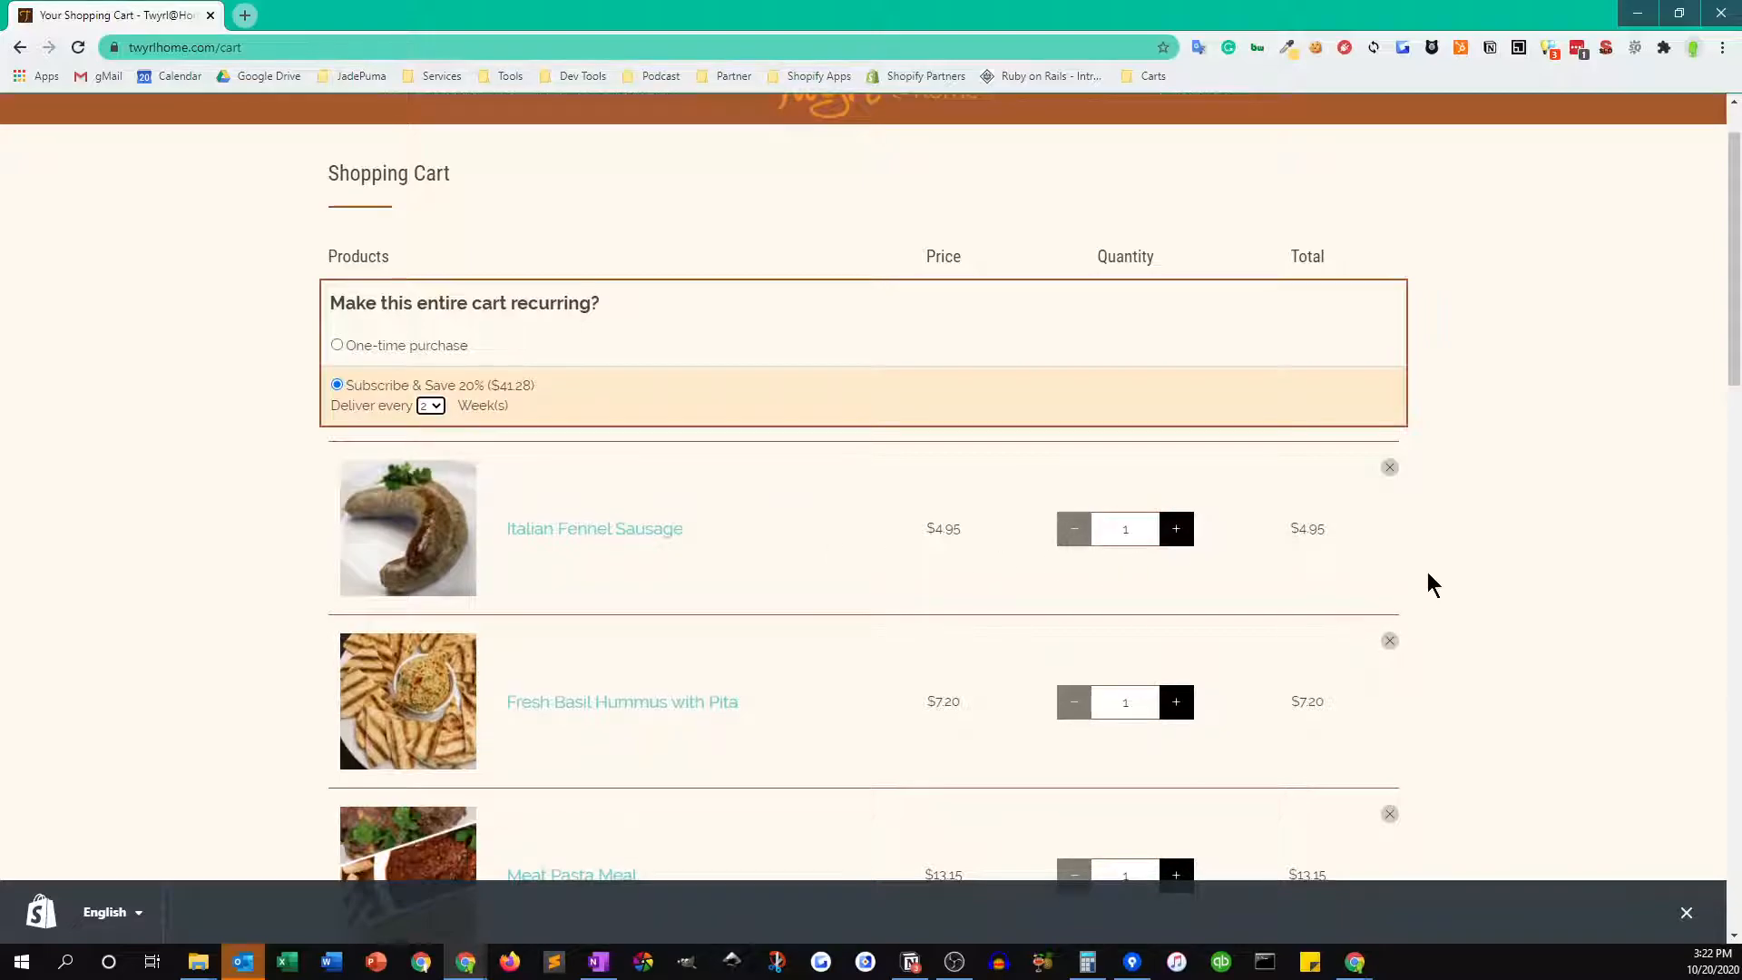
pyautogui.scroll(-3)
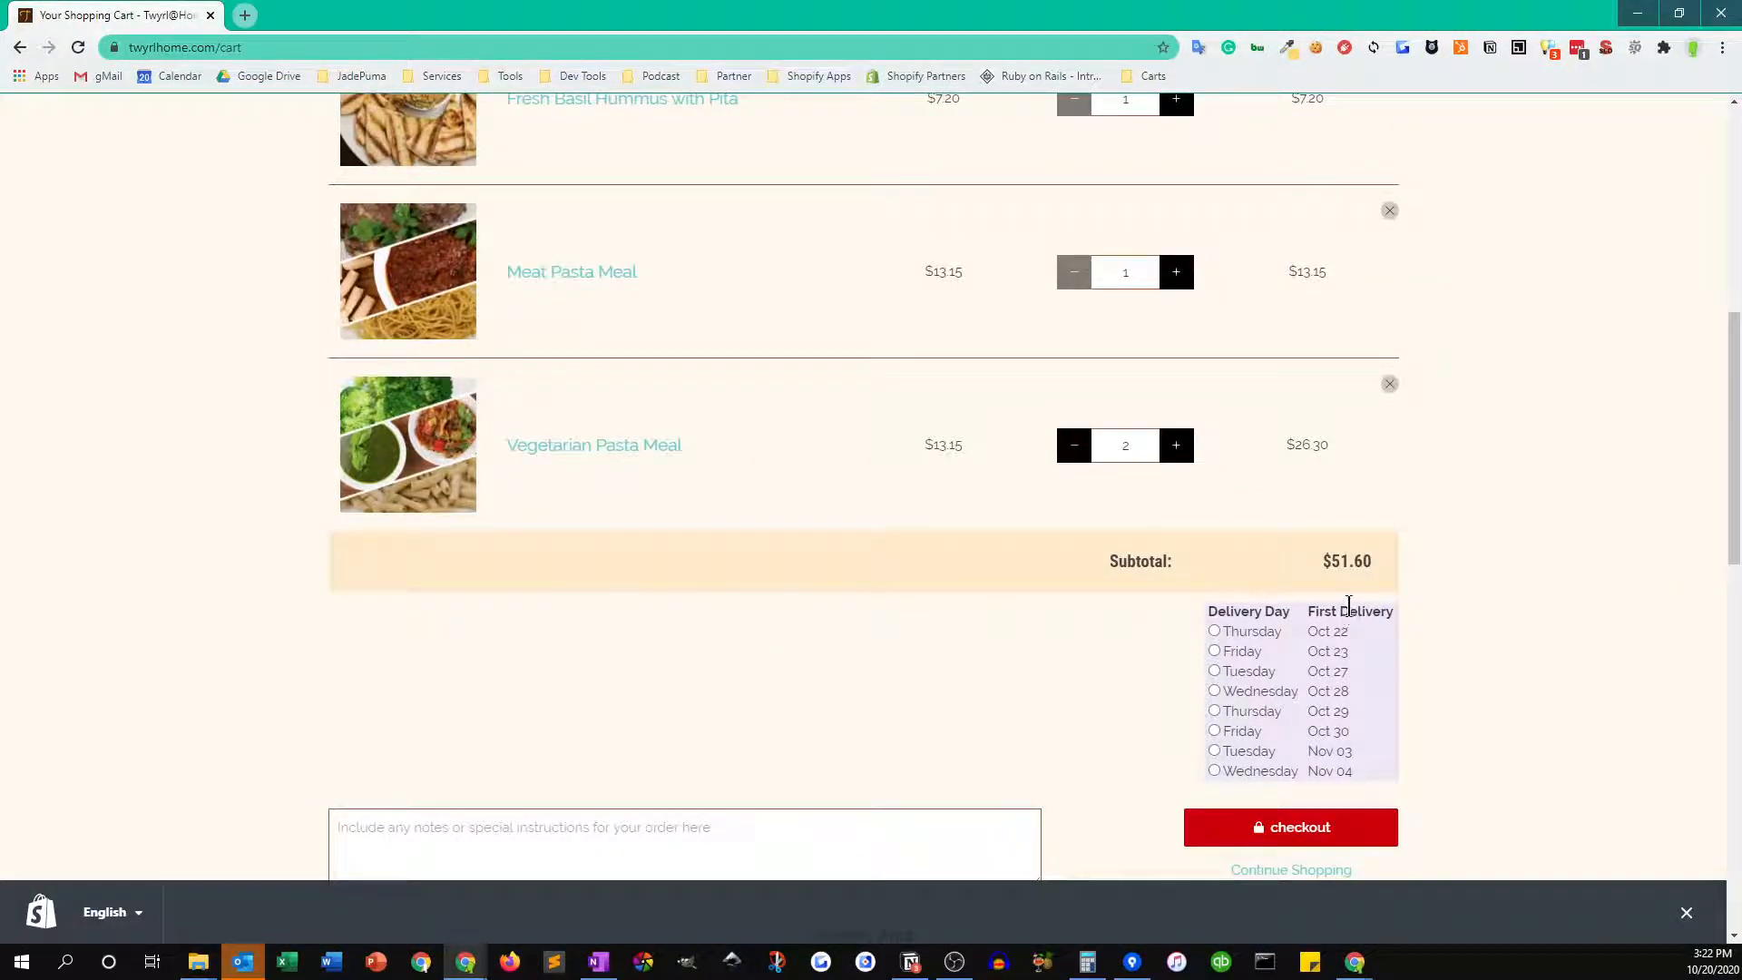
pyautogui.moveTo(1109, 759)
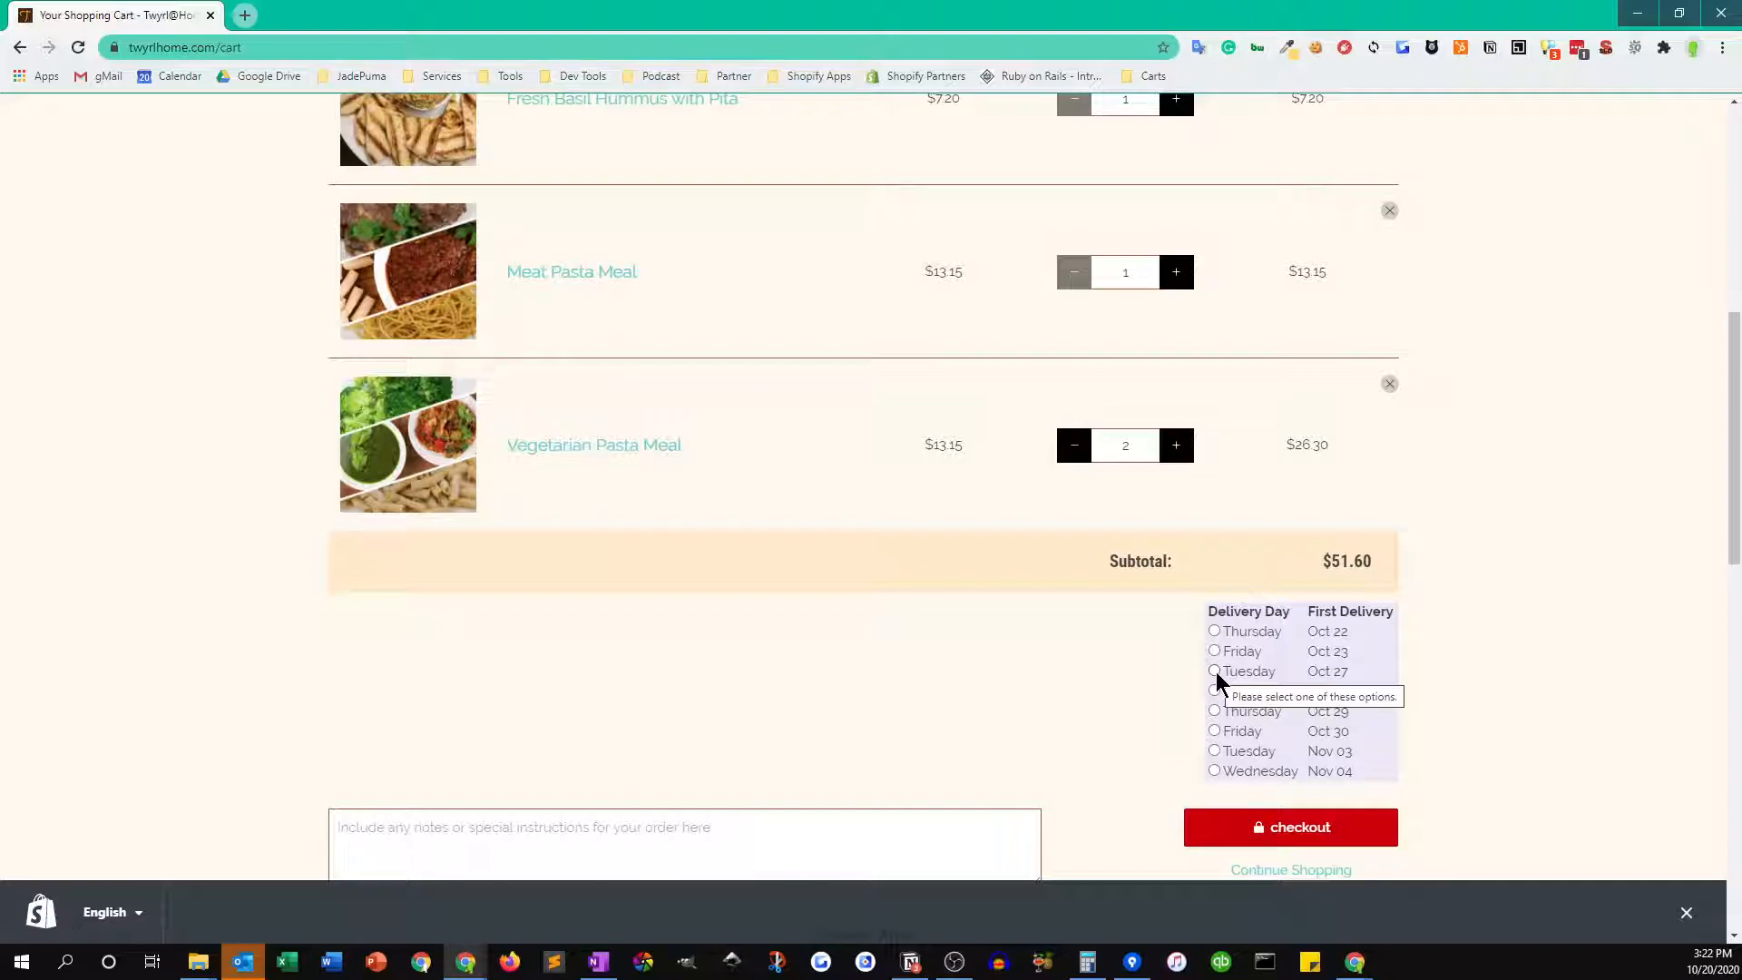
# - Choose Tuesday, Oct 27 as the first delivery day and proceed to checkout
pyautogui.click(1214, 671)
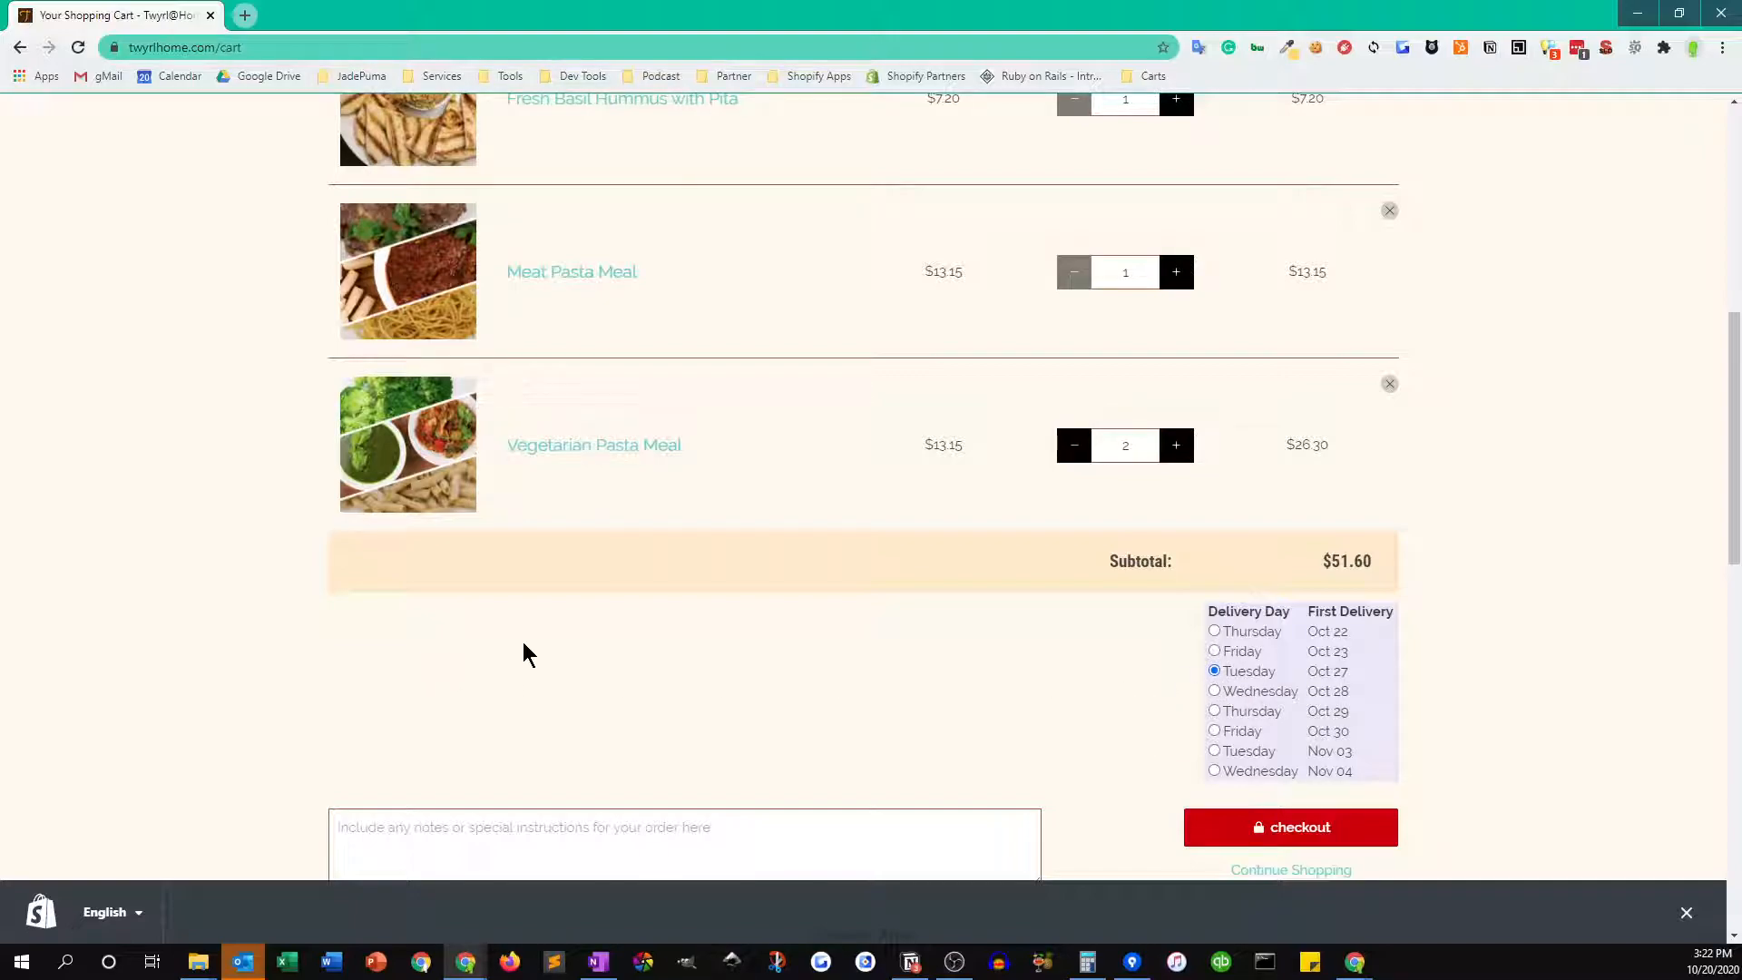
pyautogui.scroll(-3)
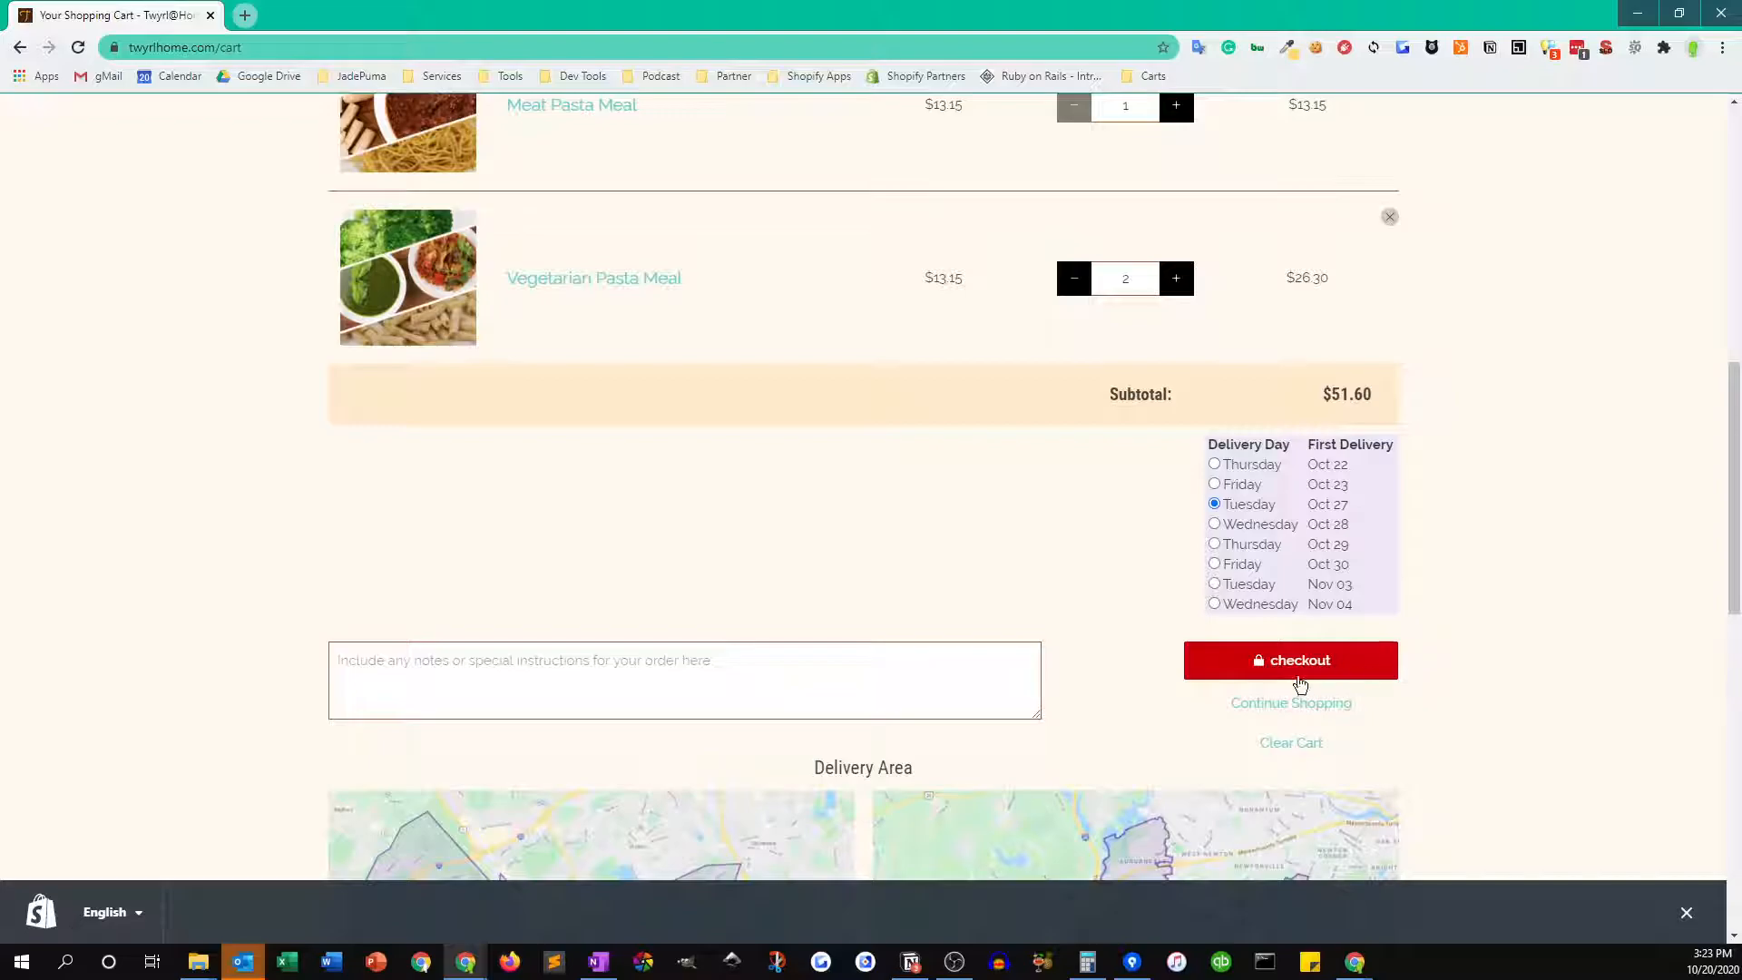
pyautogui.scroll(-3)
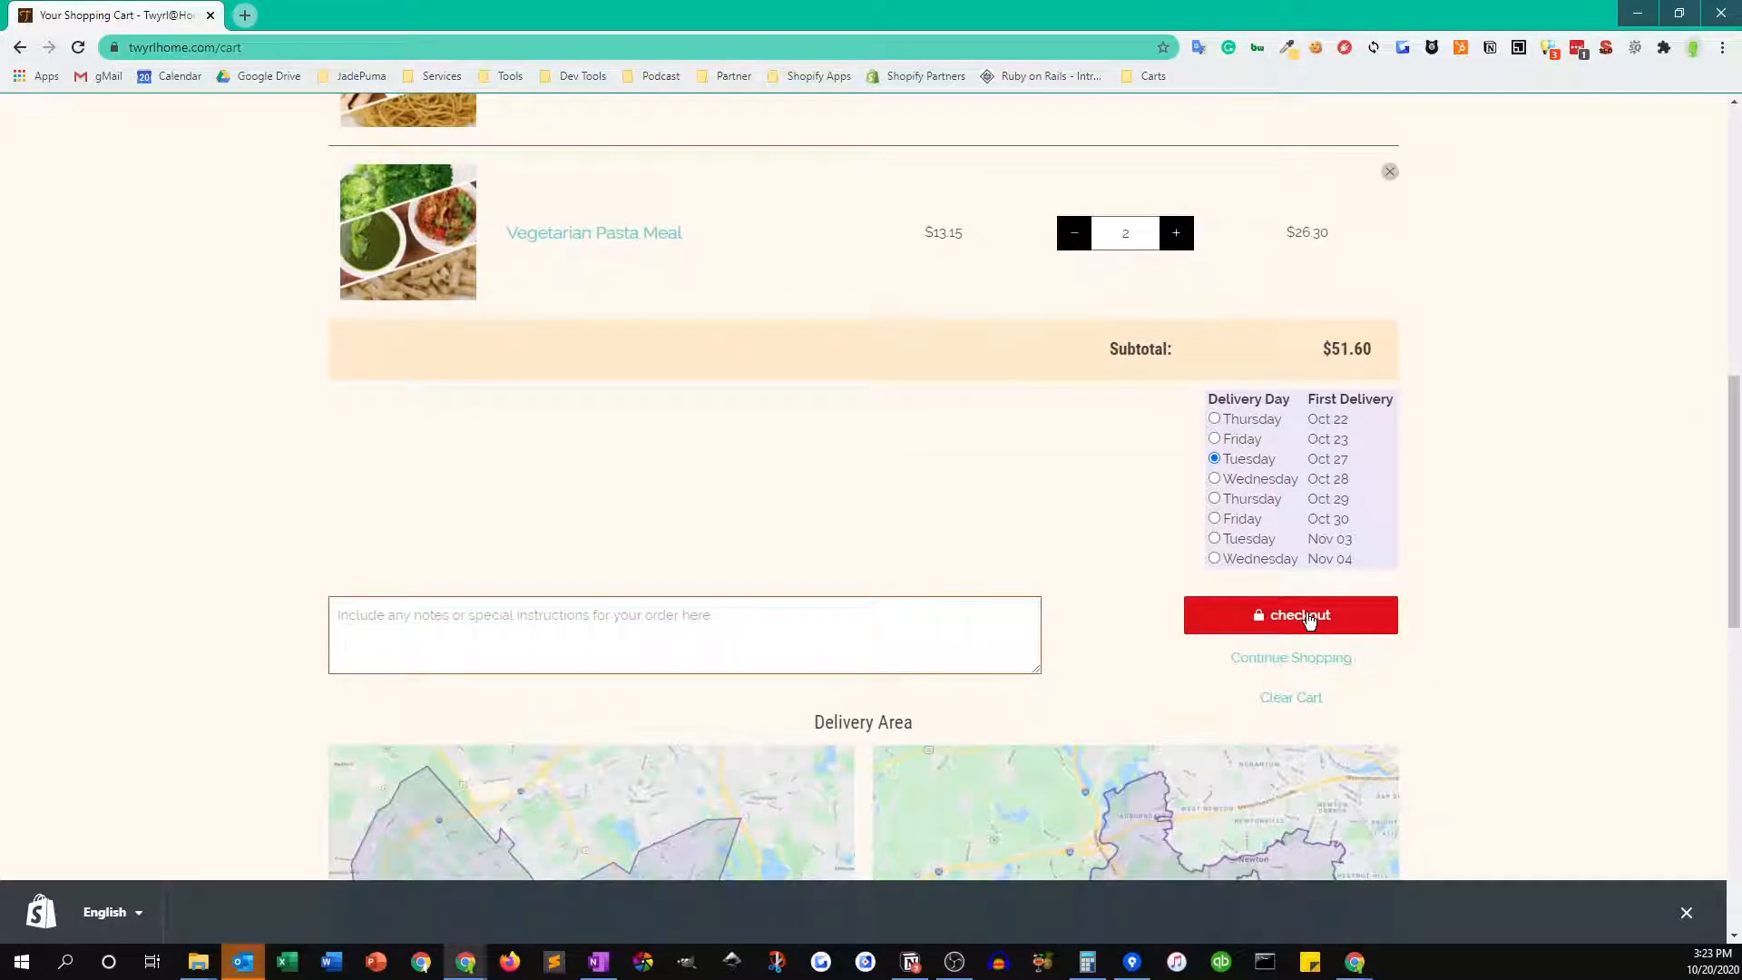
pyautogui.click(1292, 615)
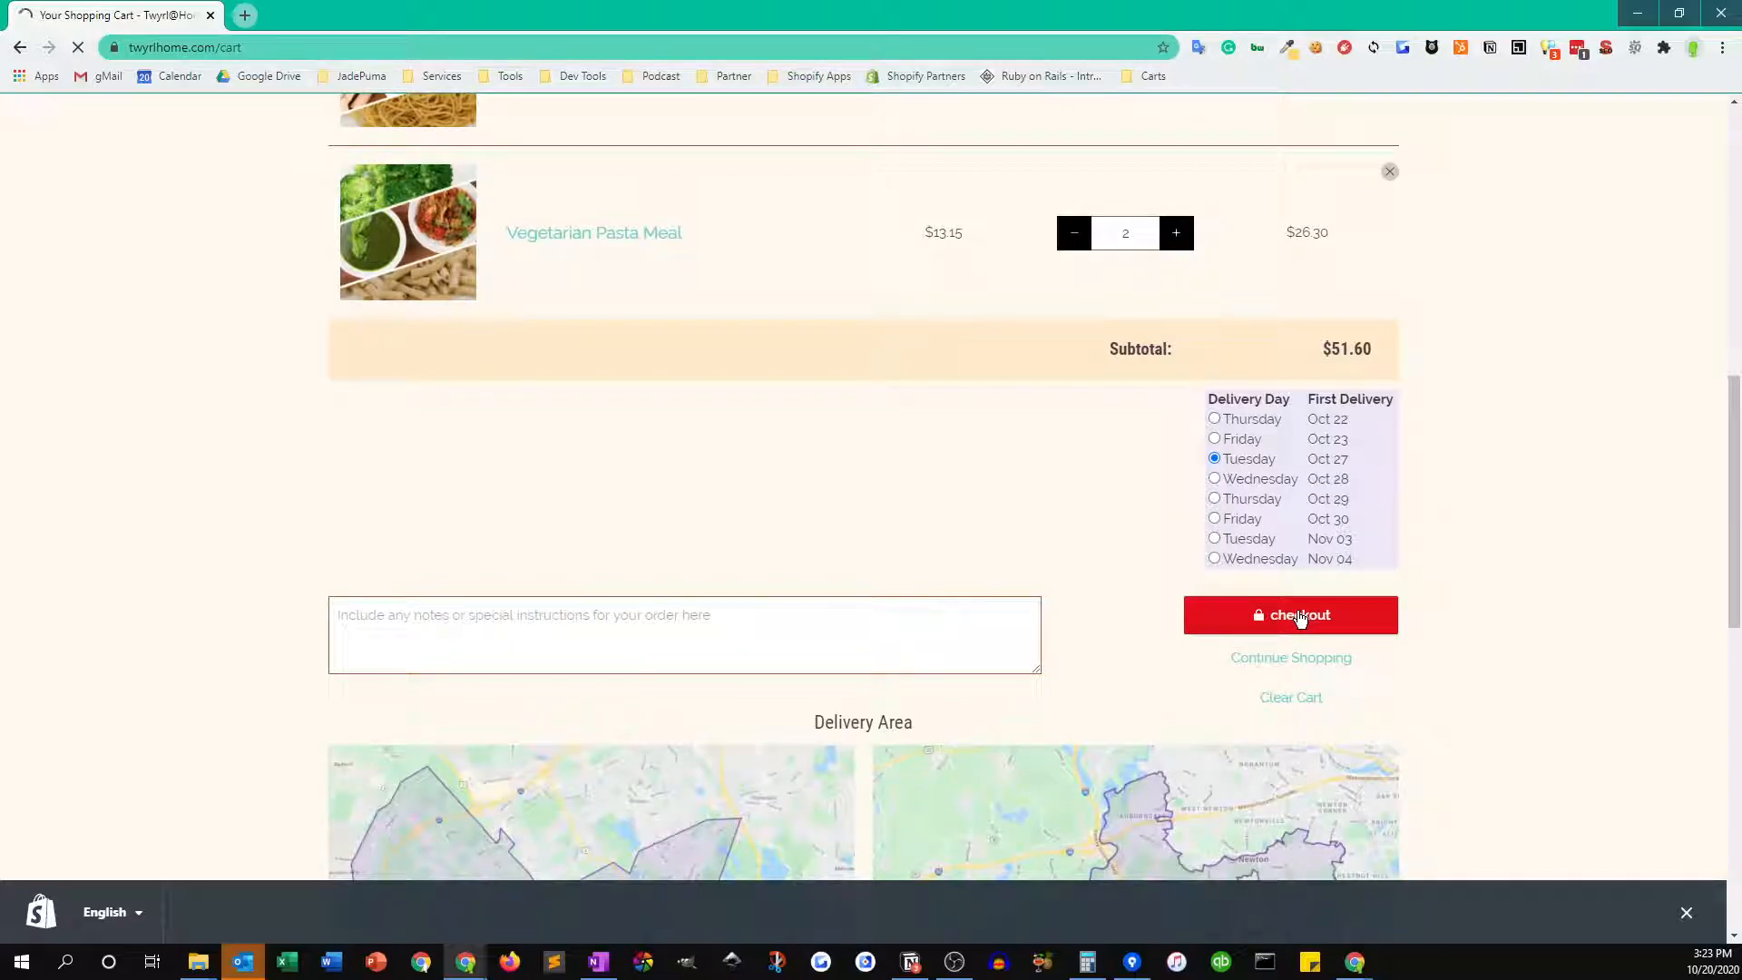
# - Review the checkout Order Summary listing the four items every 2 weeks, total $41.28
pyautogui.click(1293, 615)
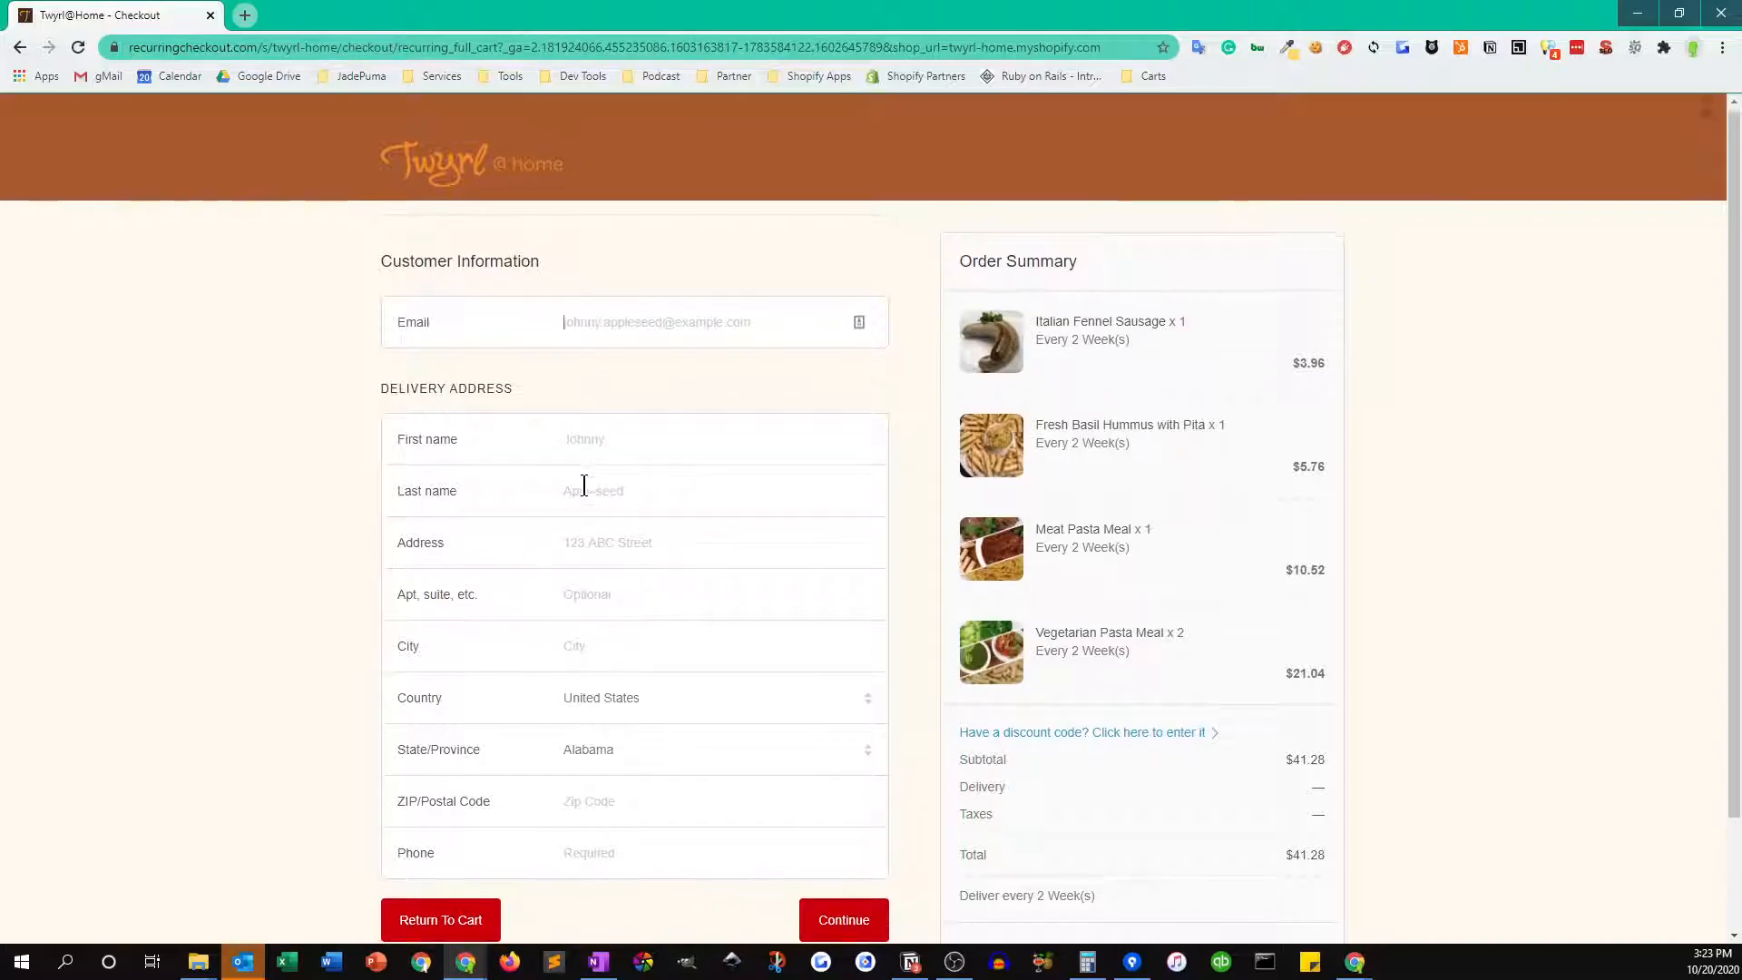
pyautogui.scroll(-3)
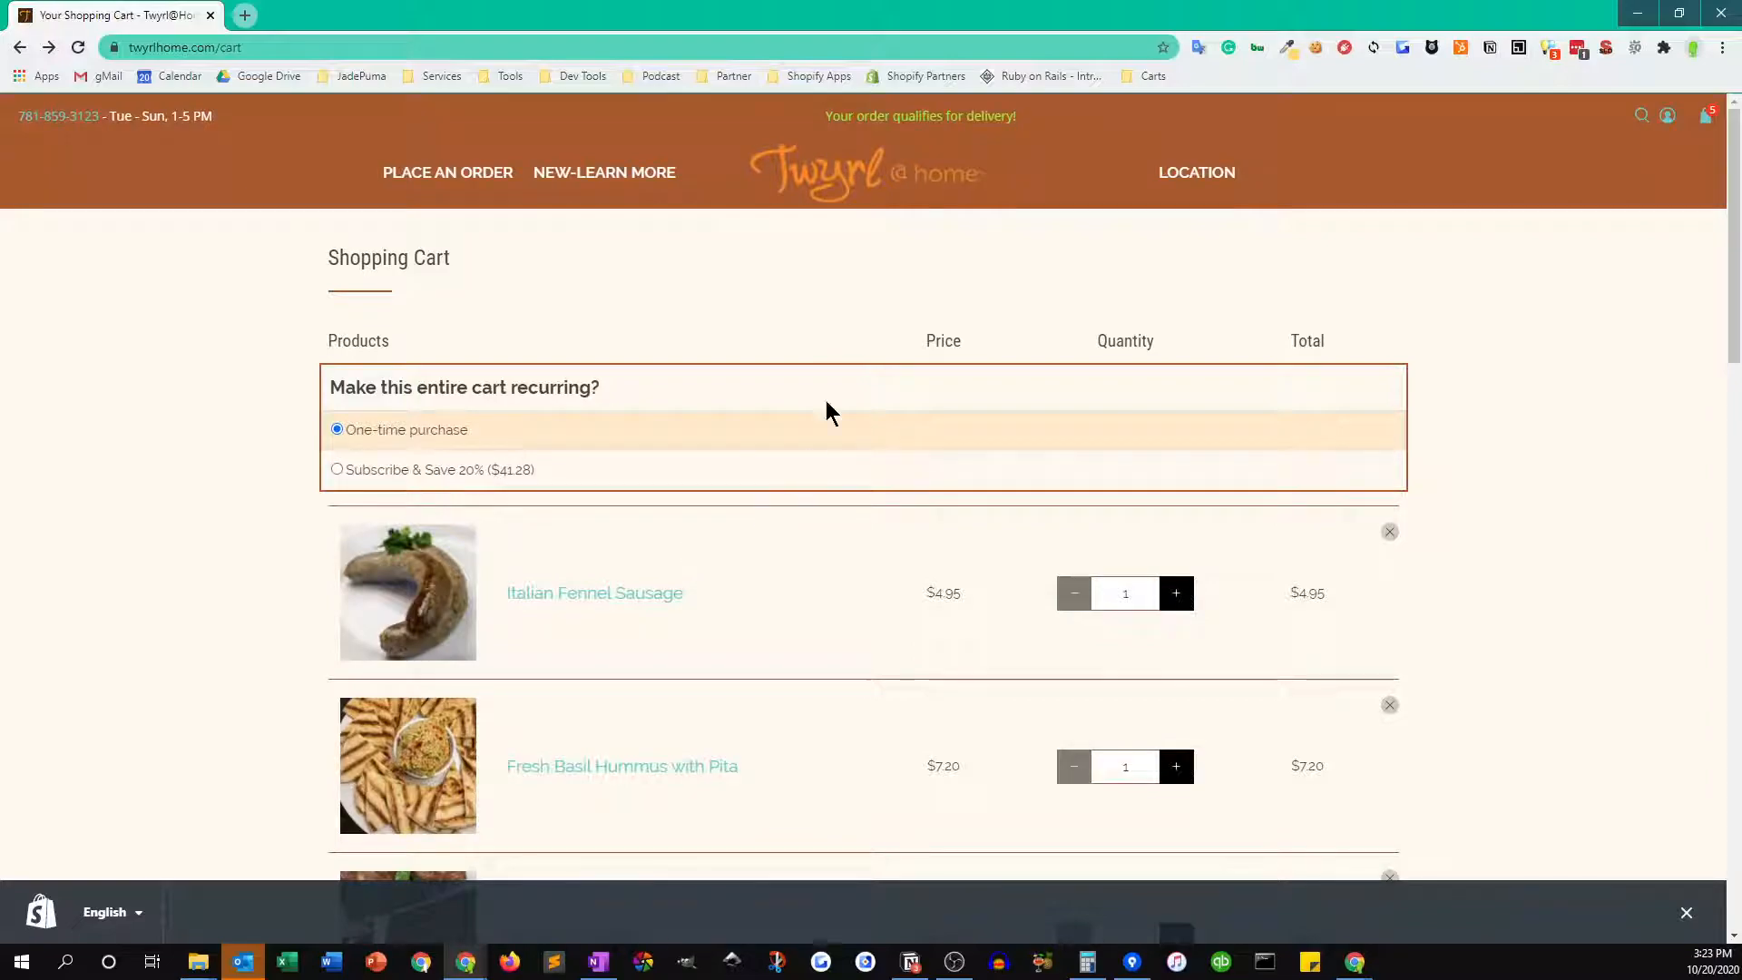
pyautogui.moveTo(836, 120)
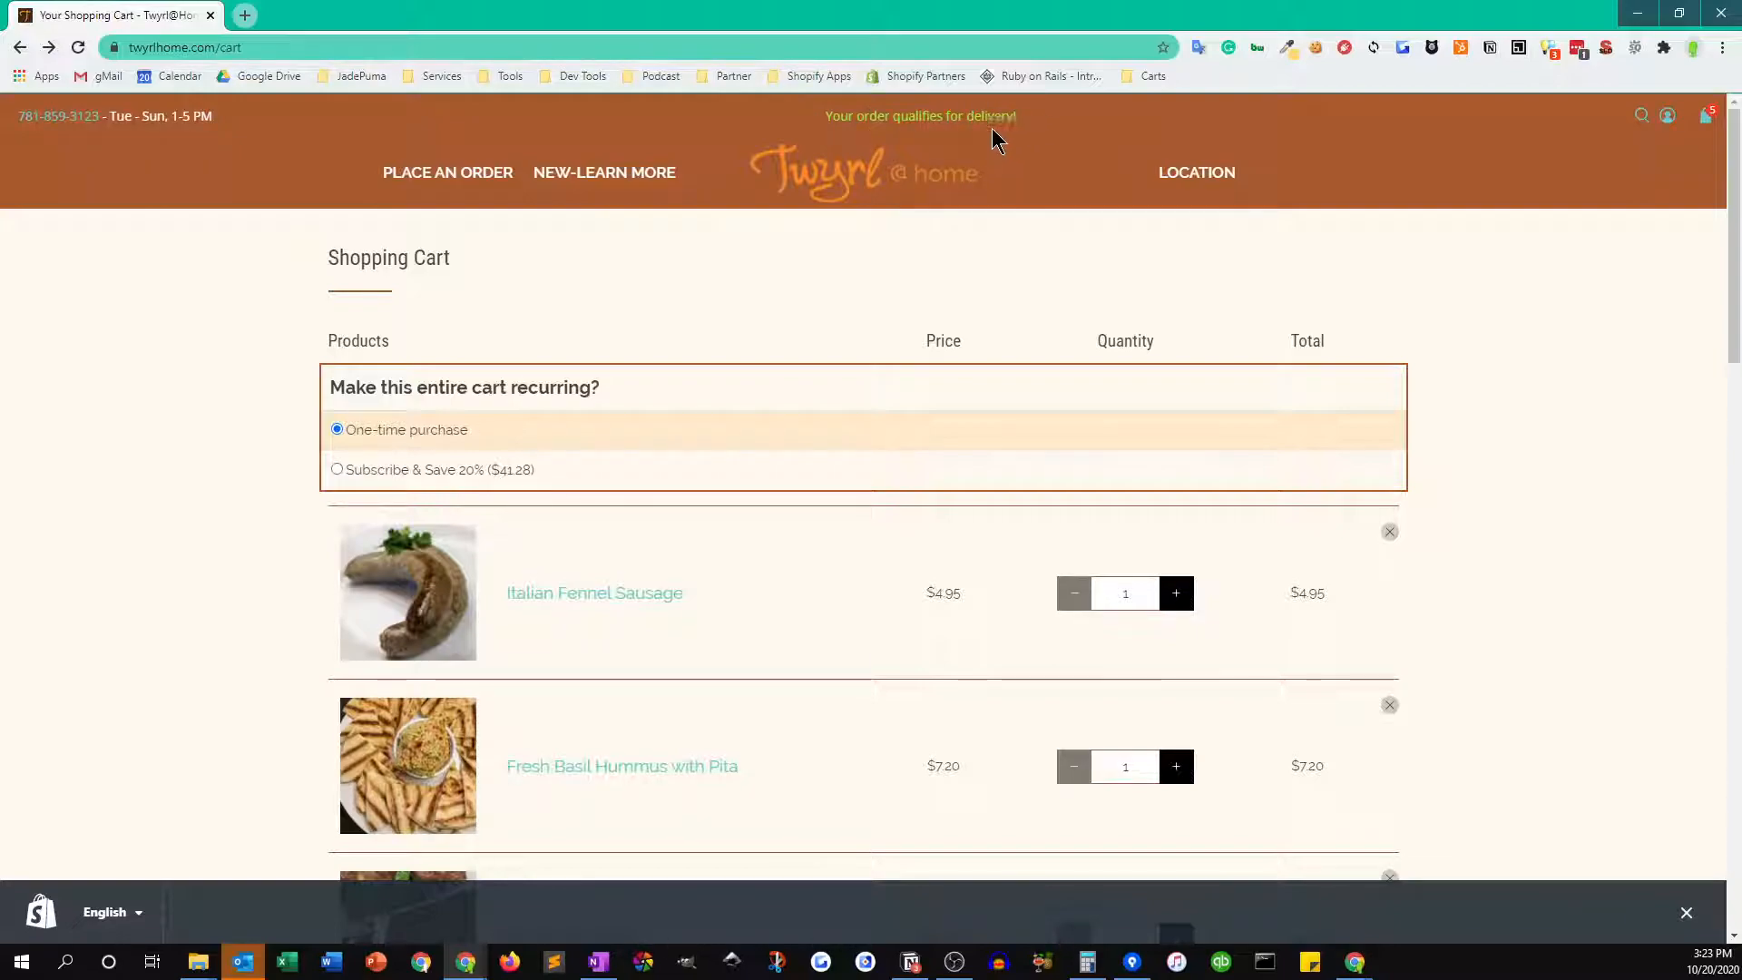
# - Remove Italian Fennel Sausage, Meat Pasta Meal and Fresh Basil Hummus, leaving Vegetarian Pasta at $26.30 pick-up only
pyautogui.scroll(-3)
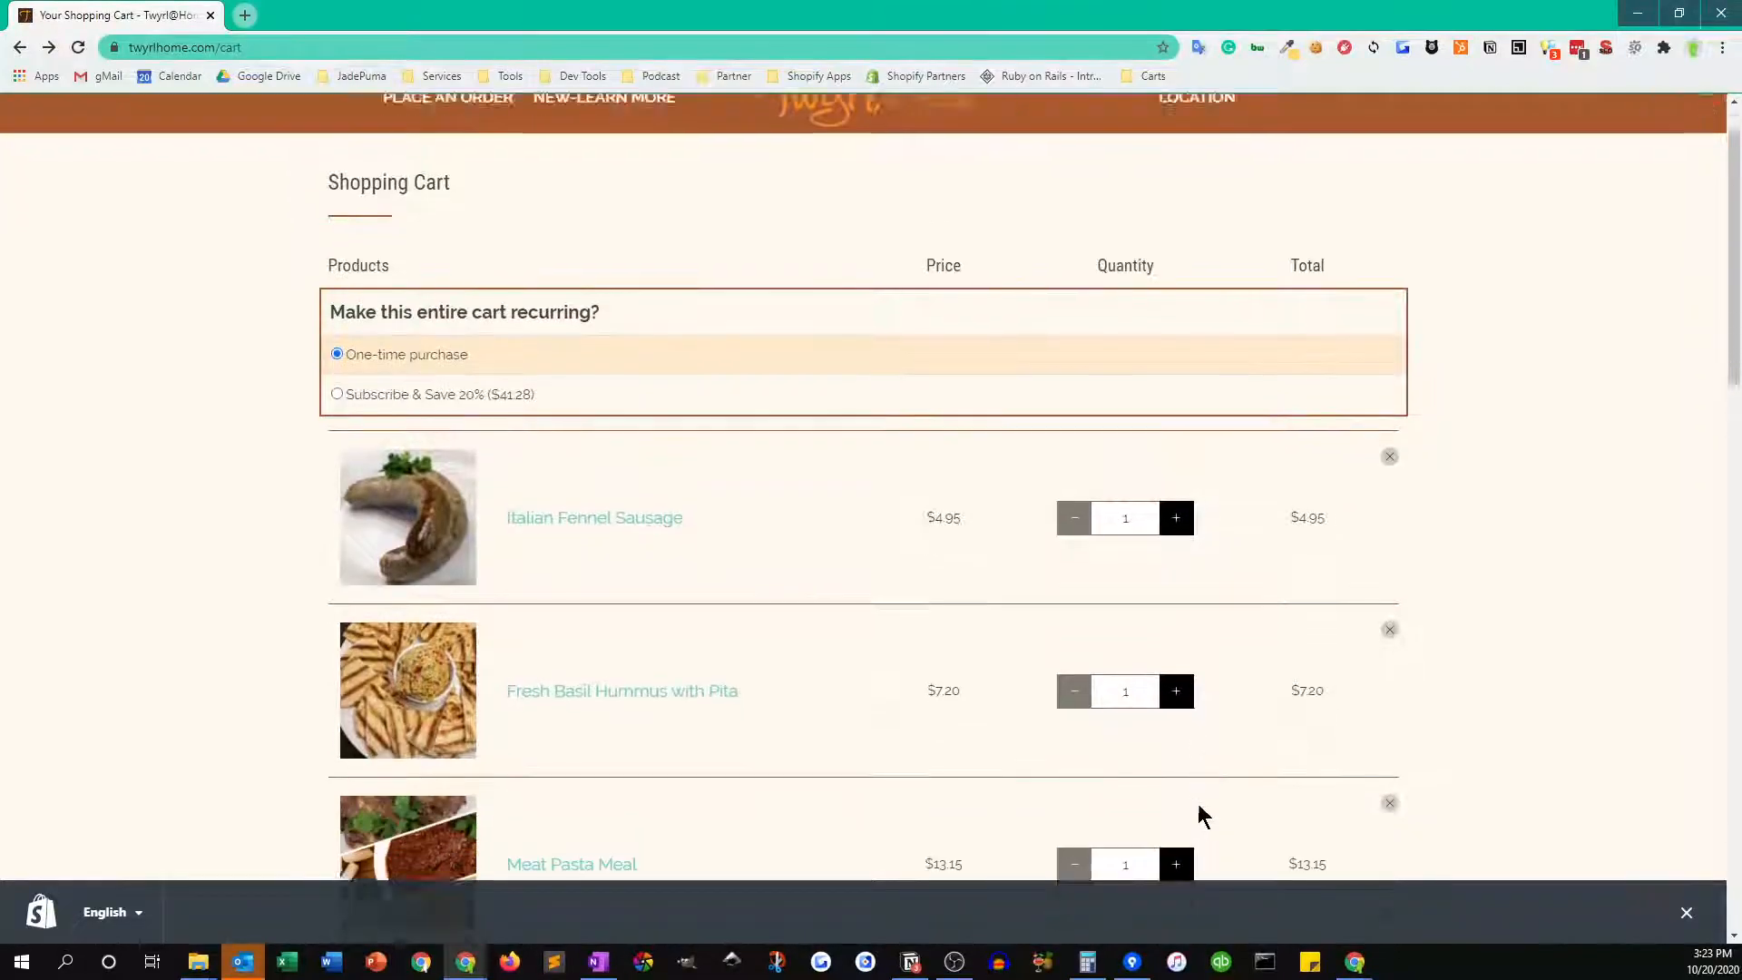
pyautogui.scroll(-3)
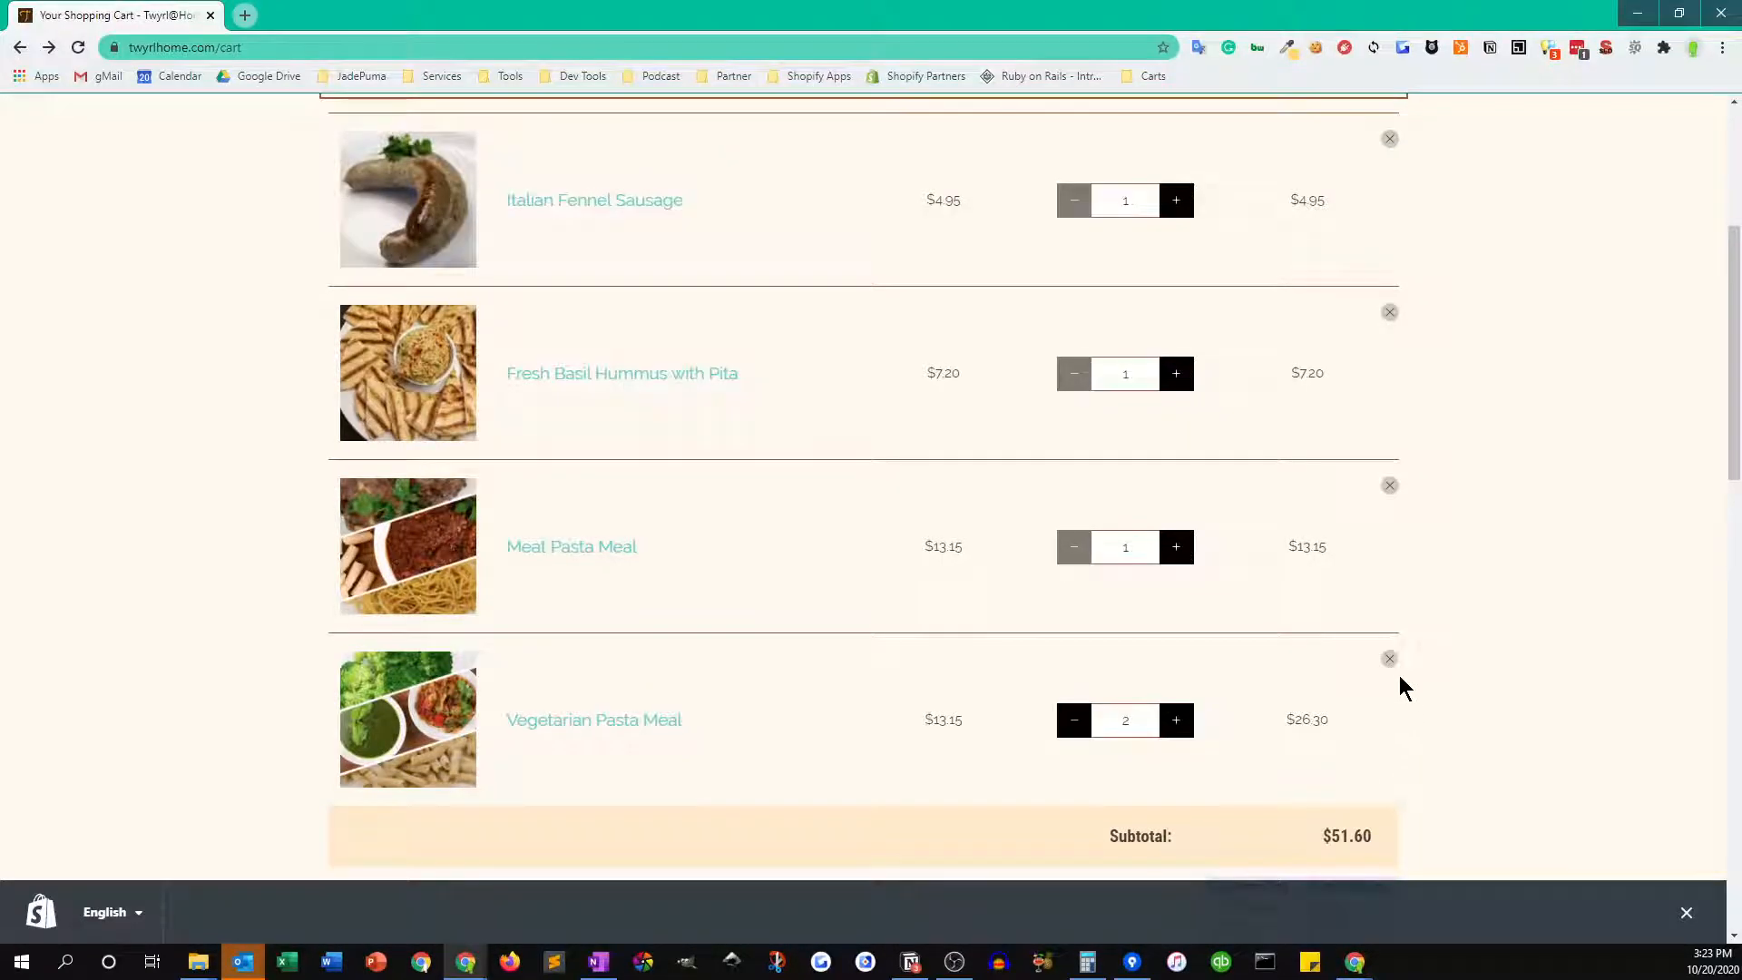
pyautogui.click(1390, 138)
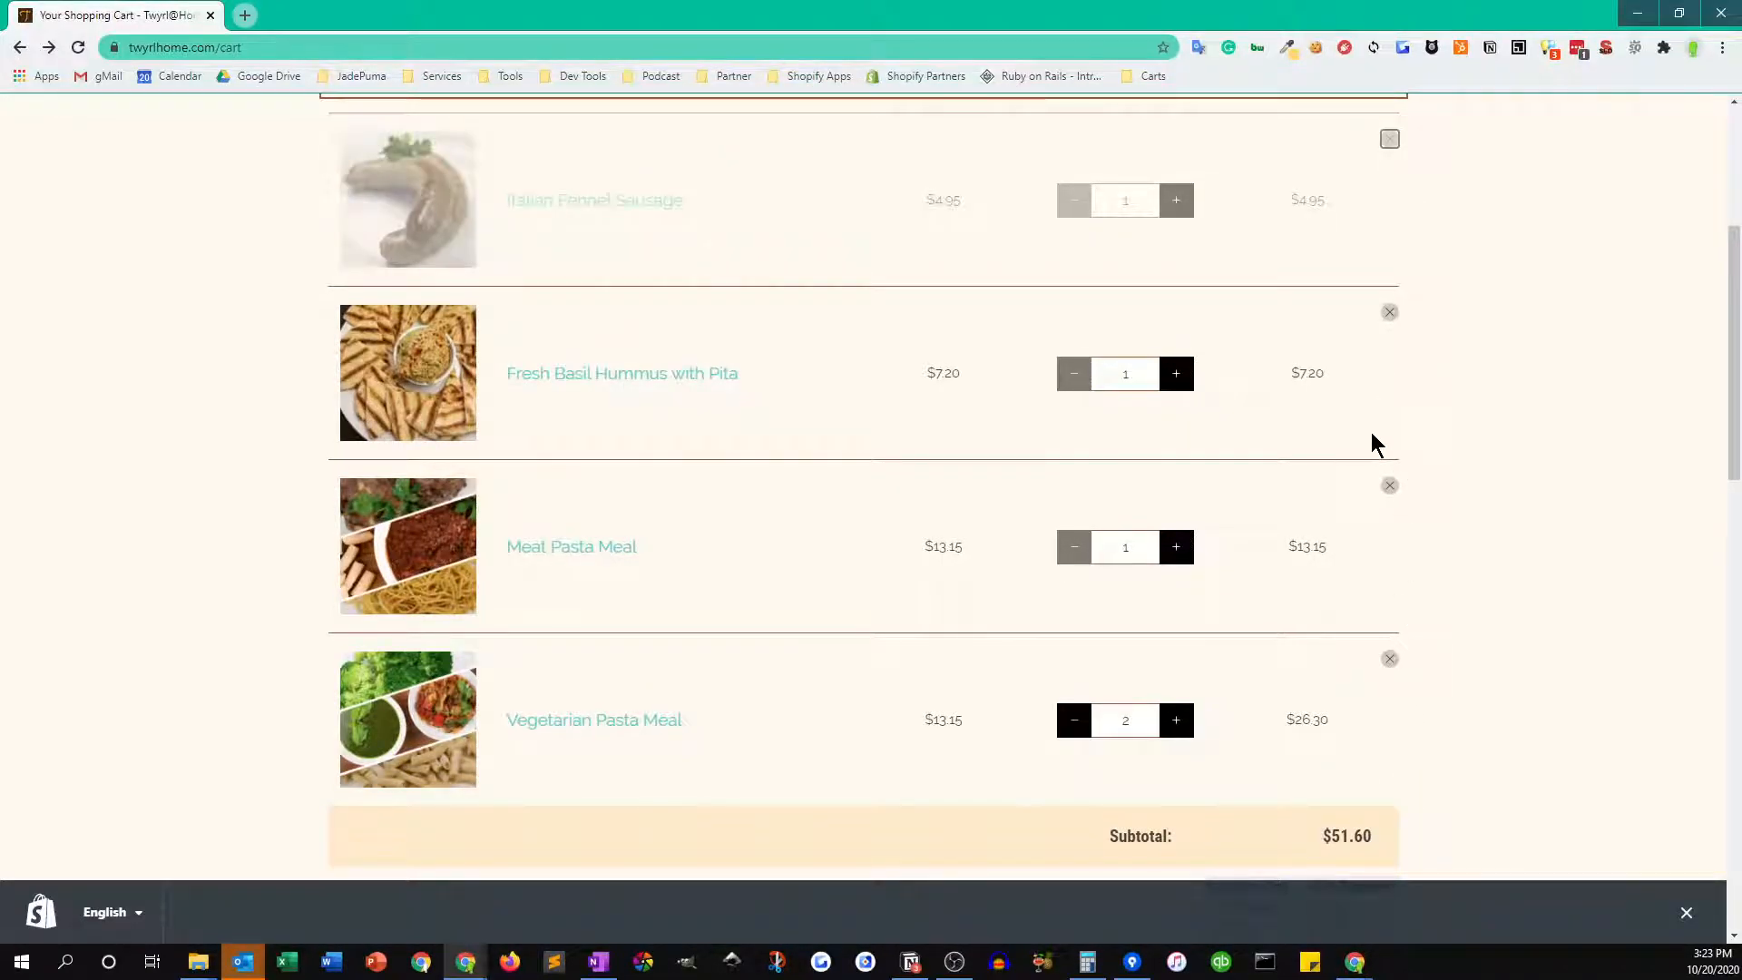
pyautogui.click(1390, 138)
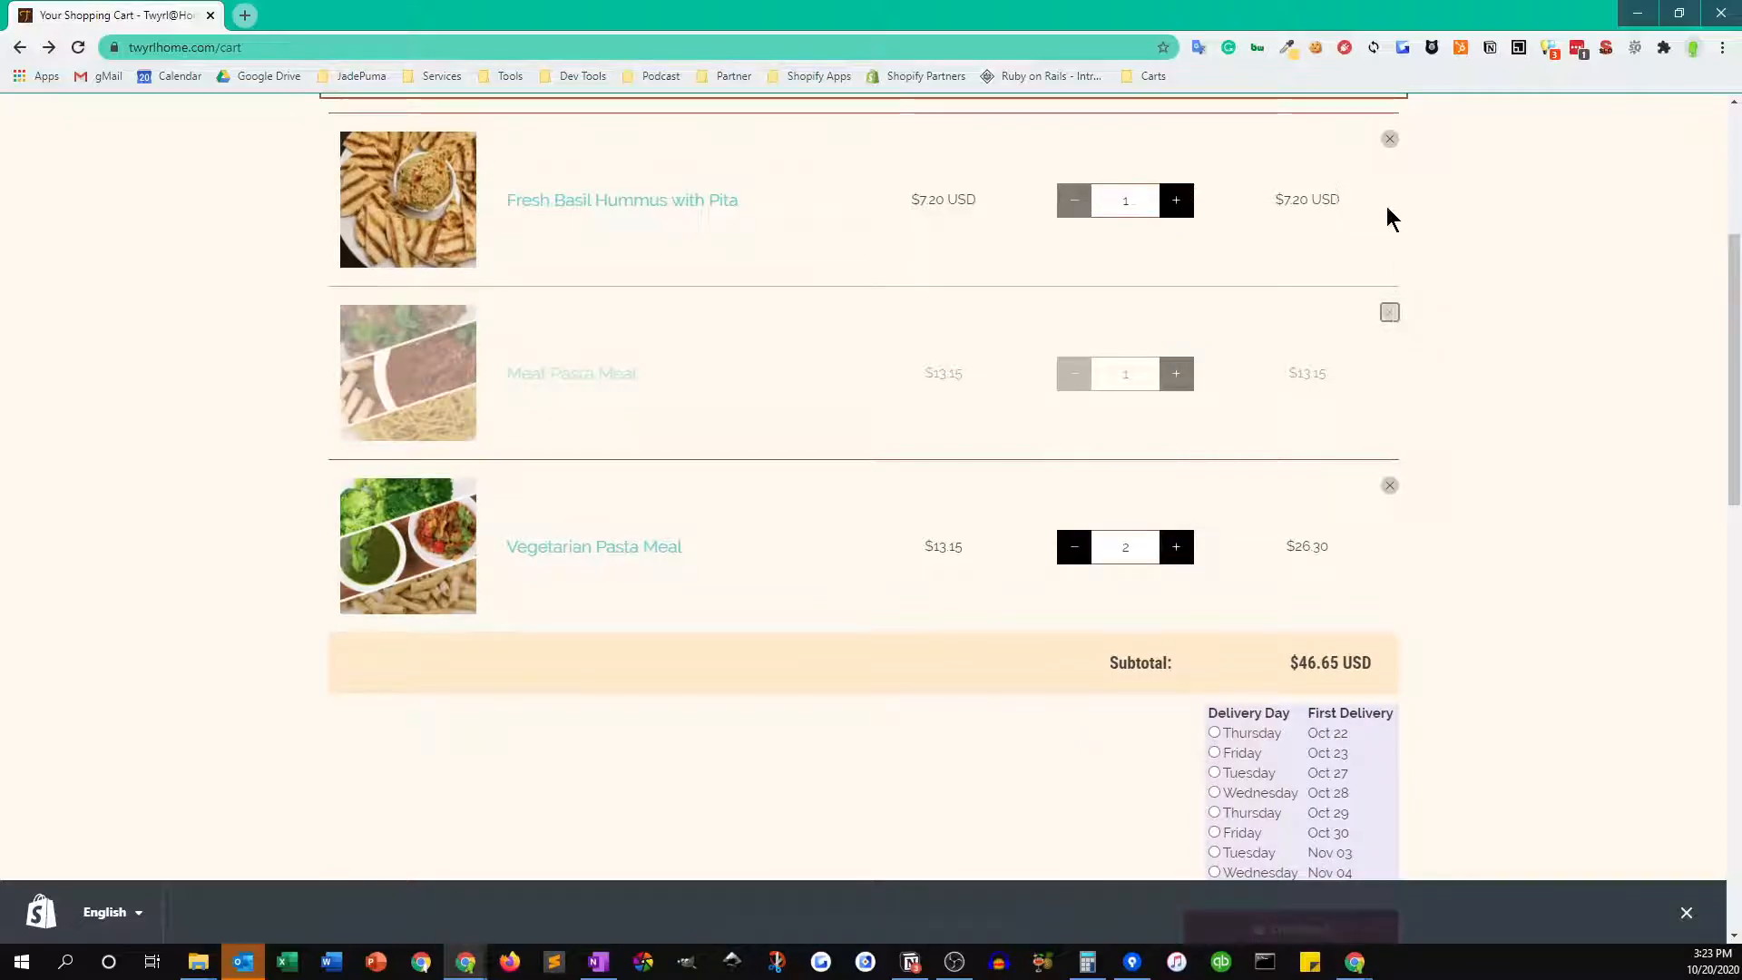
pyautogui.click(1390, 312)
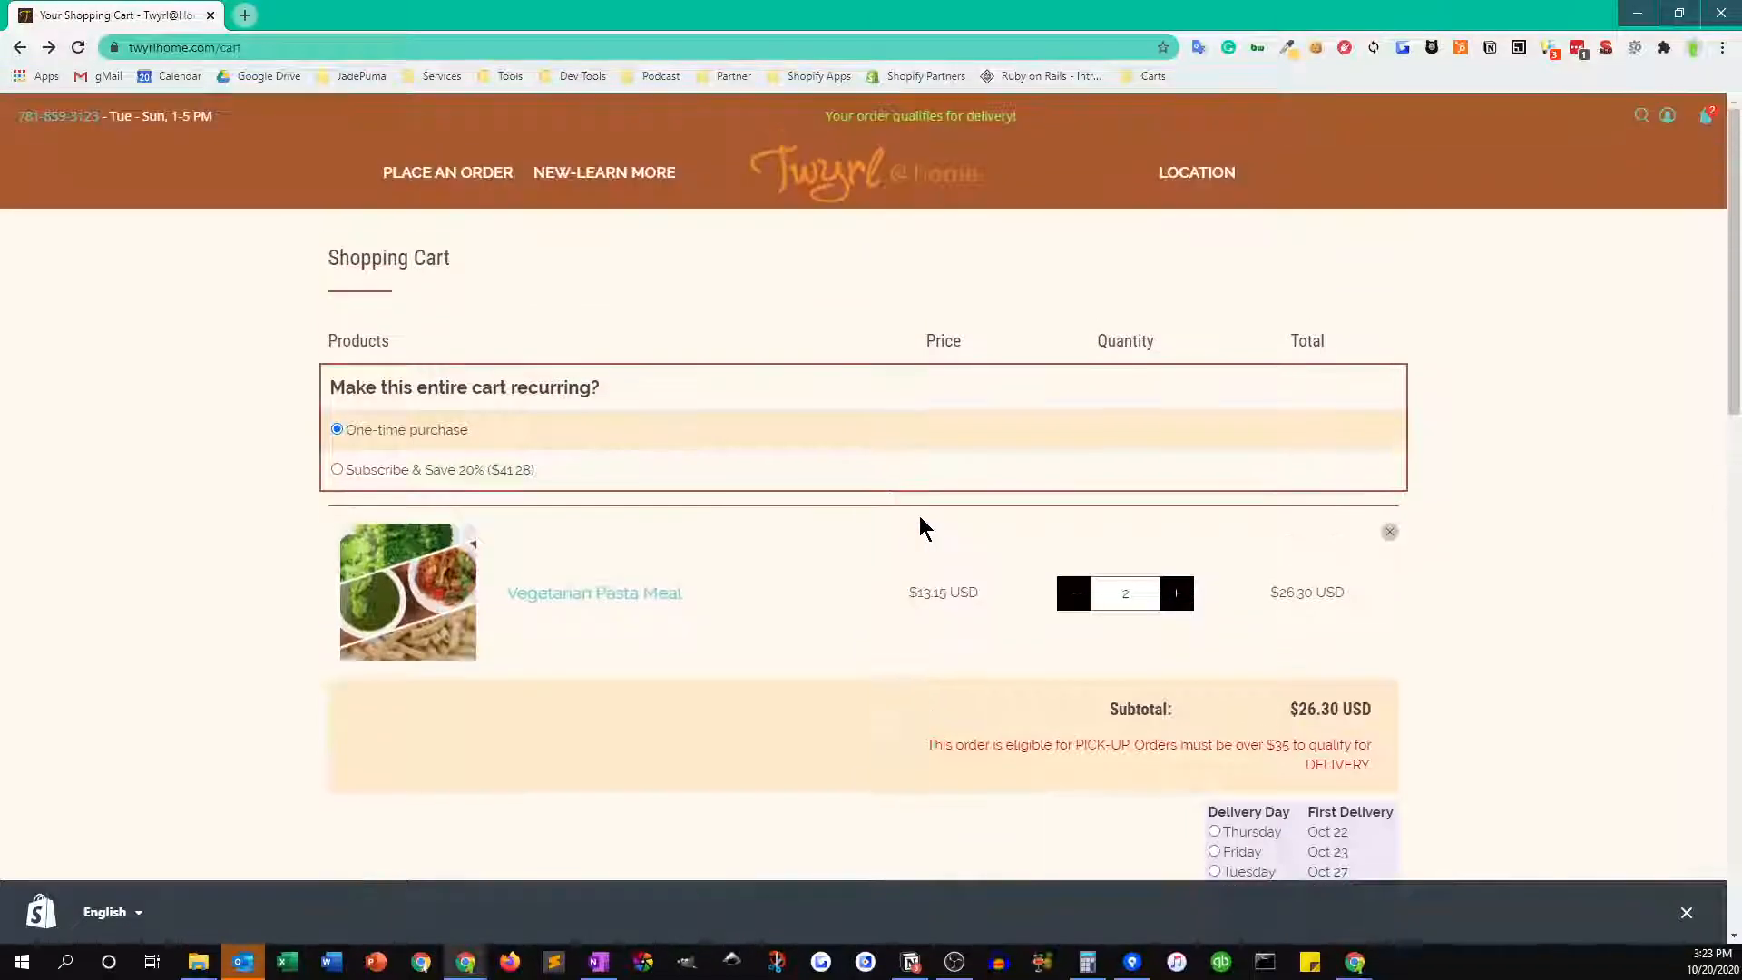
pyautogui.scroll(-3)
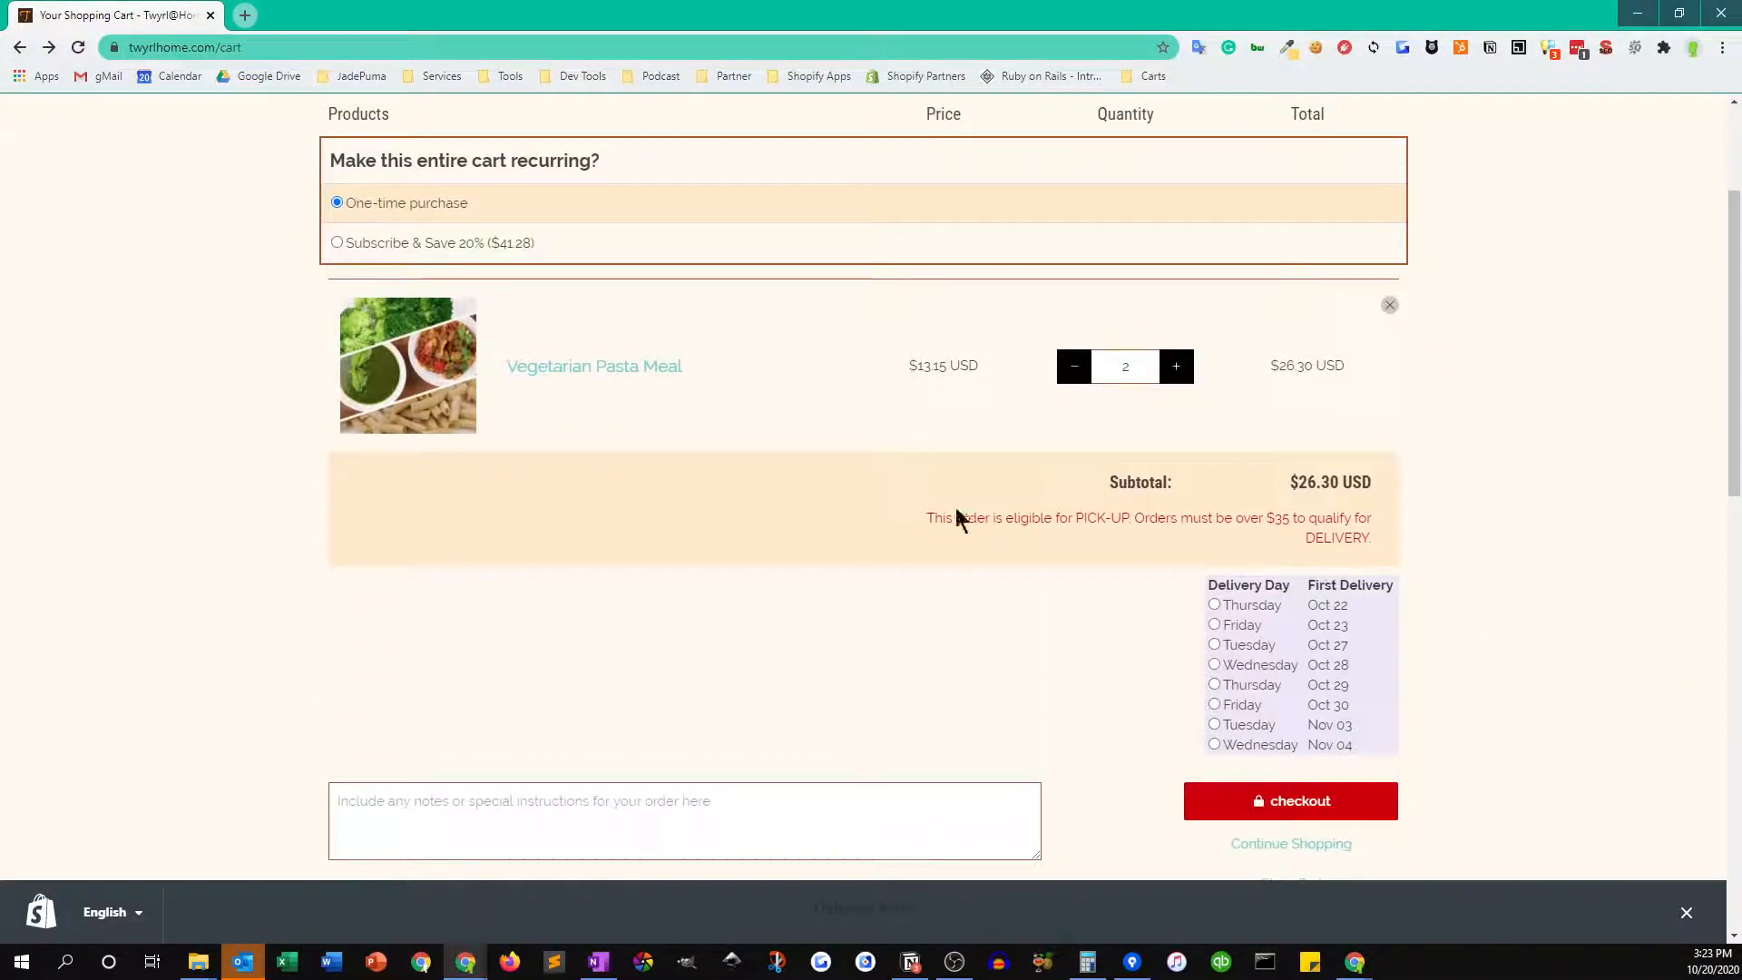
pyautogui.moveTo(1085, 548)
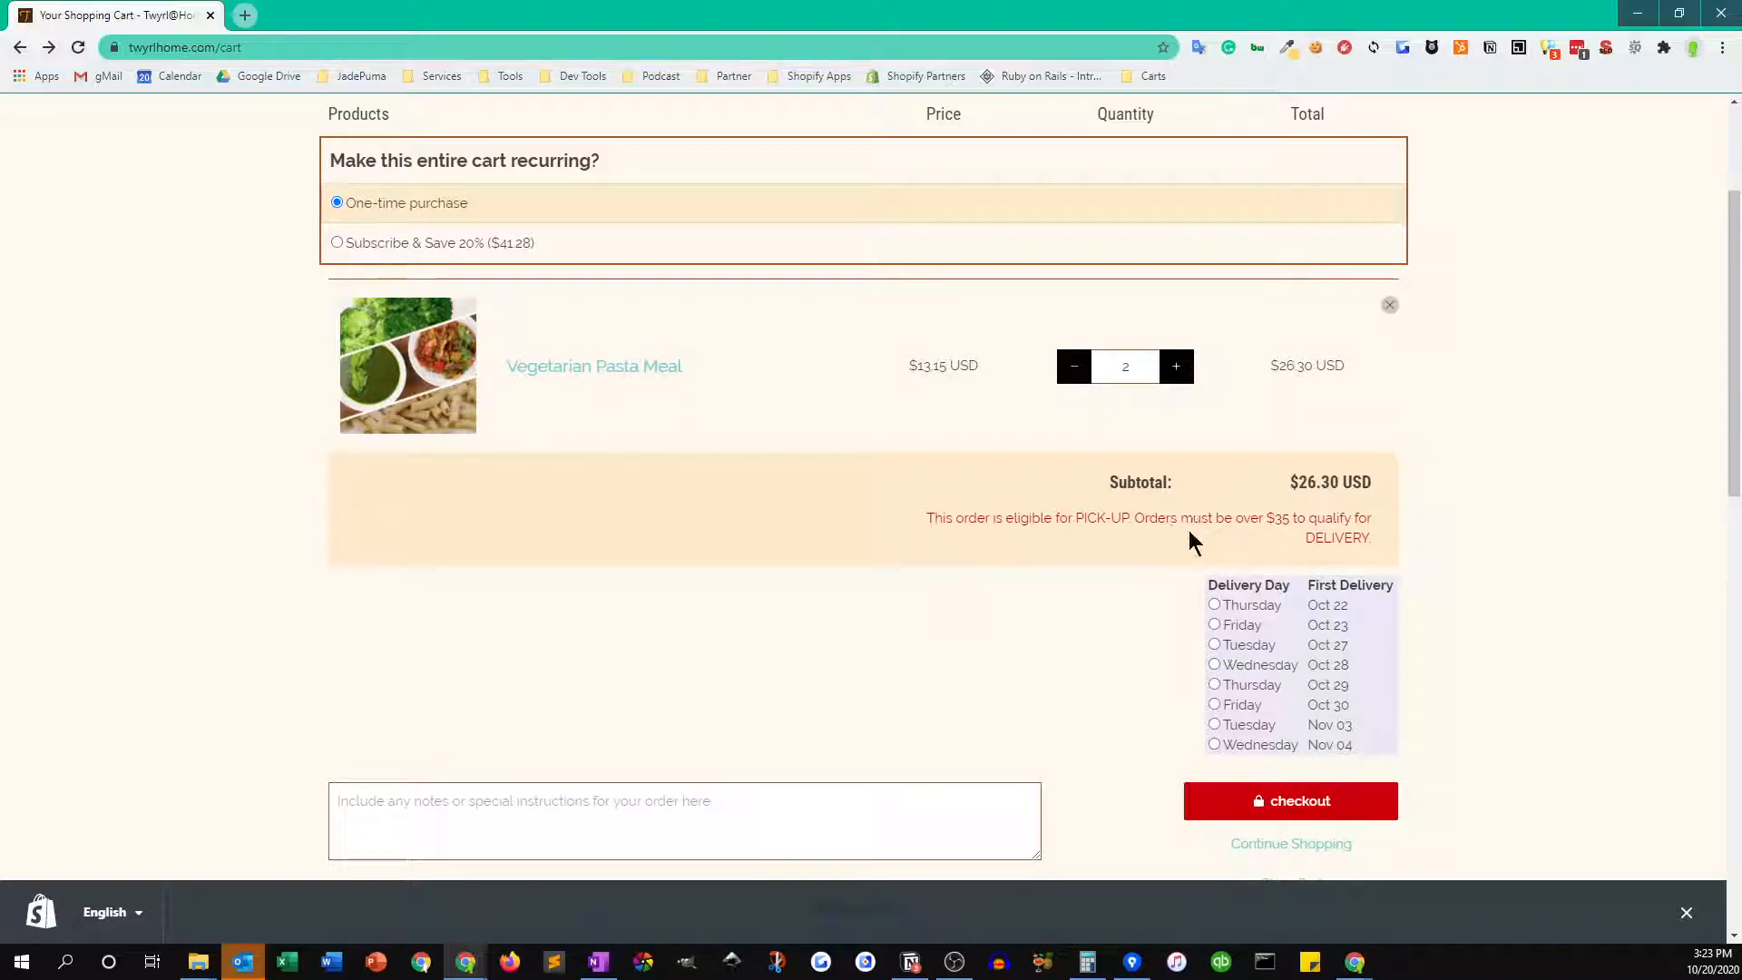
pyautogui.moveTo(1390, 548)
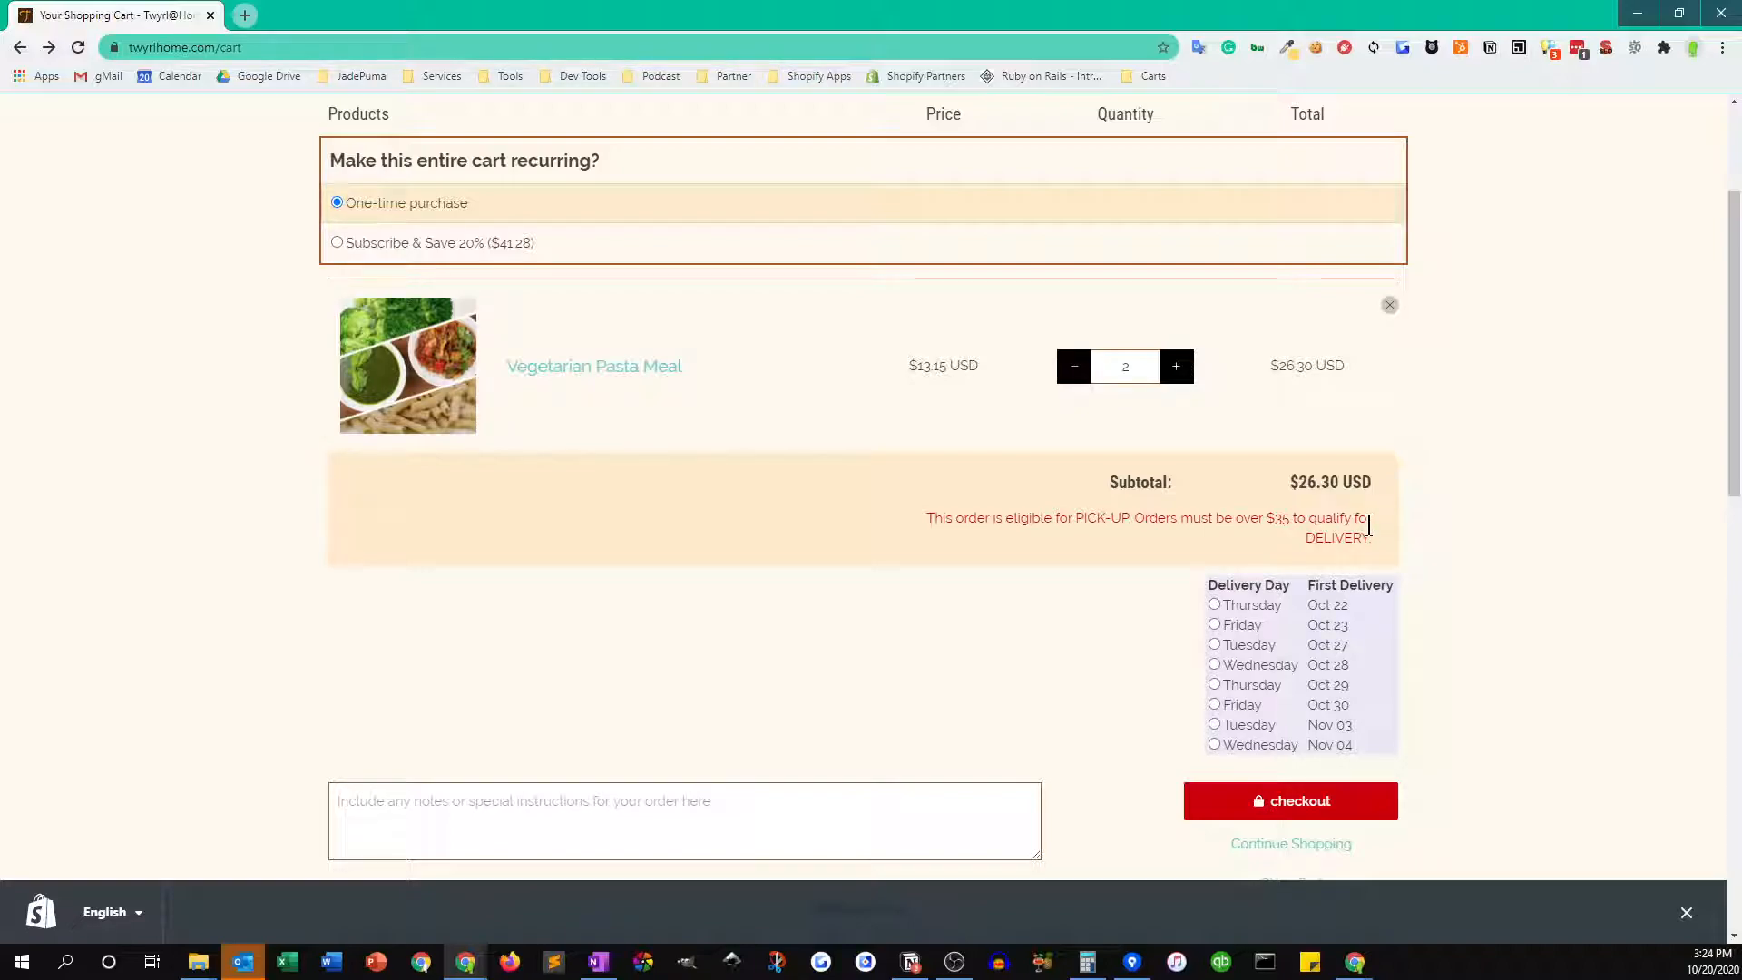
pyautogui.moveTo(1259, 526)
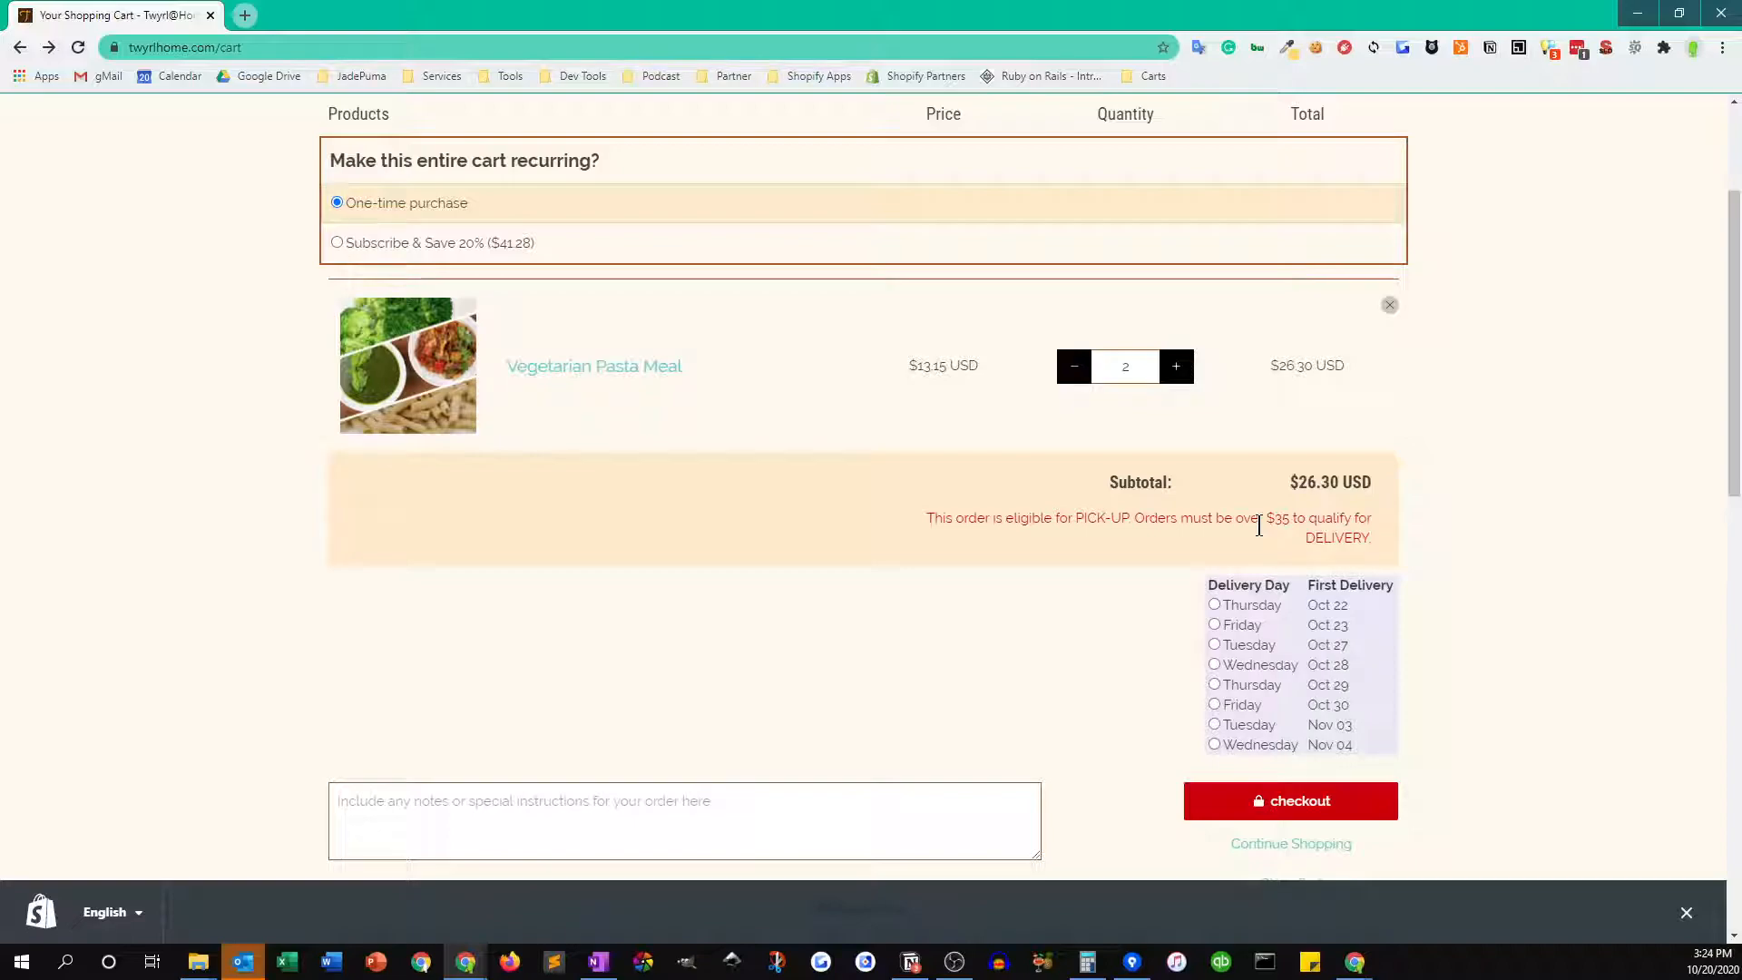
pyautogui.moveTo(1662, 631)
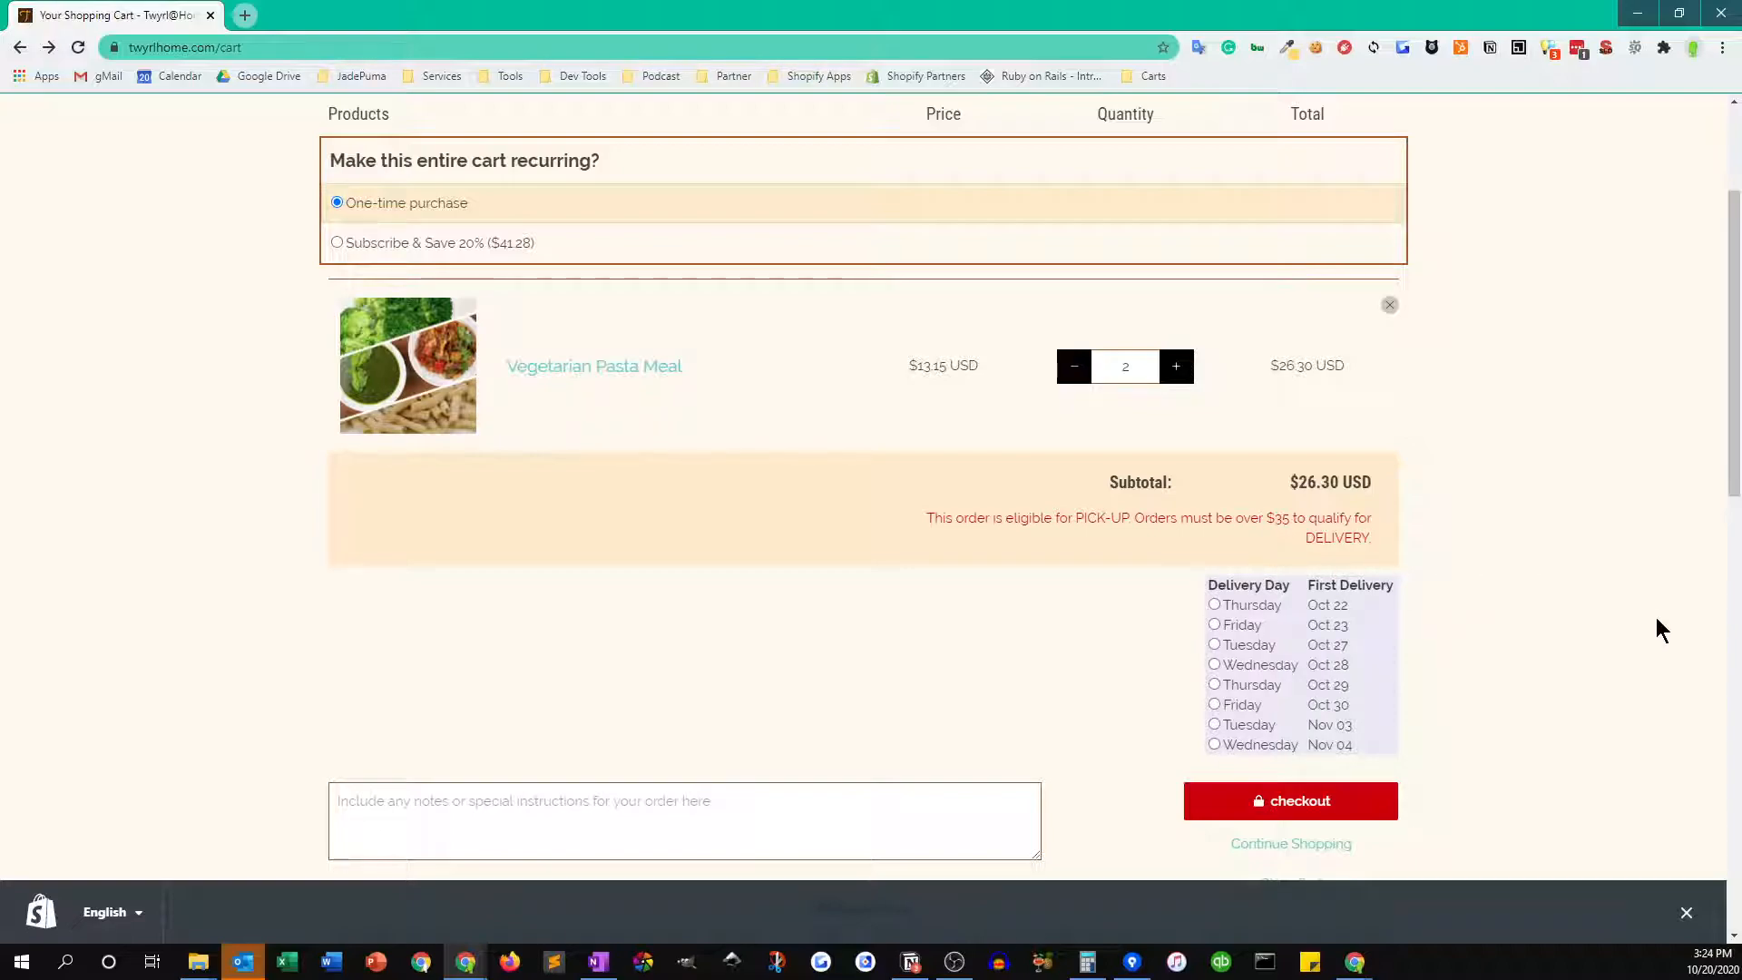